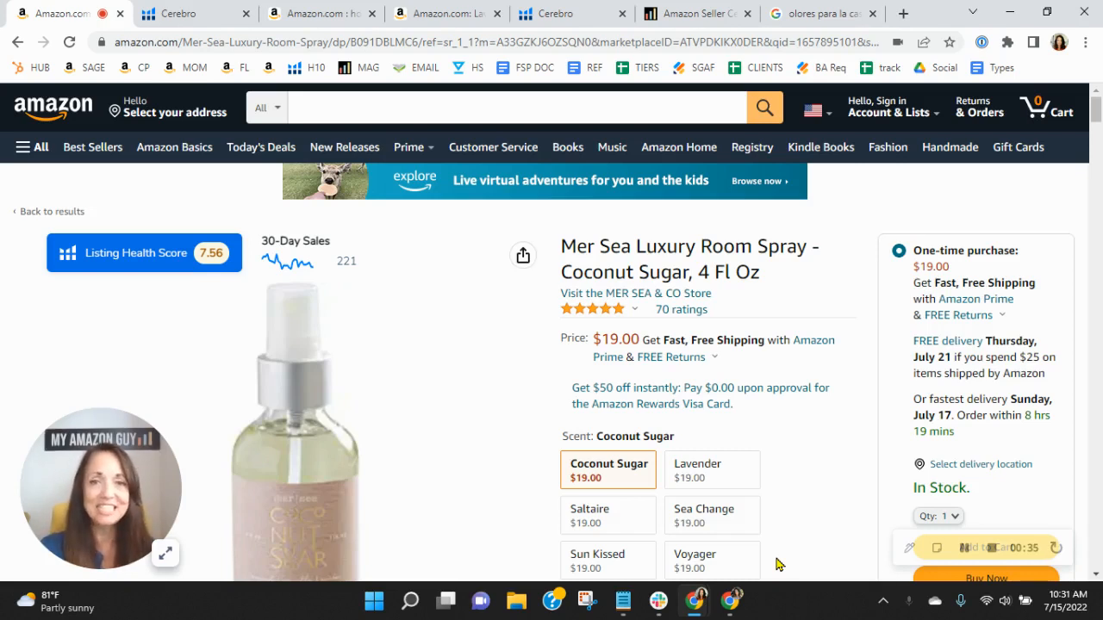
{"action": "mouse_move", "coordinate": [772, 464]}
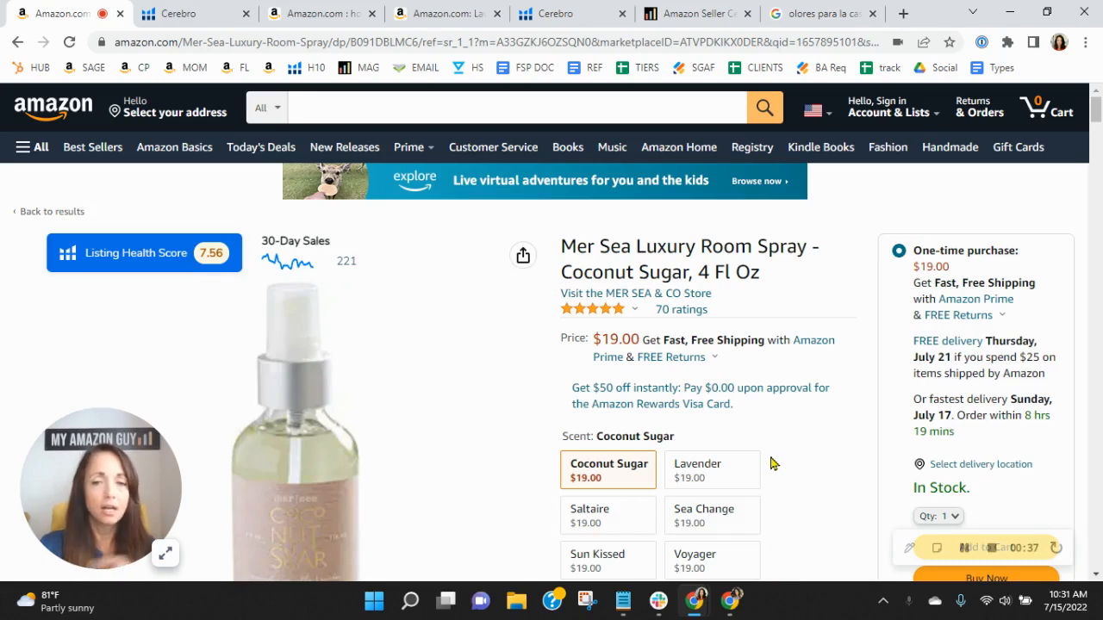
Show the Mer Sea room spray's Cerebro keyword breakdown of 958 total keywords
{"action": "left_click", "coordinate": [179, 14]}
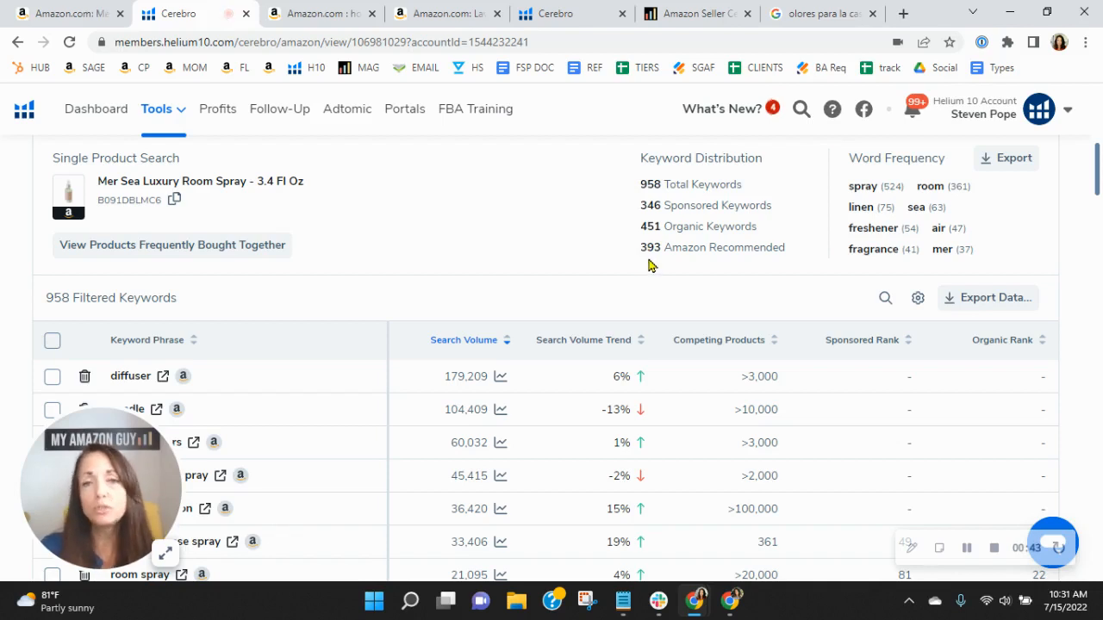
{"action": "mouse_move", "coordinate": [824, 140]}
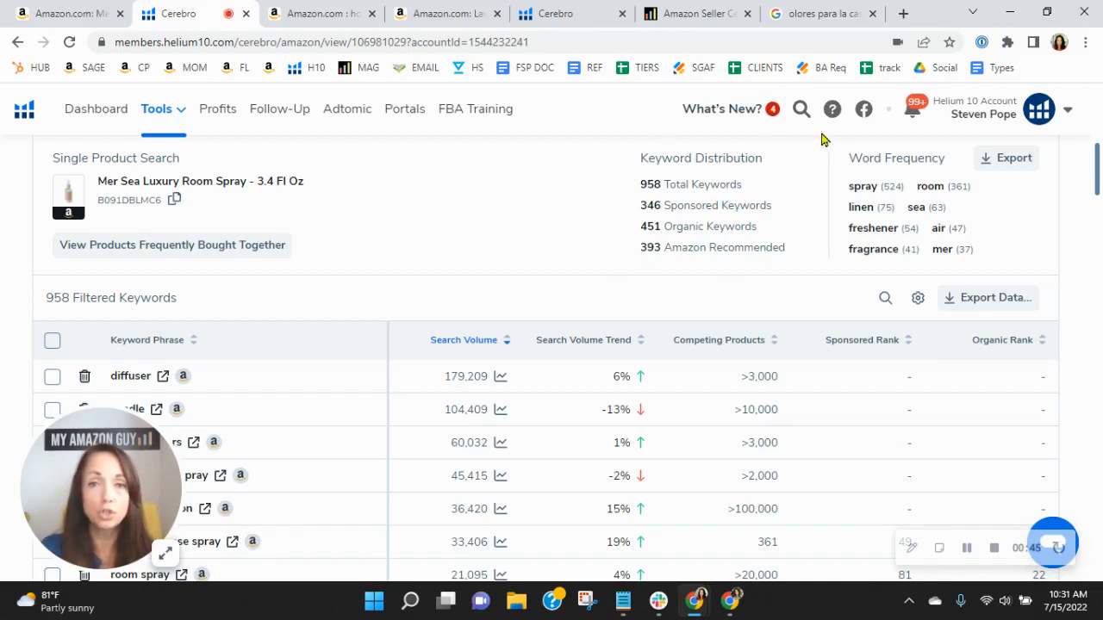
{"action": "mouse_move", "coordinate": [714, 287]}
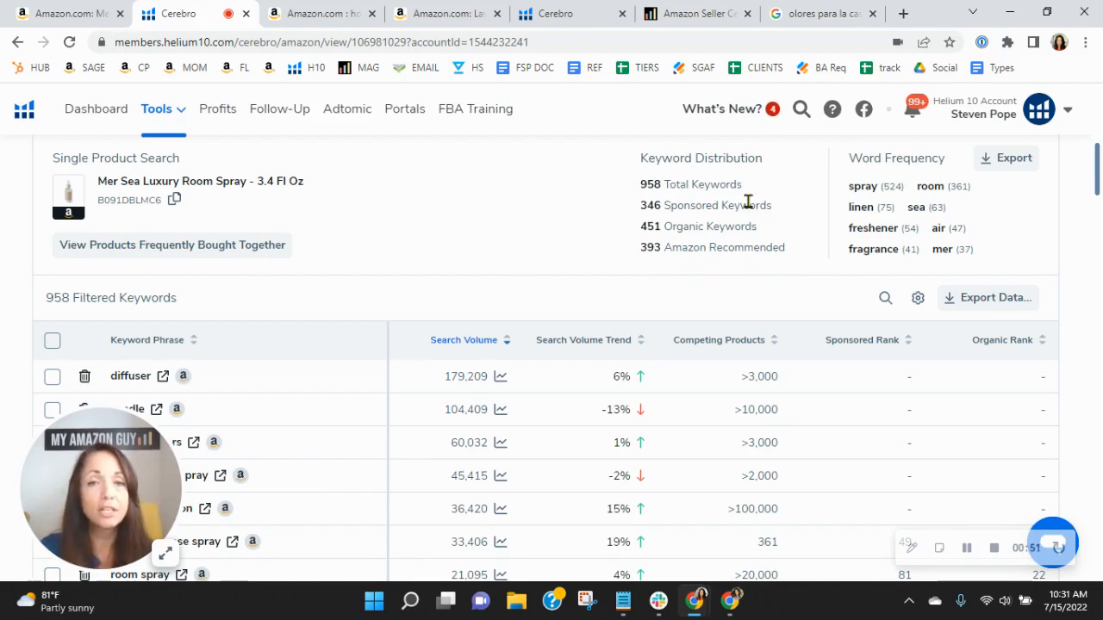
{"action": "mouse_move", "coordinate": [755, 225]}
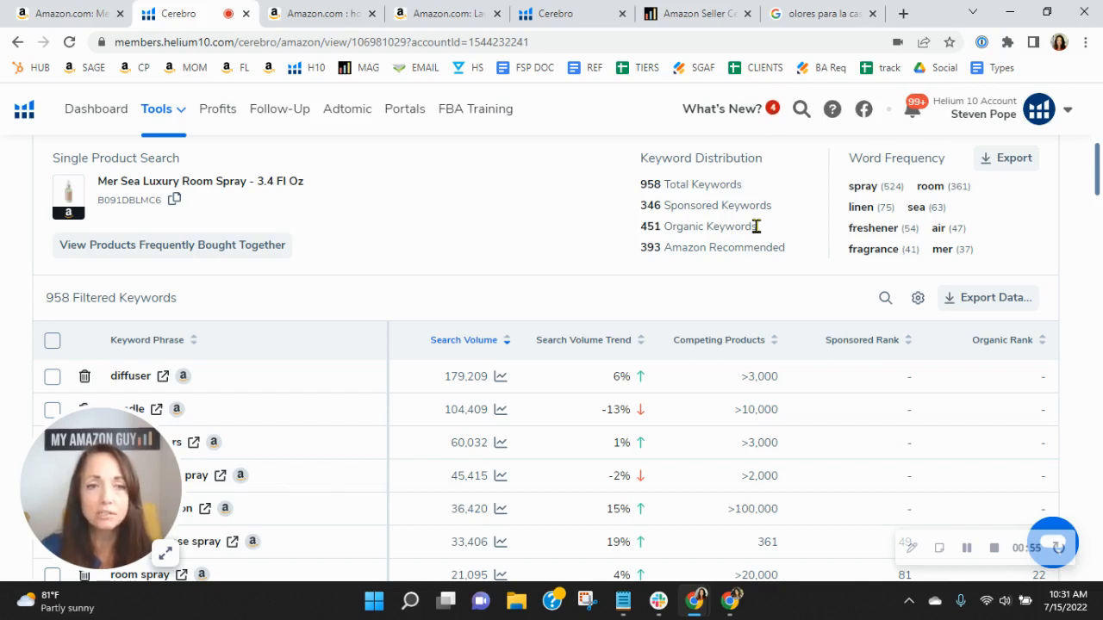
{"action": "mouse_move", "coordinate": [756, 216]}
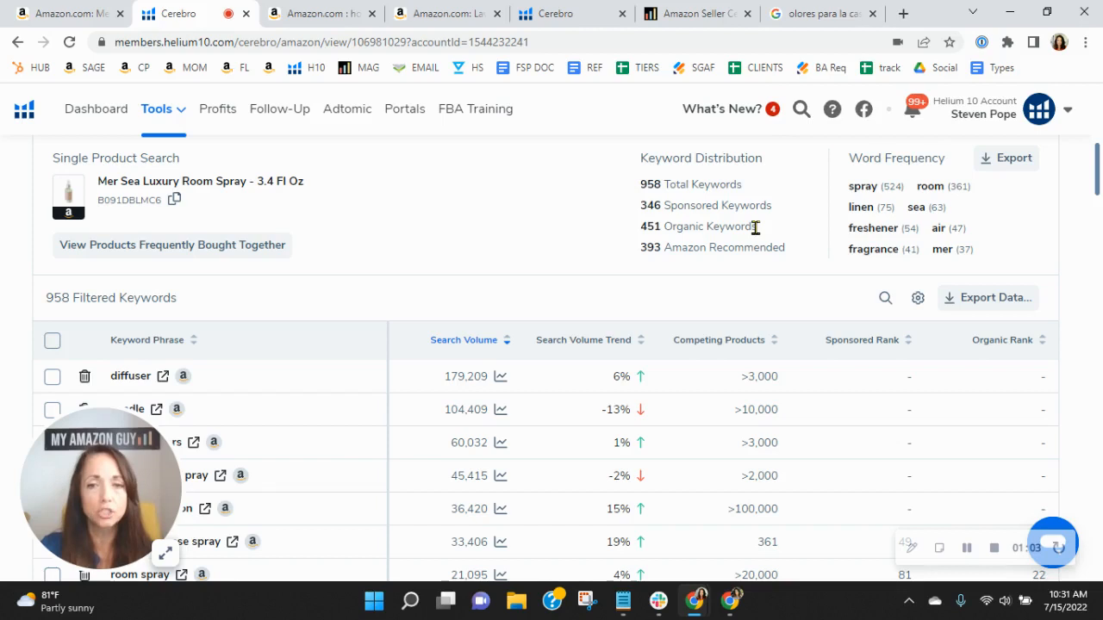
{"action": "mouse_move", "coordinate": [773, 220]}
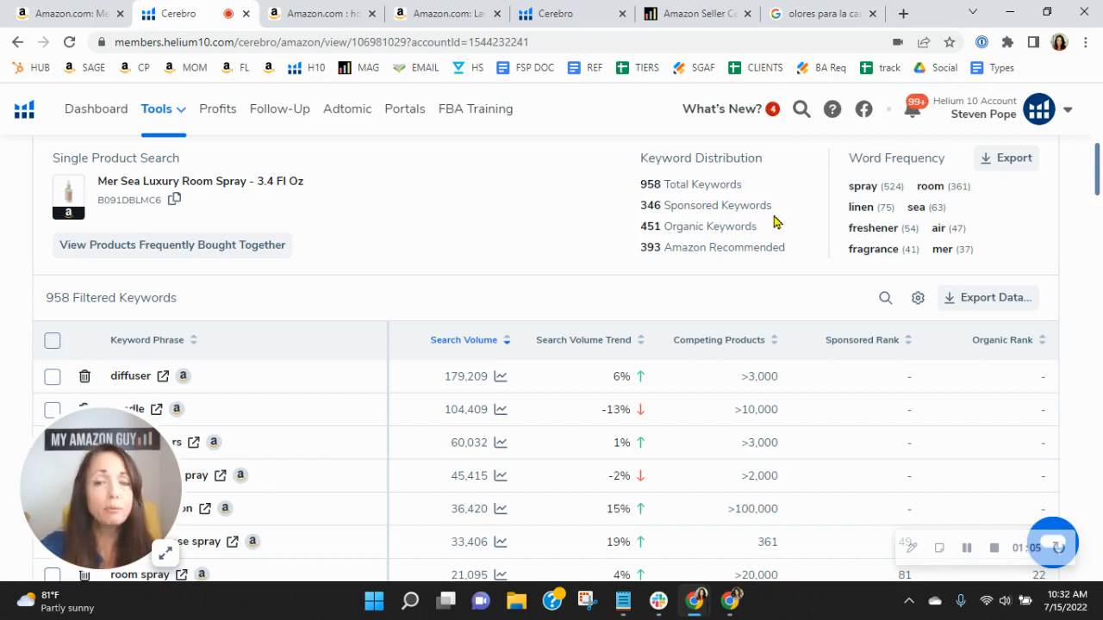
{"action": "mouse_move", "coordinate": [708, 207]}
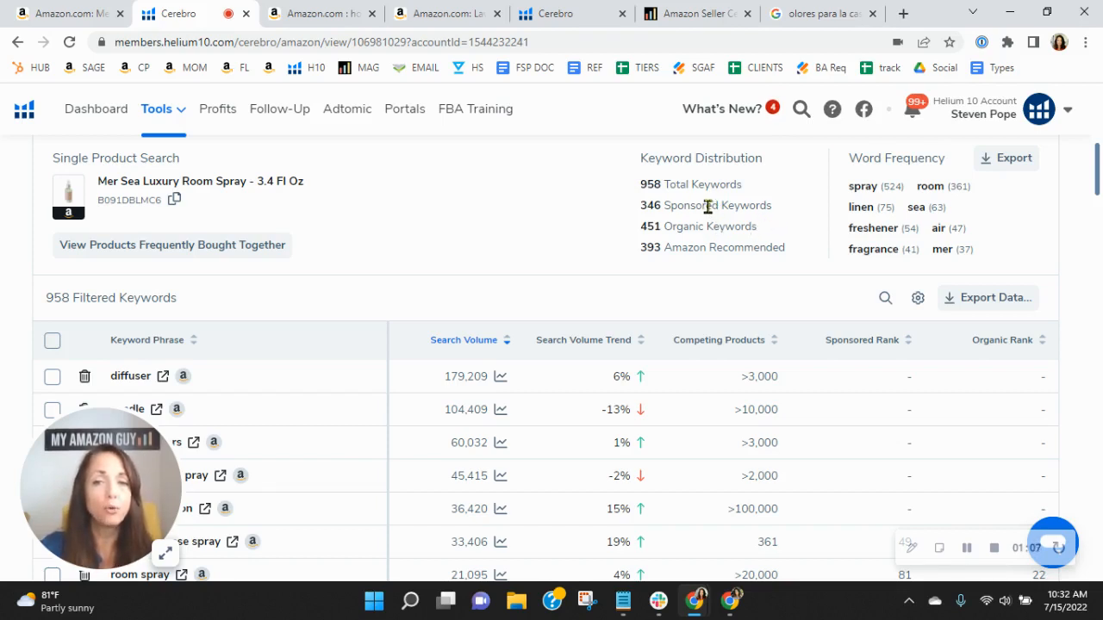
{"action": "mouse_move", "coordinate": [714, 226]}
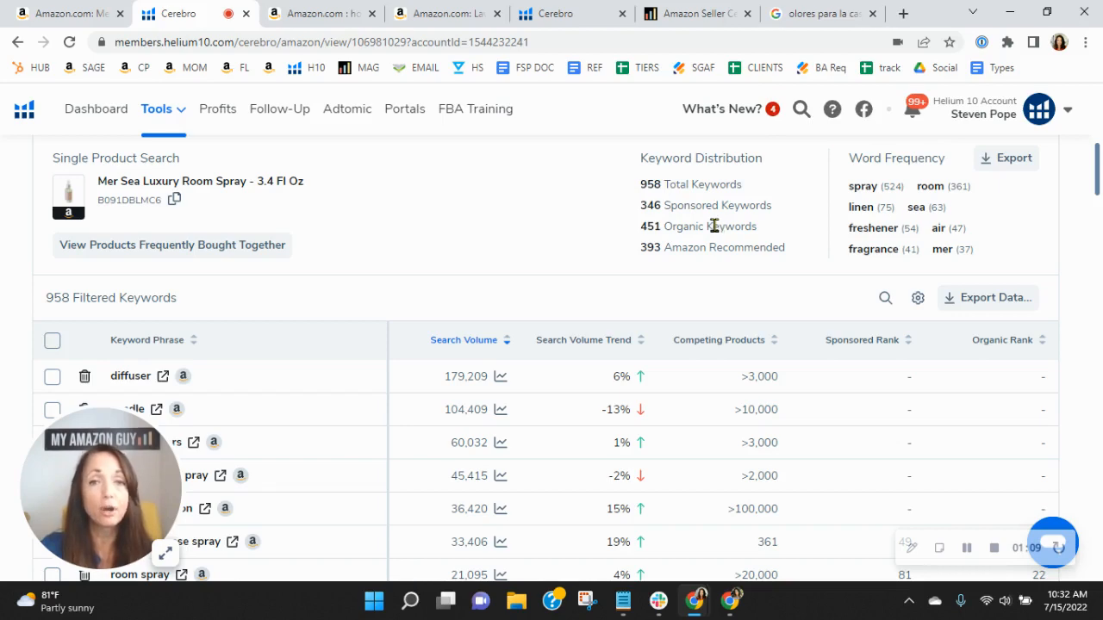
{"action": "mouse_move", "coordinate": [748, 290]}
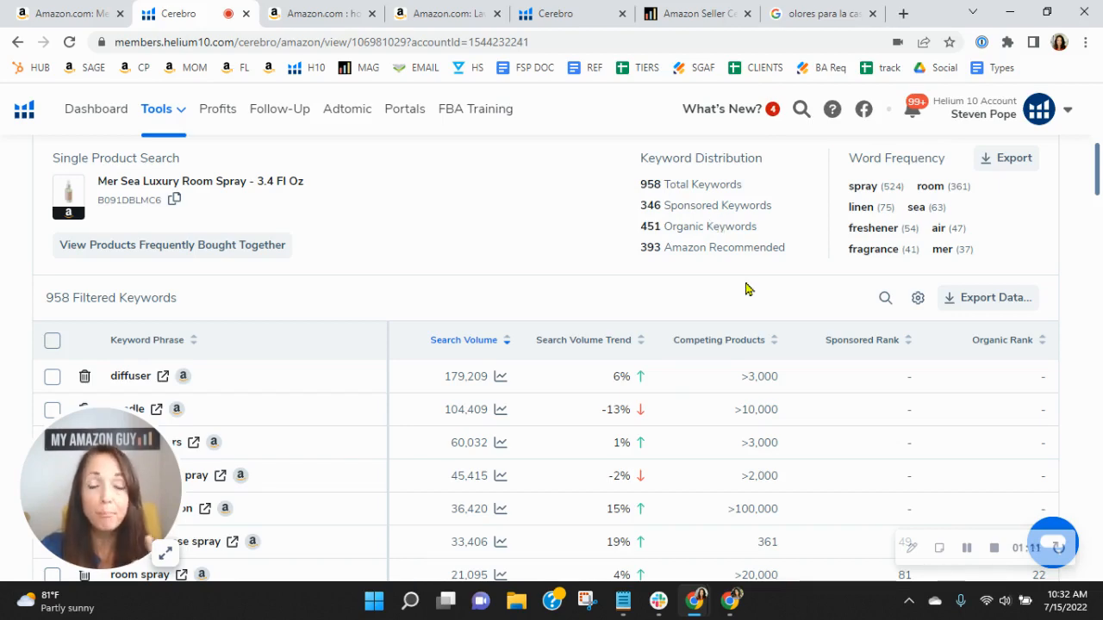
{"action": "scroll", "scroll_direction": "down", "scroll_amount": 3}
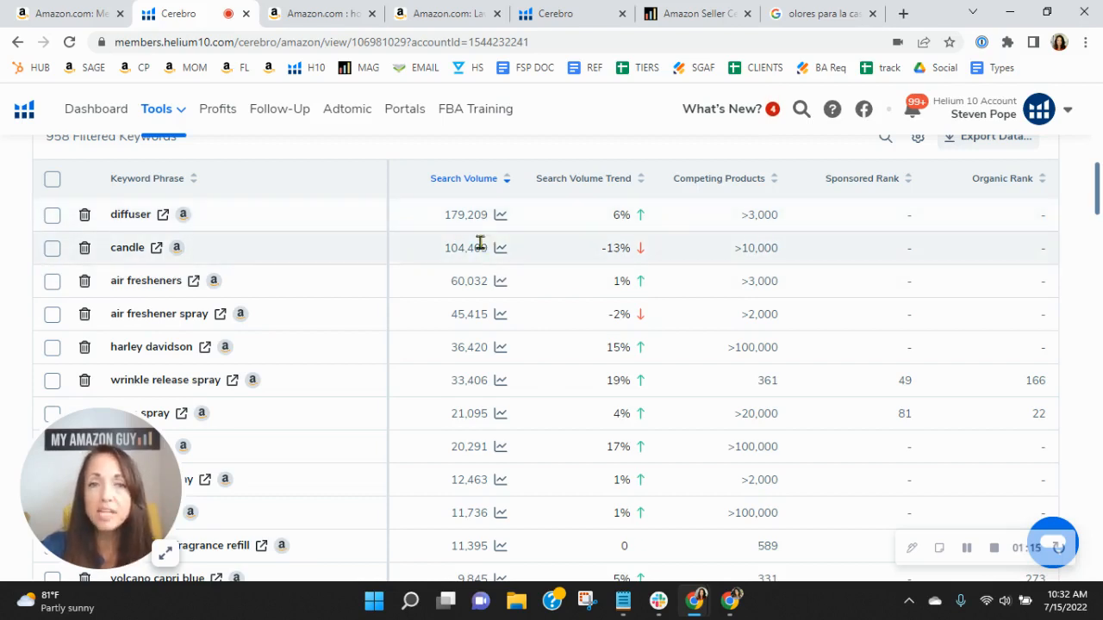
{"action": "mouse_move", "coordinate": [498, 459]}
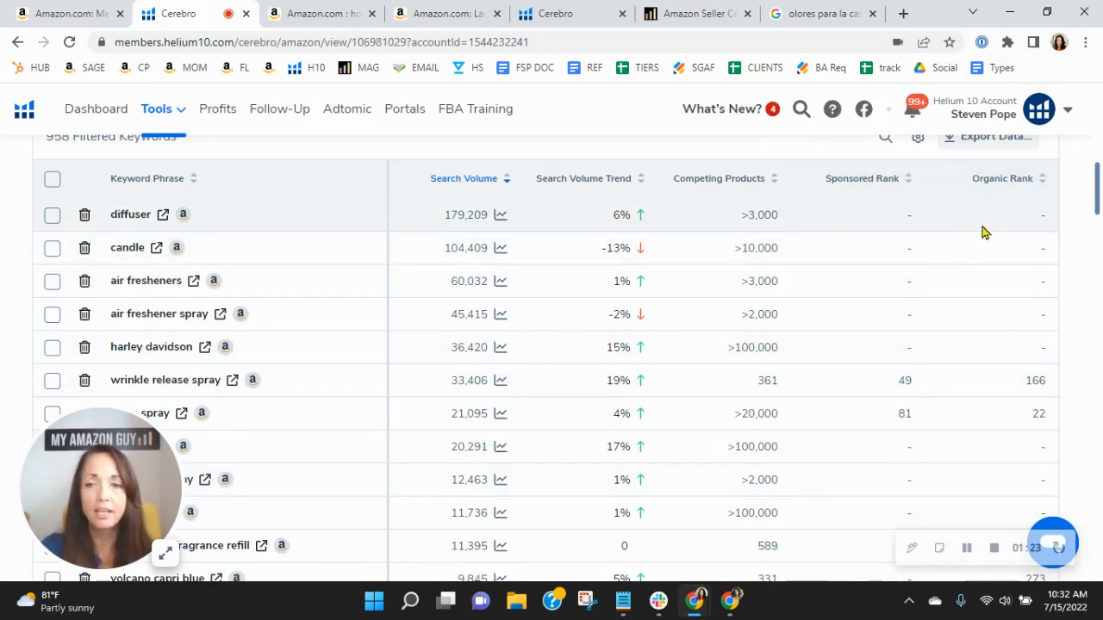
{"action": "scroll", "scroll_direction": "down", "scroll_amount": 3}
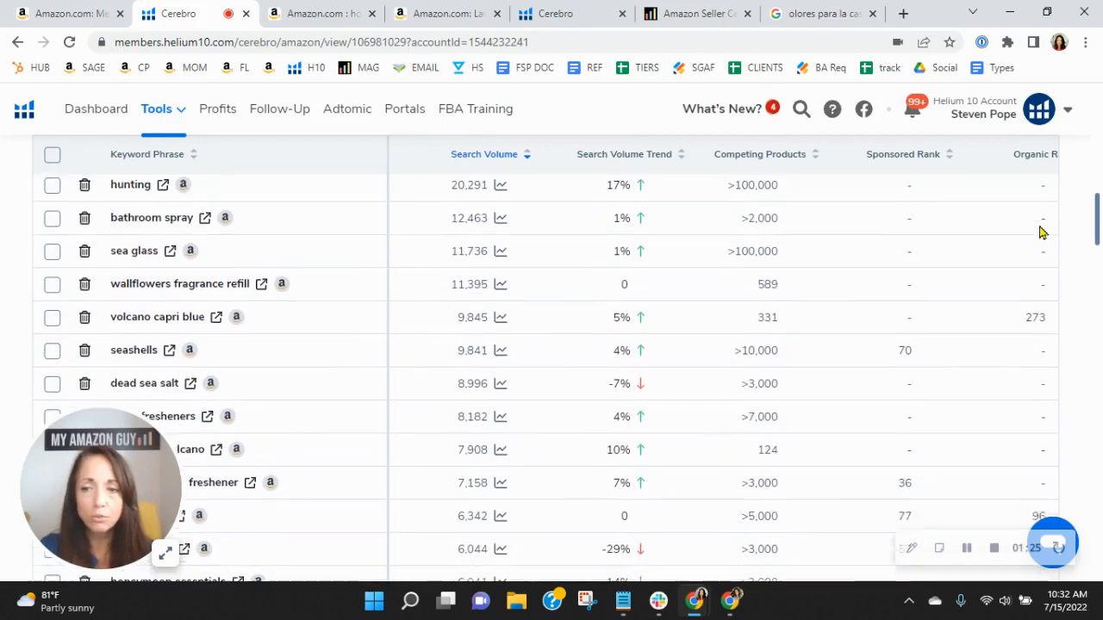
{"action": "scroll", "scroll_direction": "down", "scroll_amount": 3}
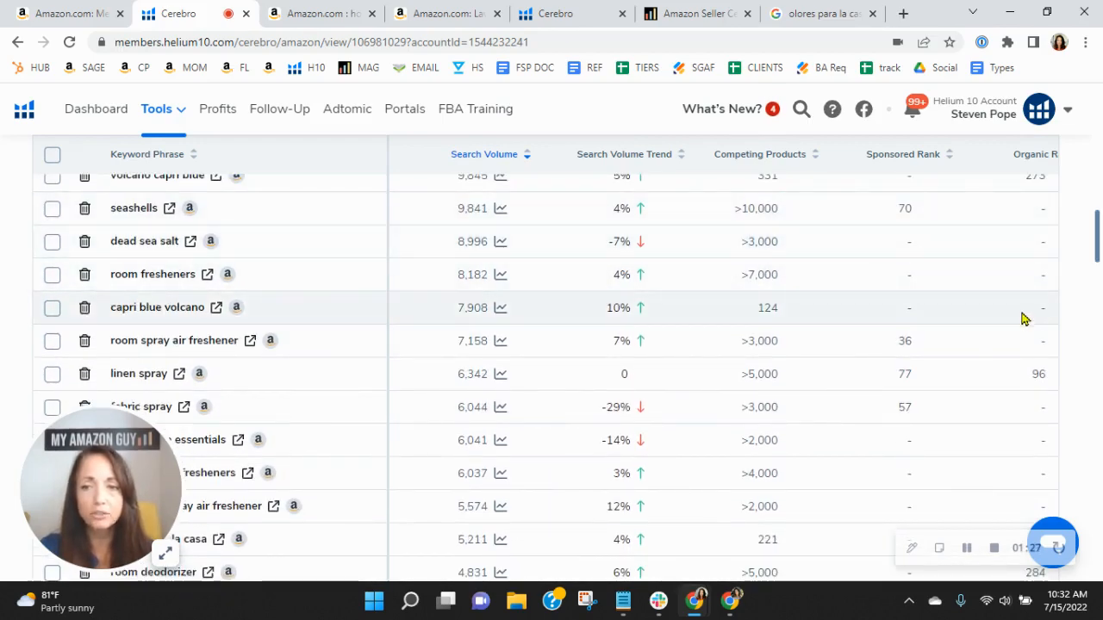
{"action": "scroll", "scroll_direction": "up", "scroll_amount": 3}
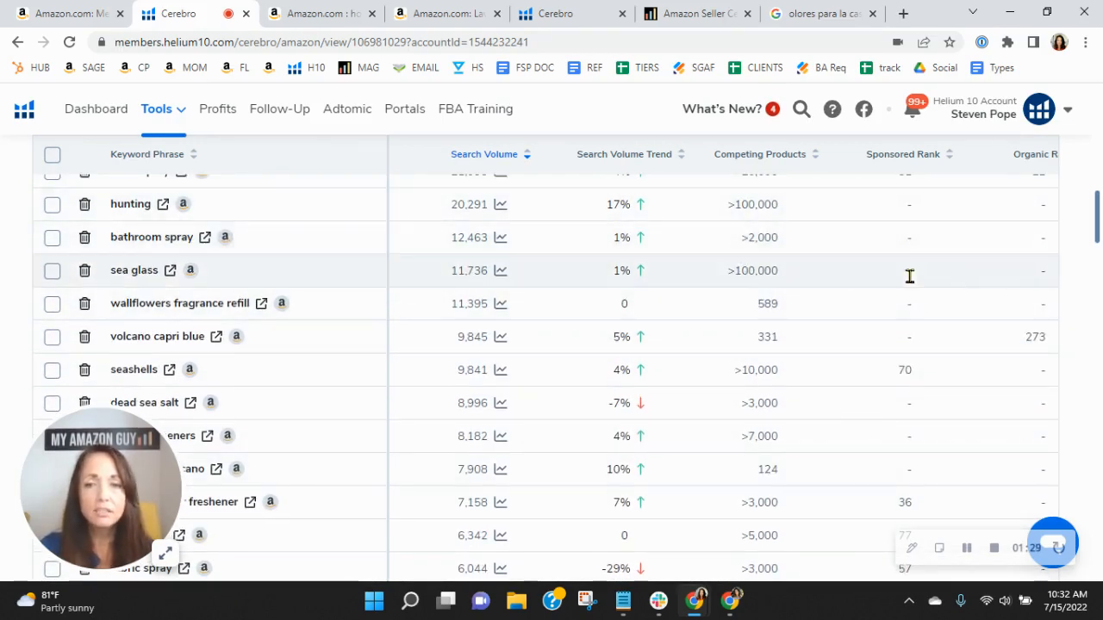
{"action": "scroll", "scroll_direction": "down", "scroll_amount": 3}
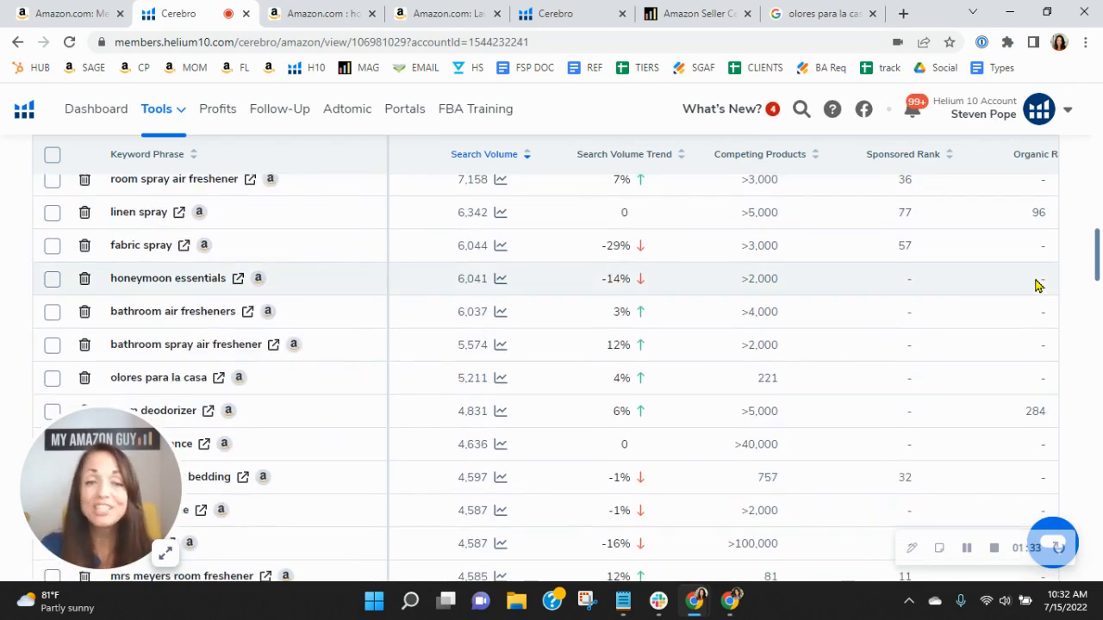
{"action": "mouse_move", "coordinate": [548, 317]}
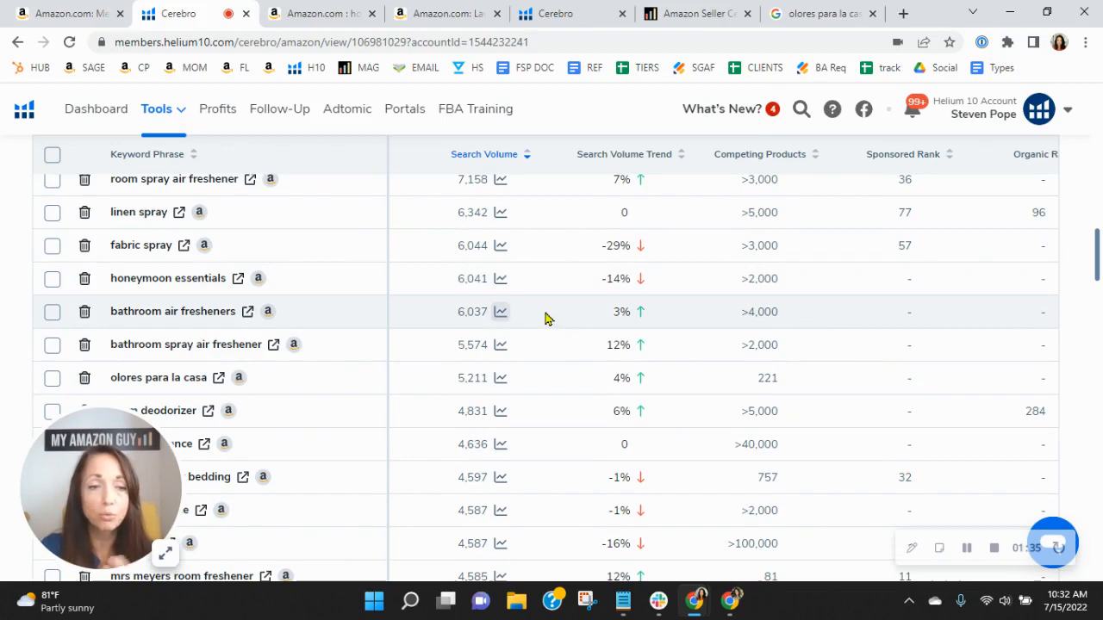
{"action": "scroll", "scroll_direction": "down", "scroll_amount": 3}
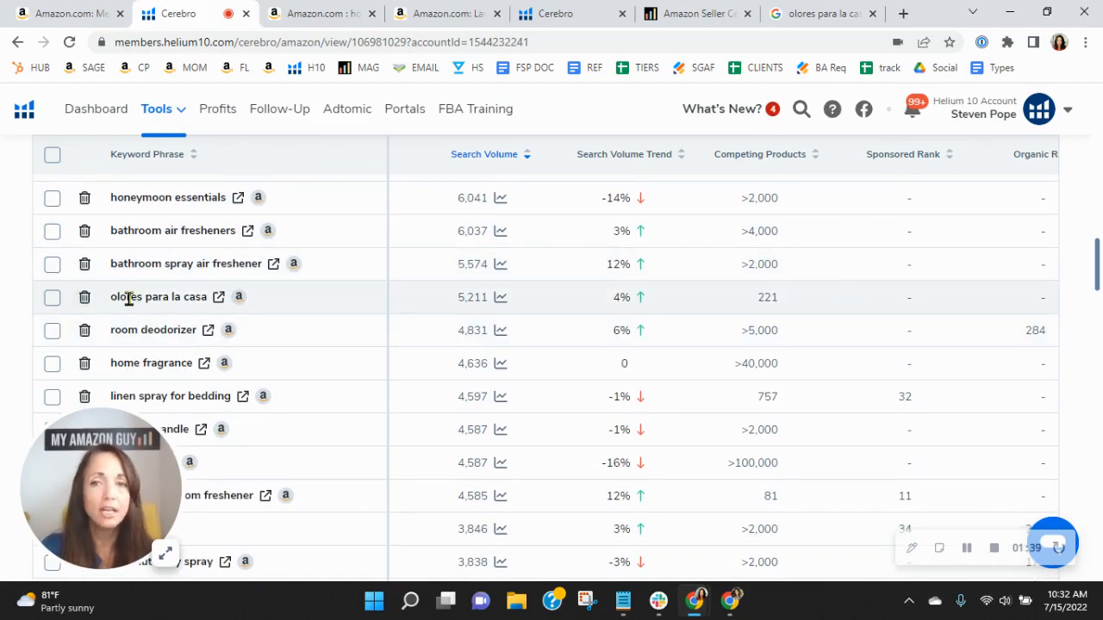
{"action": "left_click", "coordinate": [818, 14]}
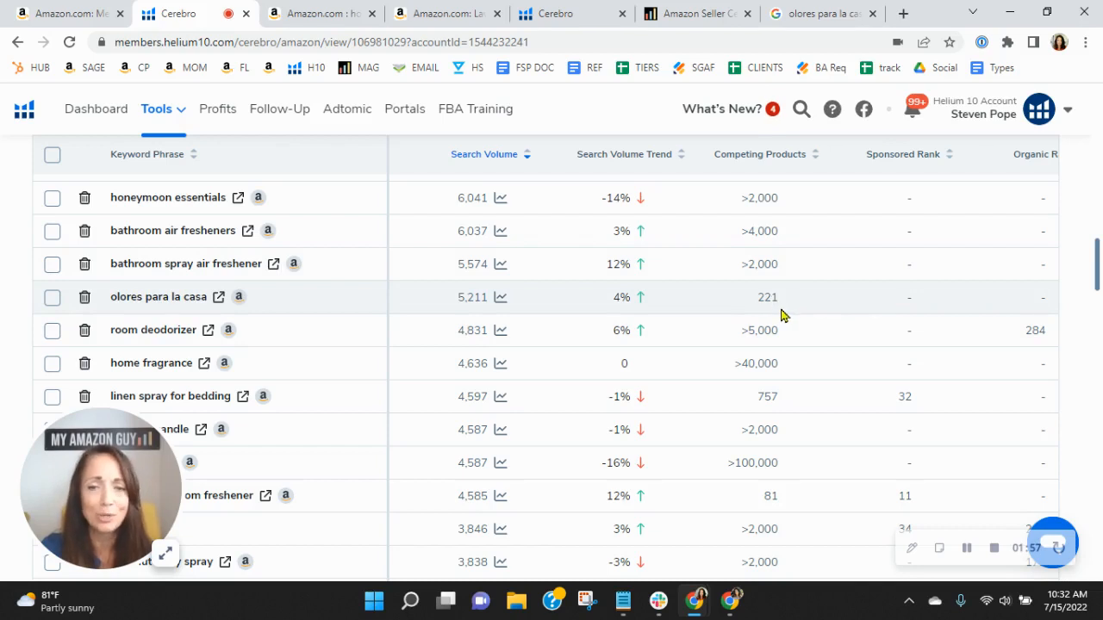
{"action": "mouse_move", "coordinate": [481, 314]}
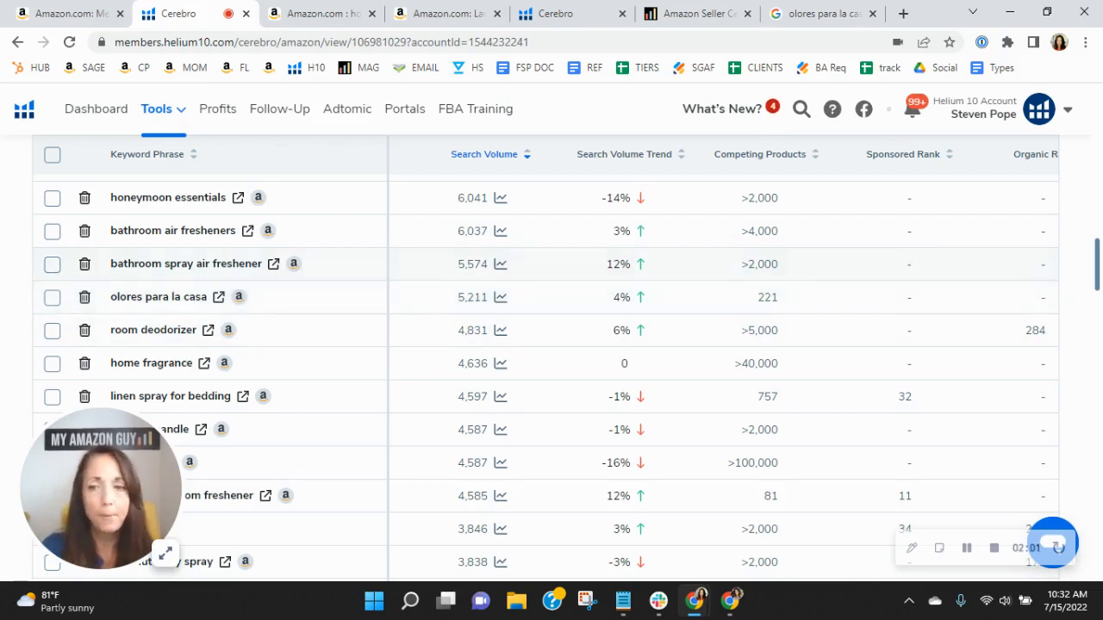
{"action": "scroll", "scroll_direction": "down", "scroll_amount": 3}
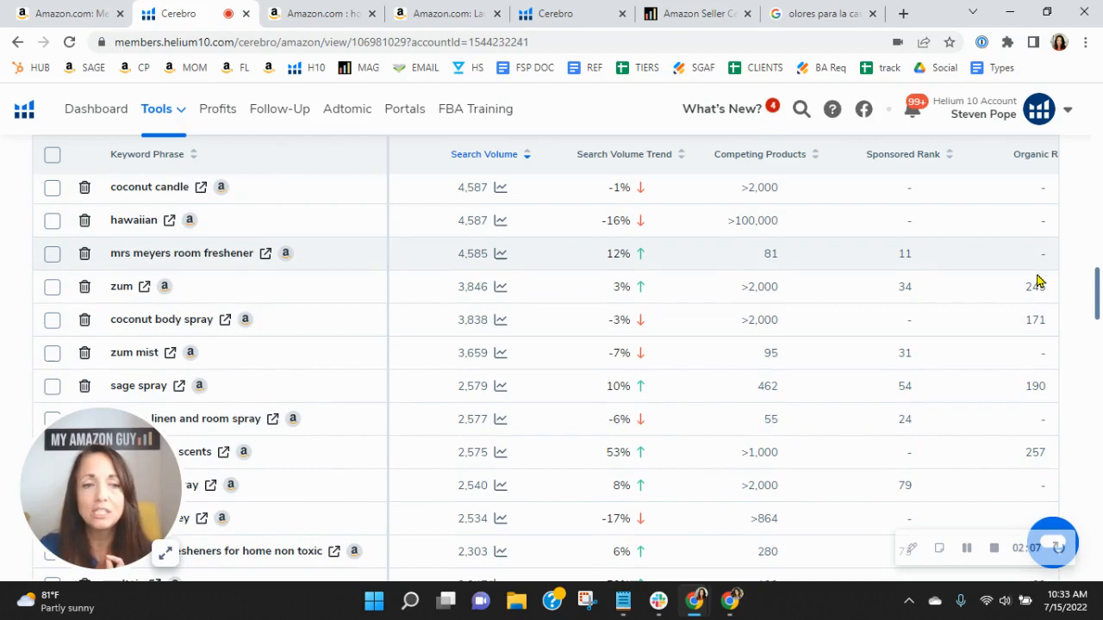
{"action": "mouse_move", "coordinate": [1026, 241]}
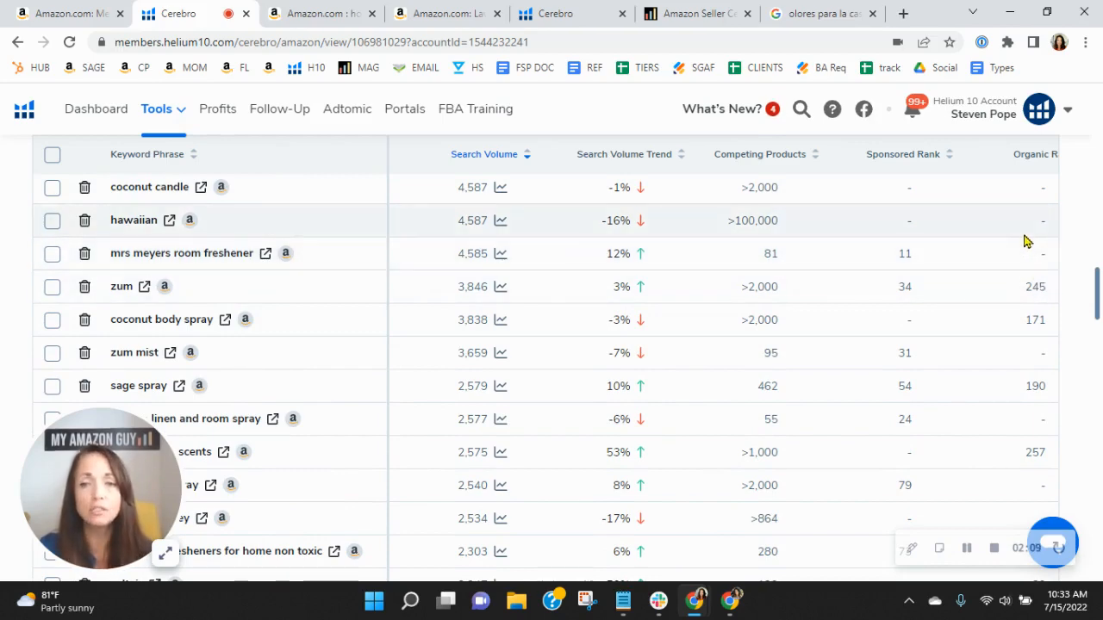
{"action": "scroll", "scroll_direction": "down", "scroll_amount": 3}
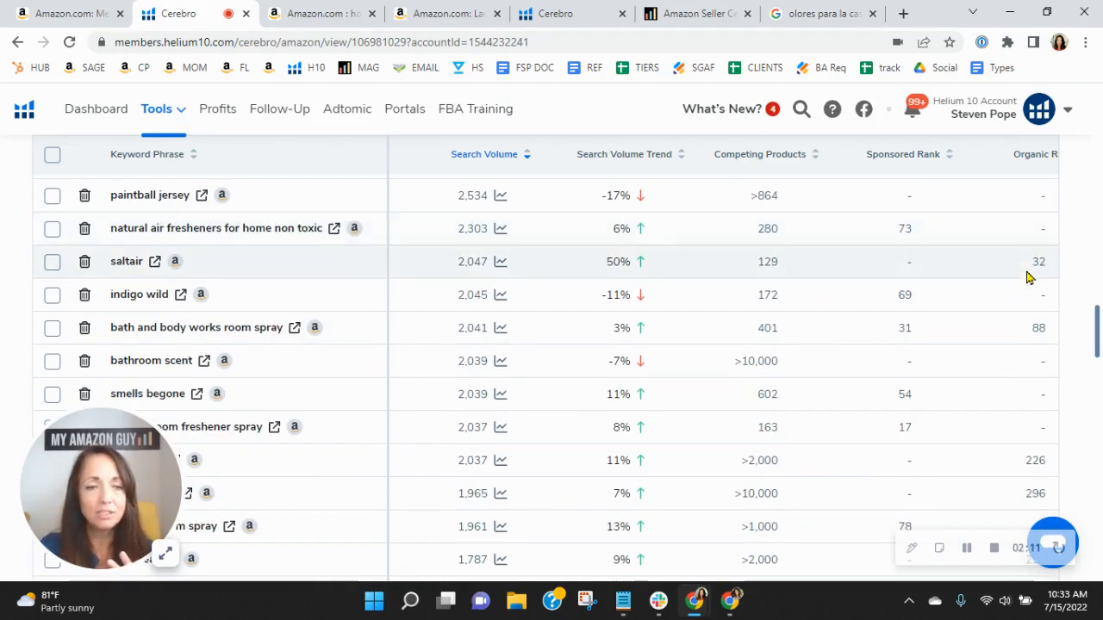
{"action": "scroll", "scroll_direction": "up", "scroll_amount": 3}
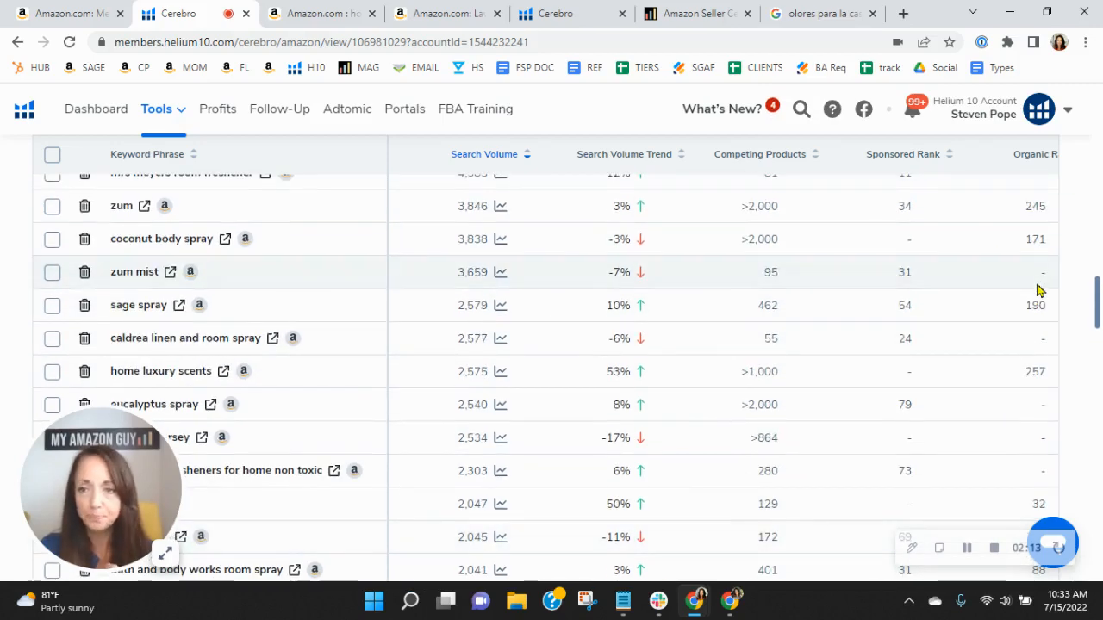
{"action": "mouse_move", "coordinate": [1040, 238]}
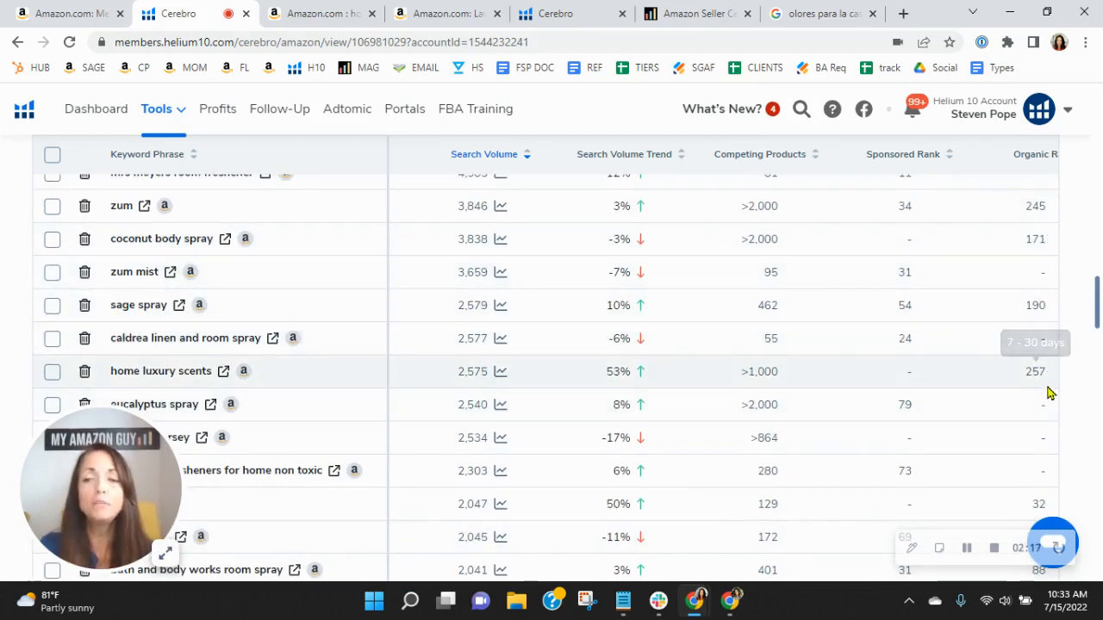
{"action": "scroll", "scroll_direction": "down", "scroll_amount": 3}
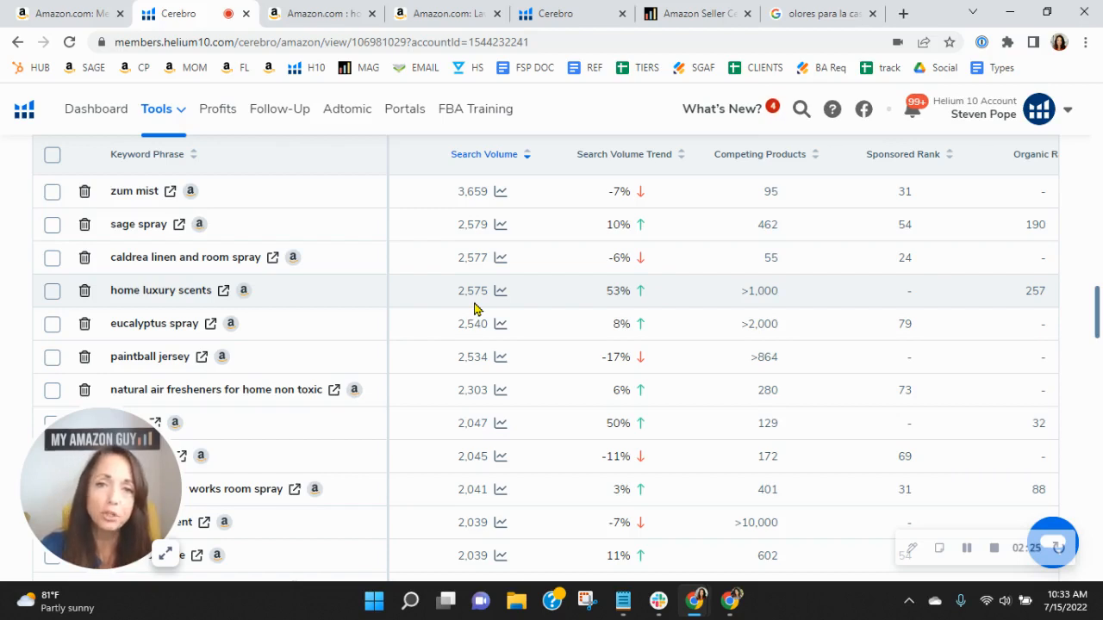
{"action": "mouse_move", "coordinate": [350, 301]}
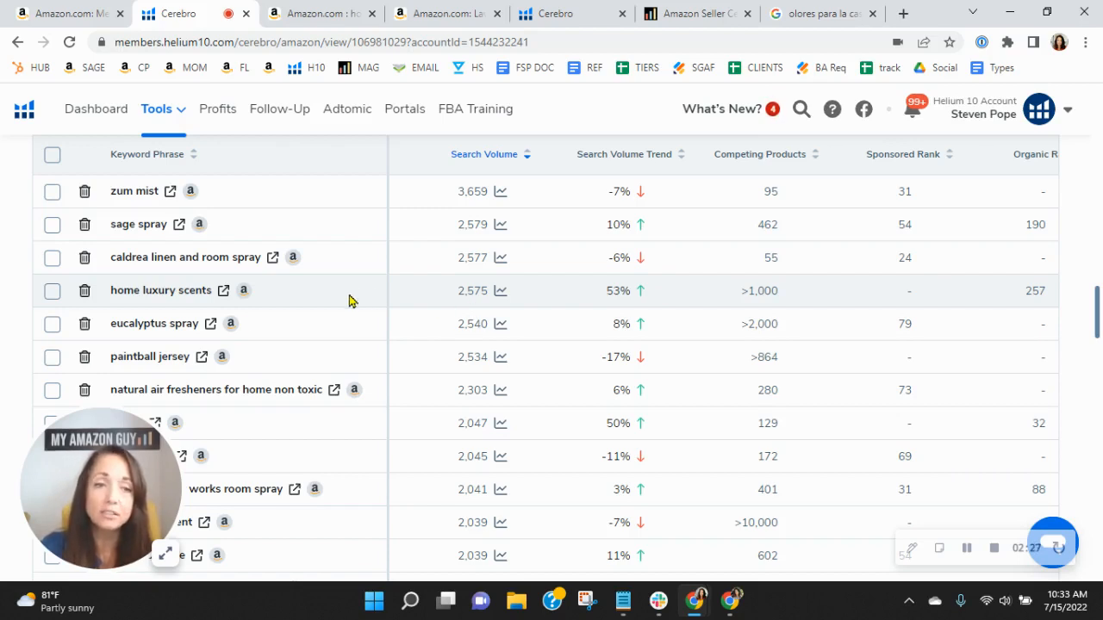
{"action": "mouse_move", "coordinate": [278, 290]}
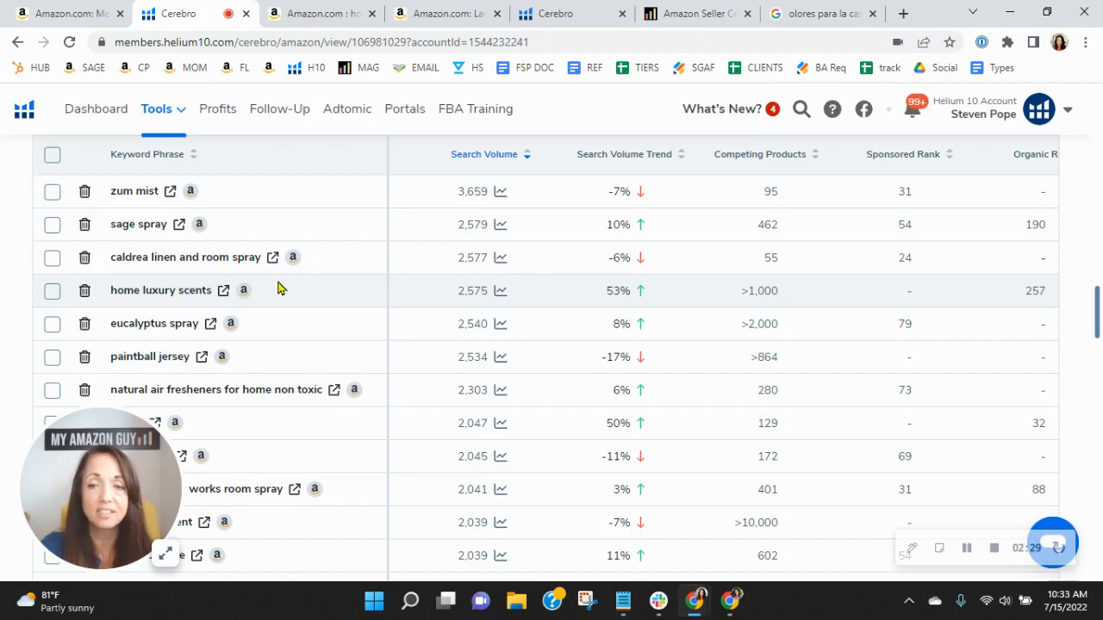
{"action": "mouse_move", "coordinate": [319, 14]}
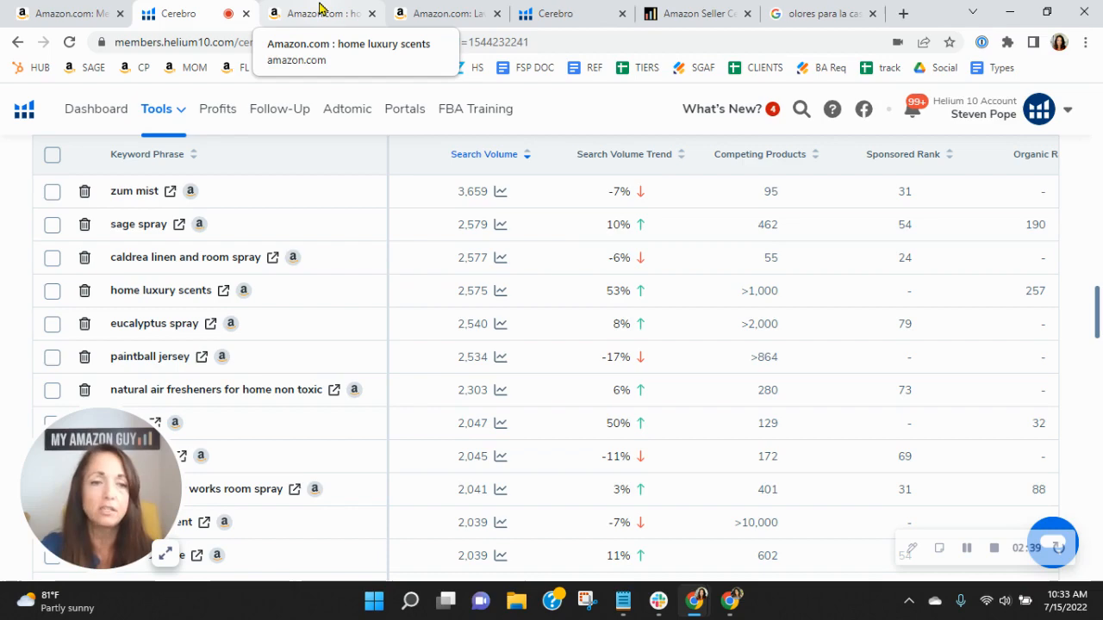
Show the Xray results for the 'home luxury scents' search with its $4,243,928 total revenue
{"action": "left_click", "coordinate": [224, 289]}
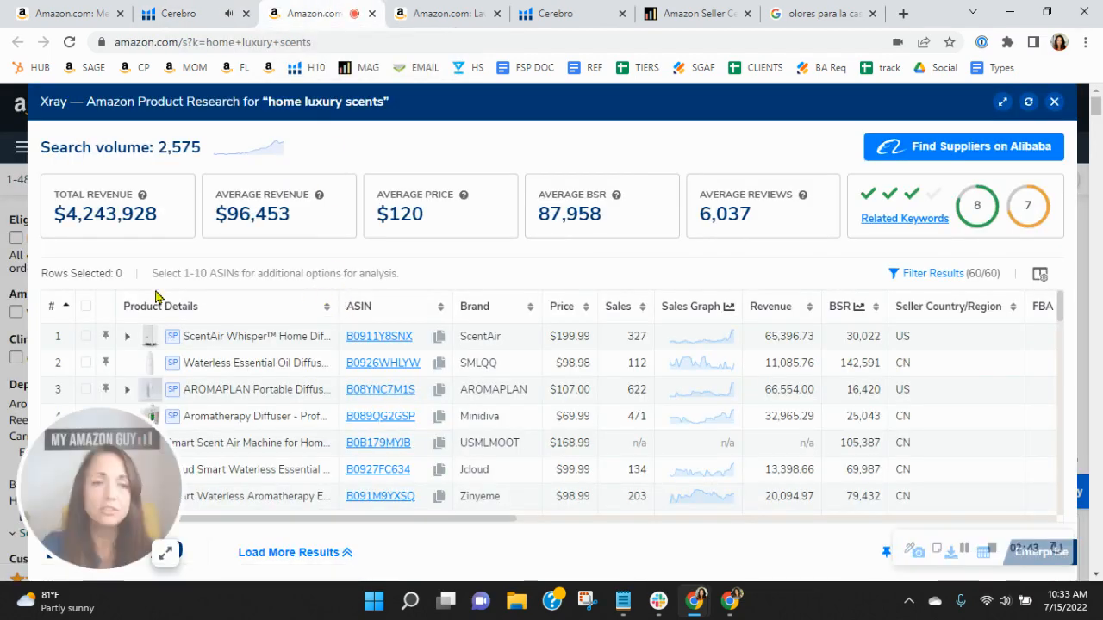
{"action": "mouse_move", "coordinate": [283, 159]}
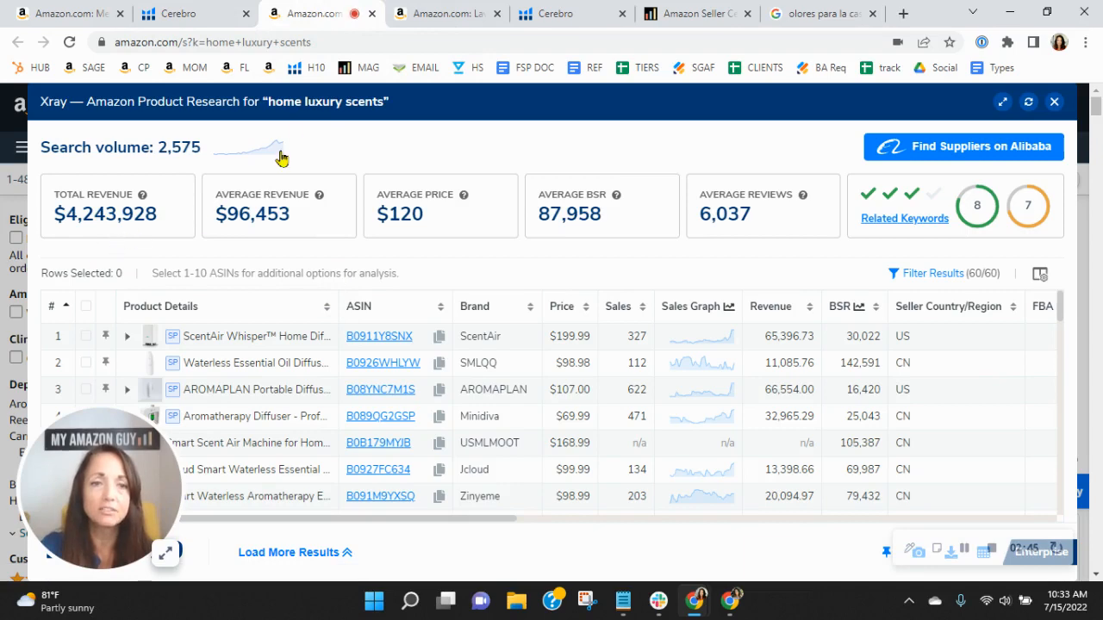
{"action": "mouse_move", "coordinate": [434, 152]}
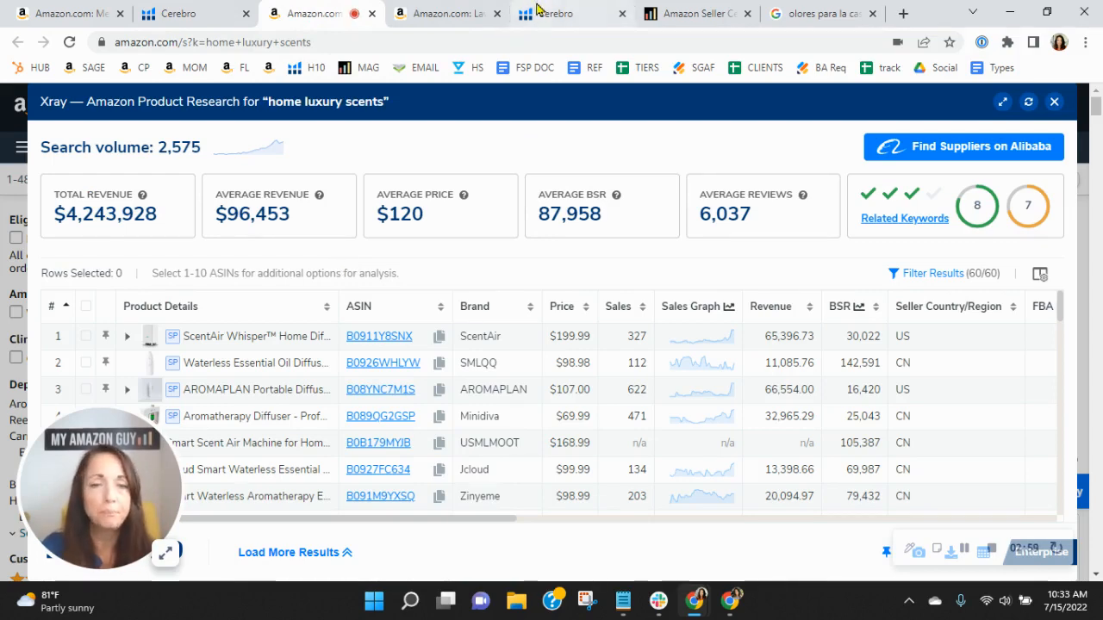
Switch to the Positive Essence lavender linen and room spray product page
{"action": "left_click", "coordinate": [444, 13]}
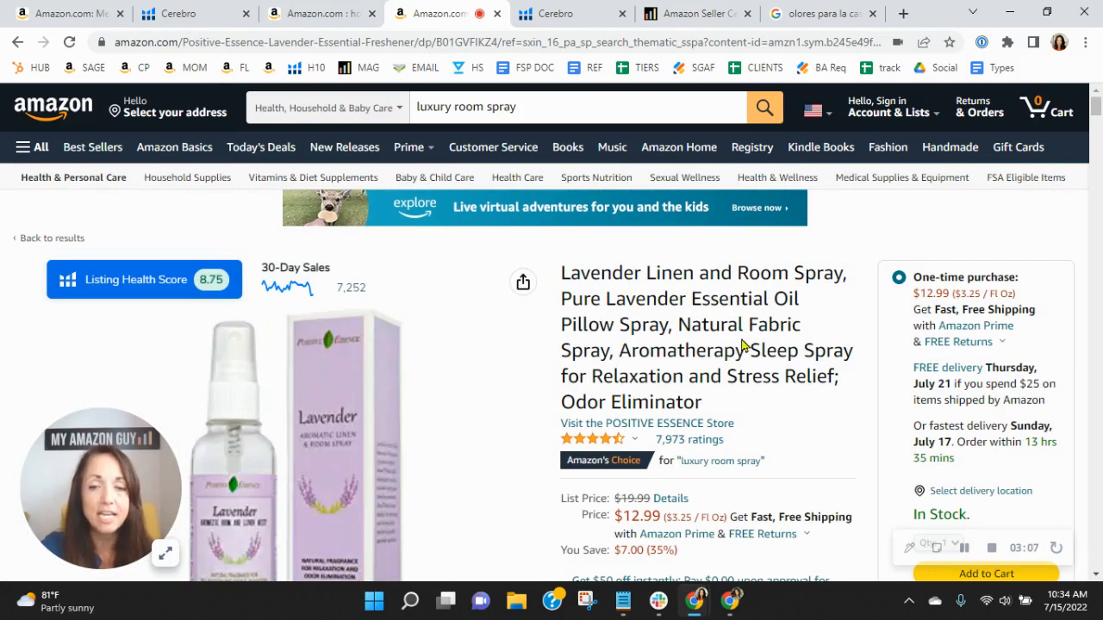
{"action": "mouse_move", "coordinate": [748, 335]}
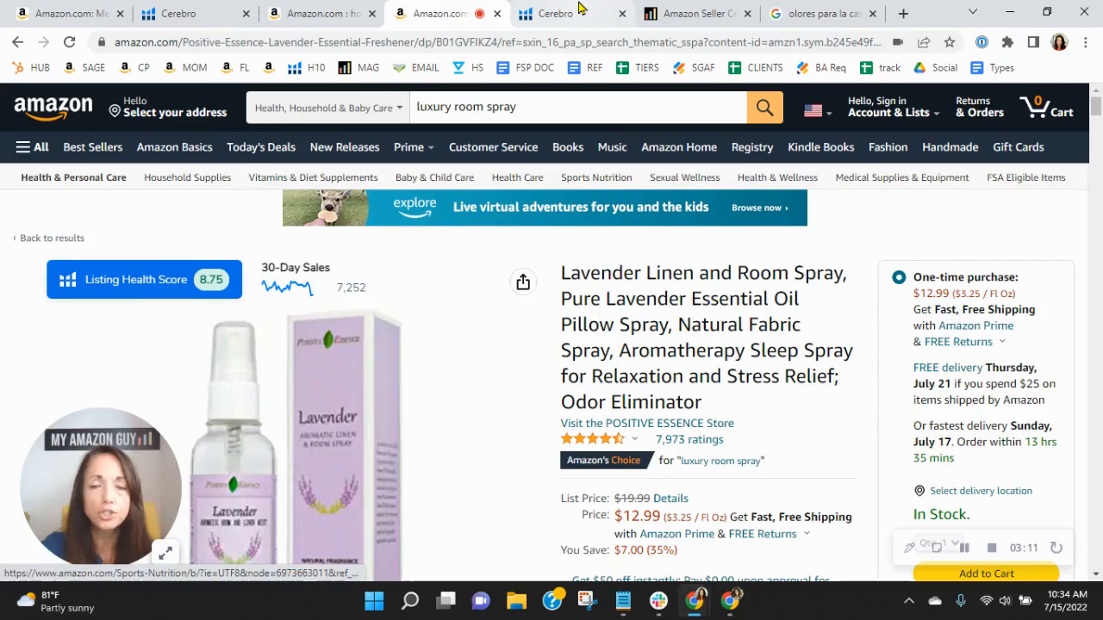
Review the lavender spray's Cerebro keyword totals for ASIN B01GVFIKZ4 and return to the room spray's filters
{"action": "left_click", "coordinate": [560, 13]}
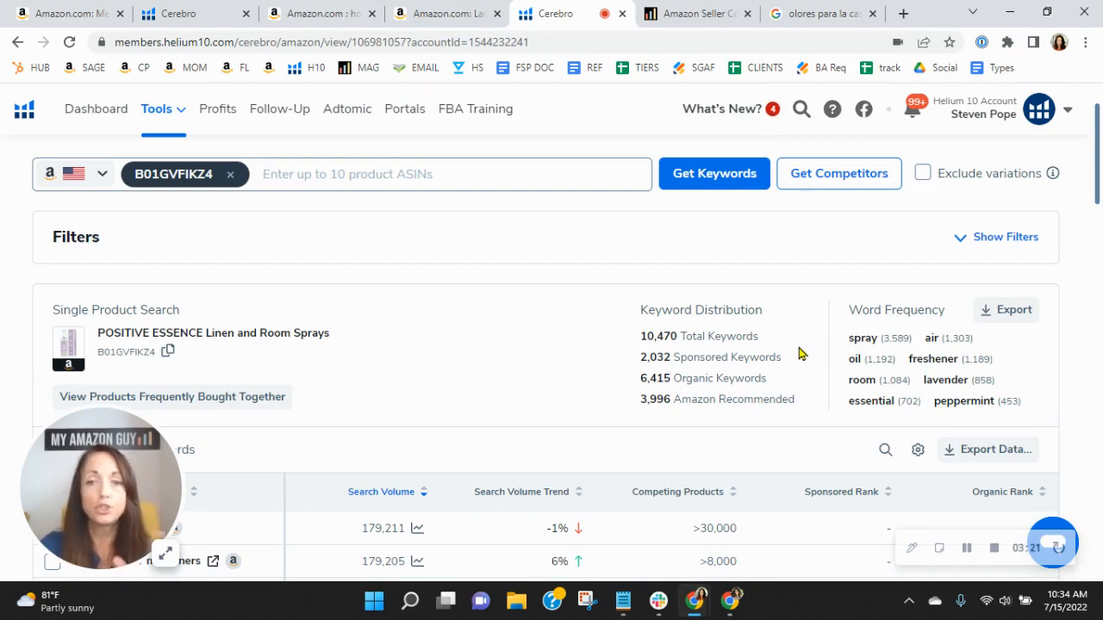
{"action": "mouse_move", "coordinate": [782, 386]}
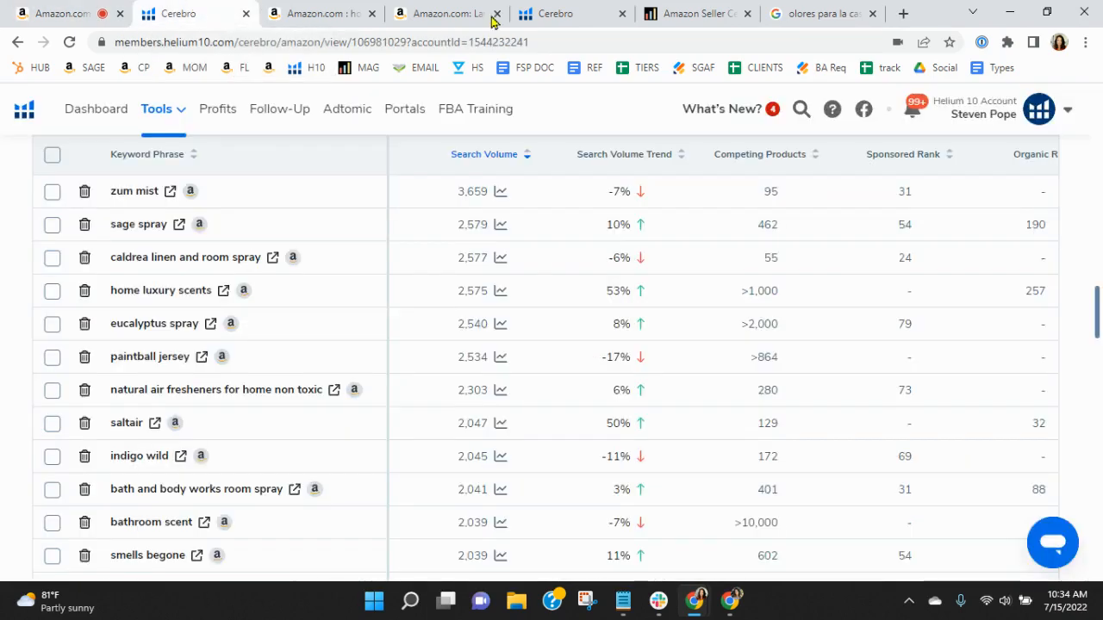
{"action": "scroll", "scroll_direction": "up", "scroll_amount": 3}
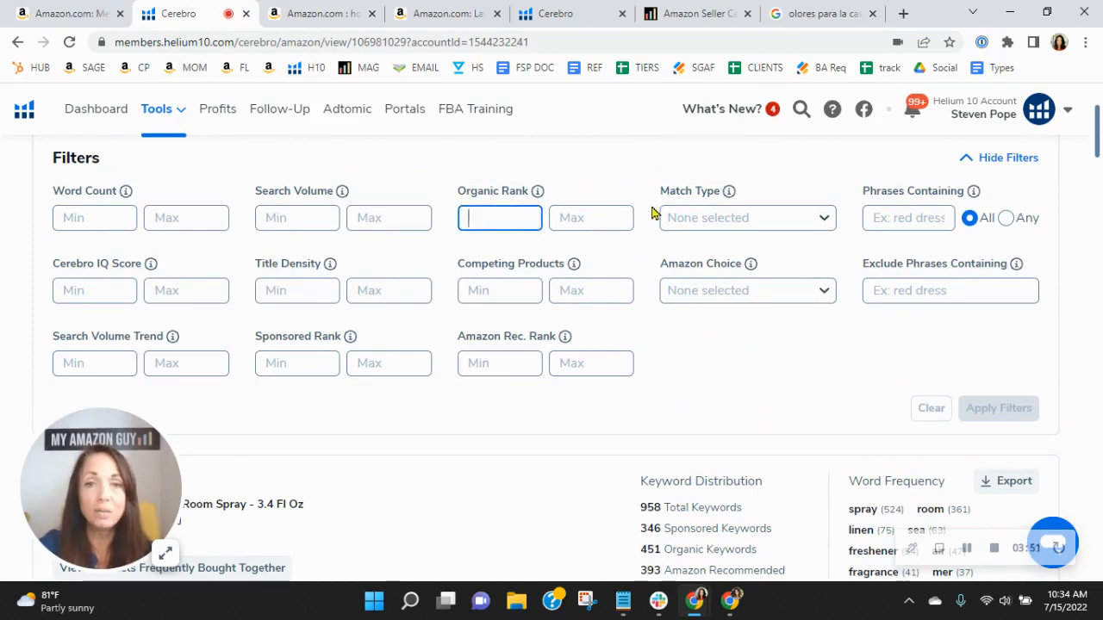
Filter the room spray's keywords to organic rank 20–50, leaving 59 results
{"action": "type", "text": "20"}
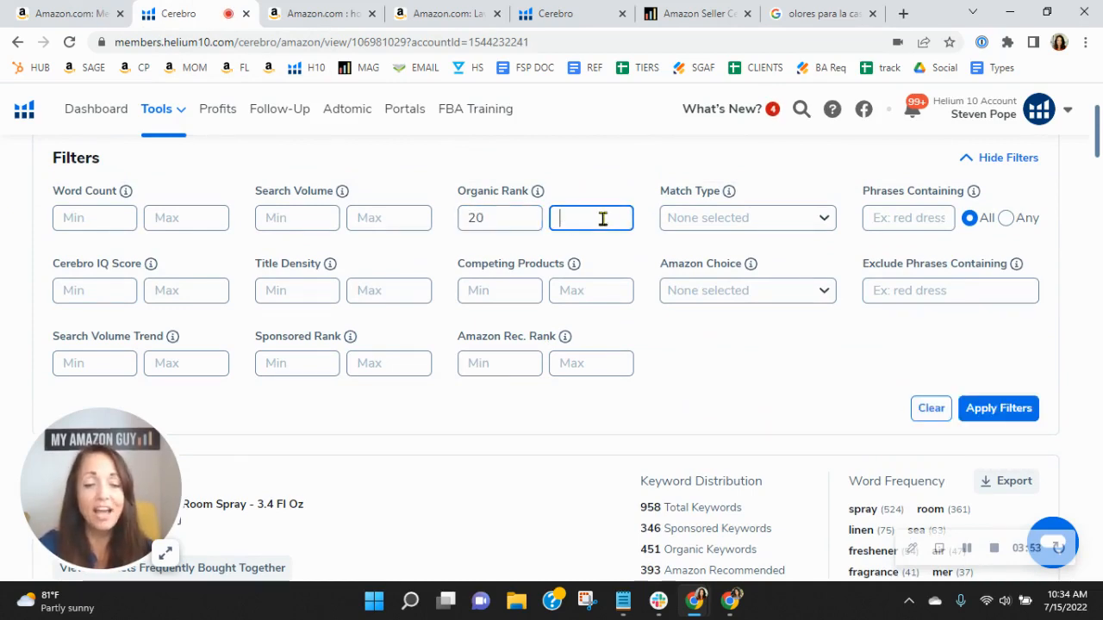
{"action": "type", "text": "50"}
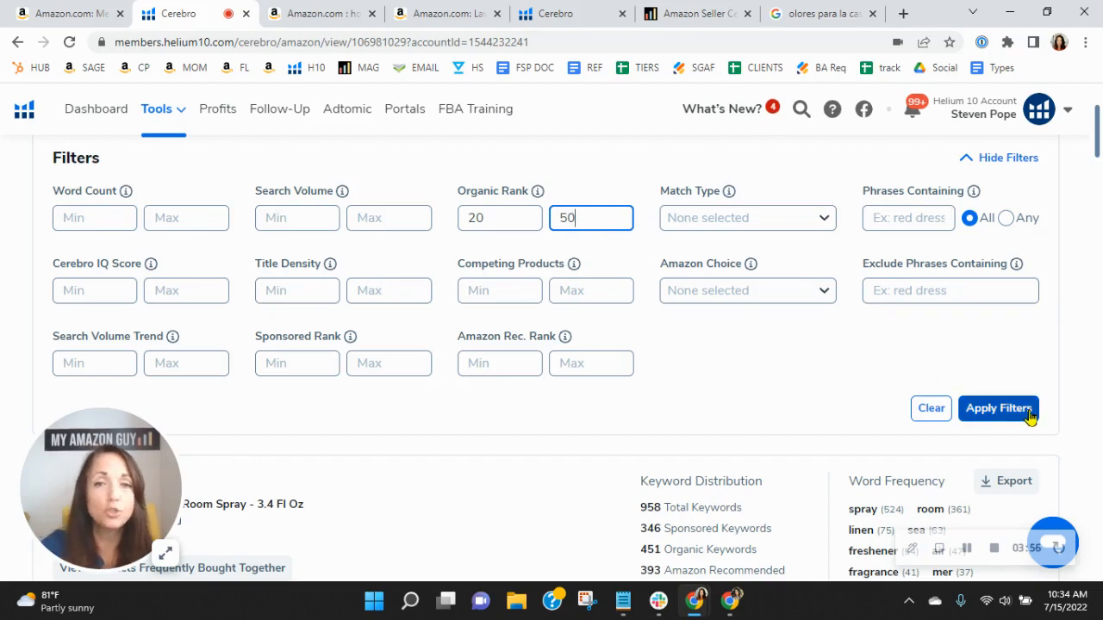
{"action": "left_click", "coordinate": [998, 407]}
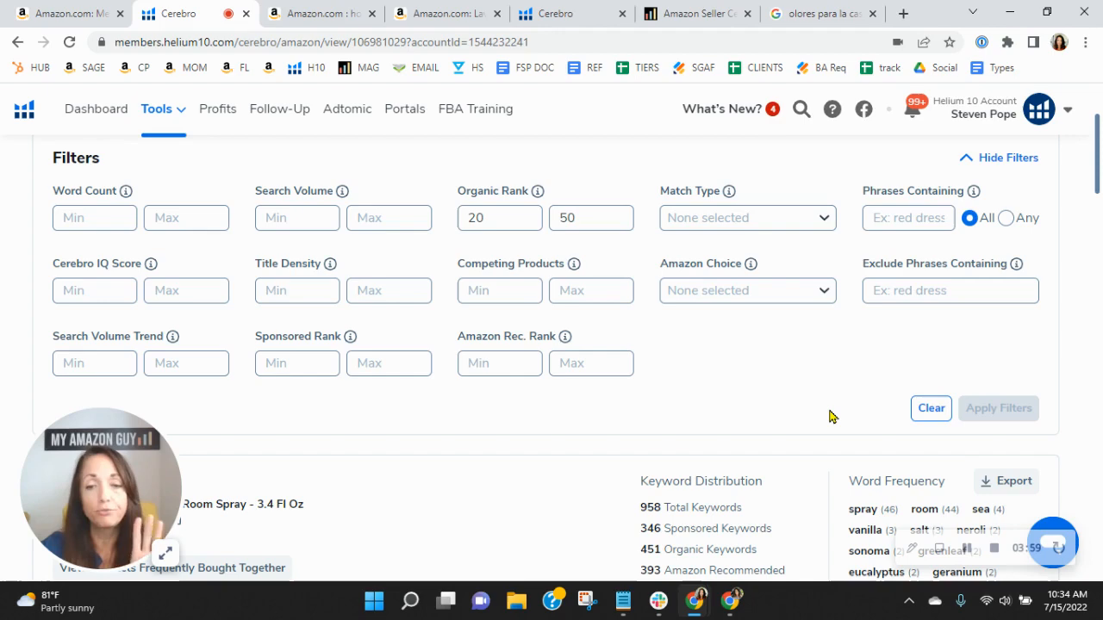
{"action": "left_click", "coordinate": [998, 406]}
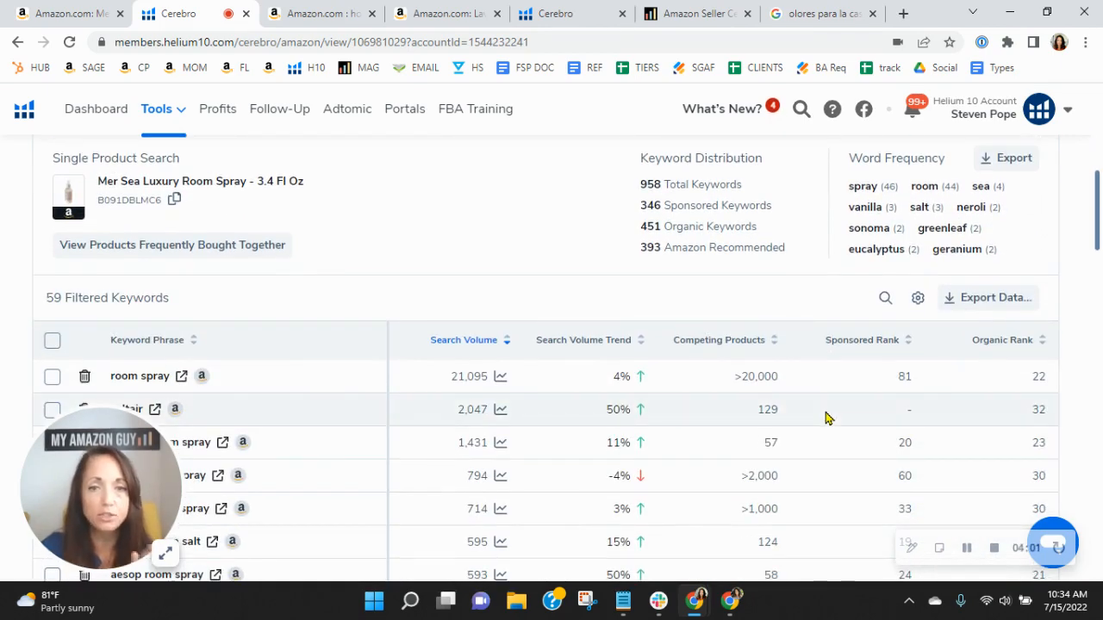
{"action": "mouse_move", "coordinate": [827, 411]}
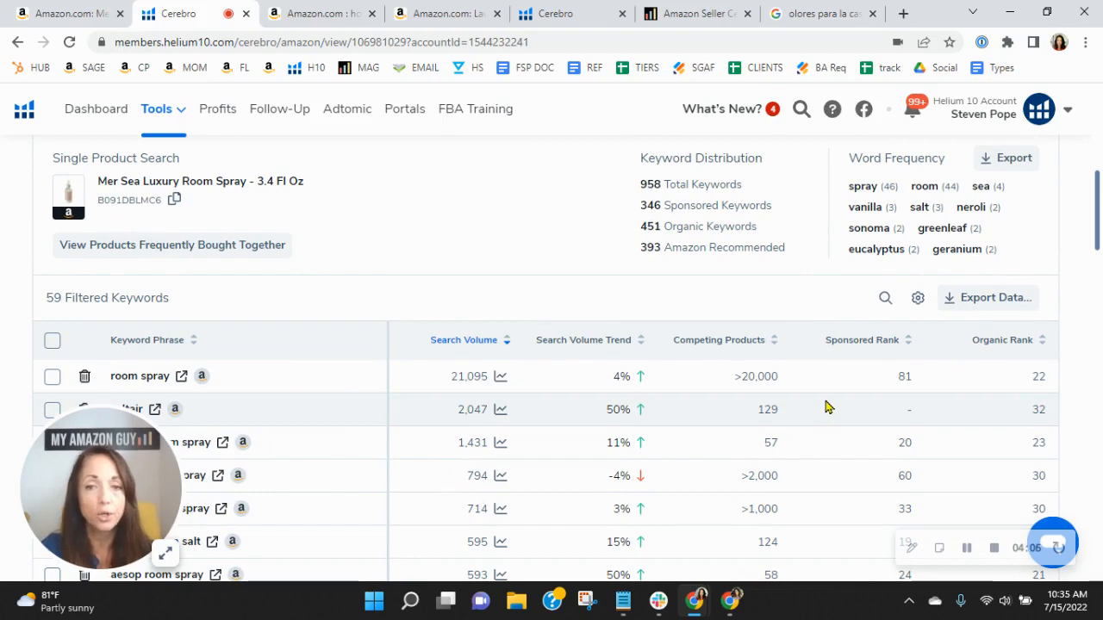
{"action": "mouse_move", "coordinate": [543, 258]}
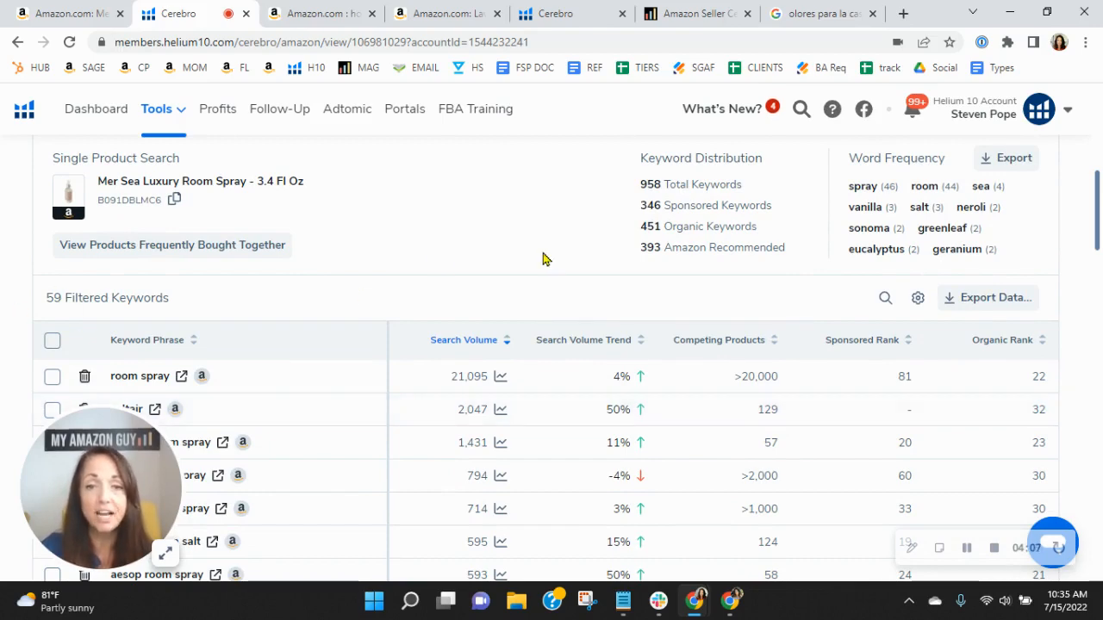
{"action": "scroll", "scroll_direction": "down", "scroll_amount": 3}
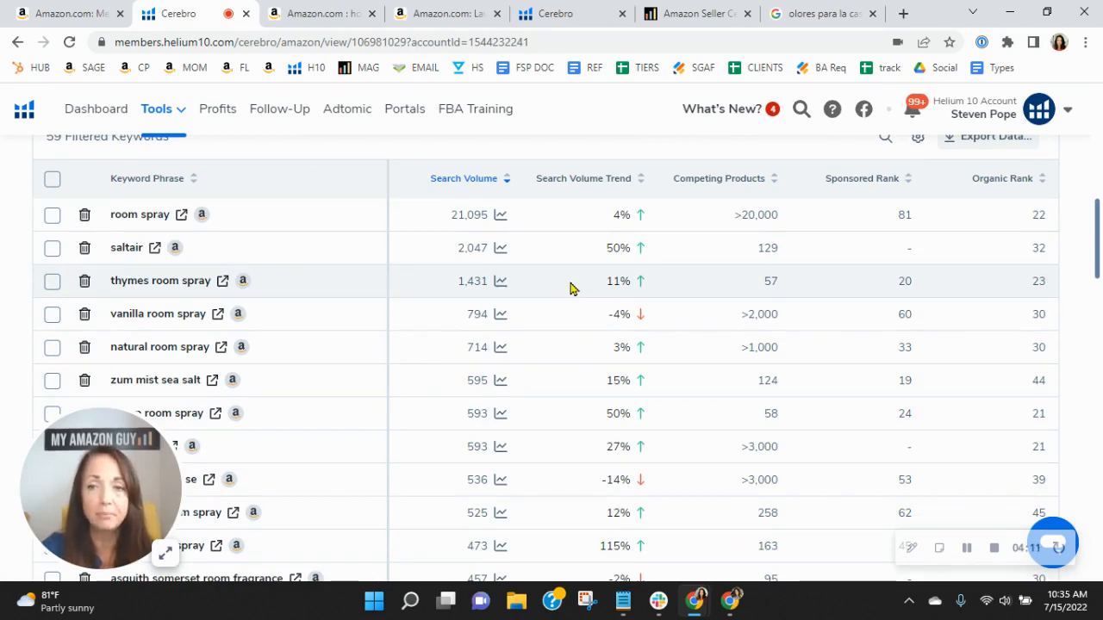
{"action": "mouse_move", "coordinate": [921, 459]}
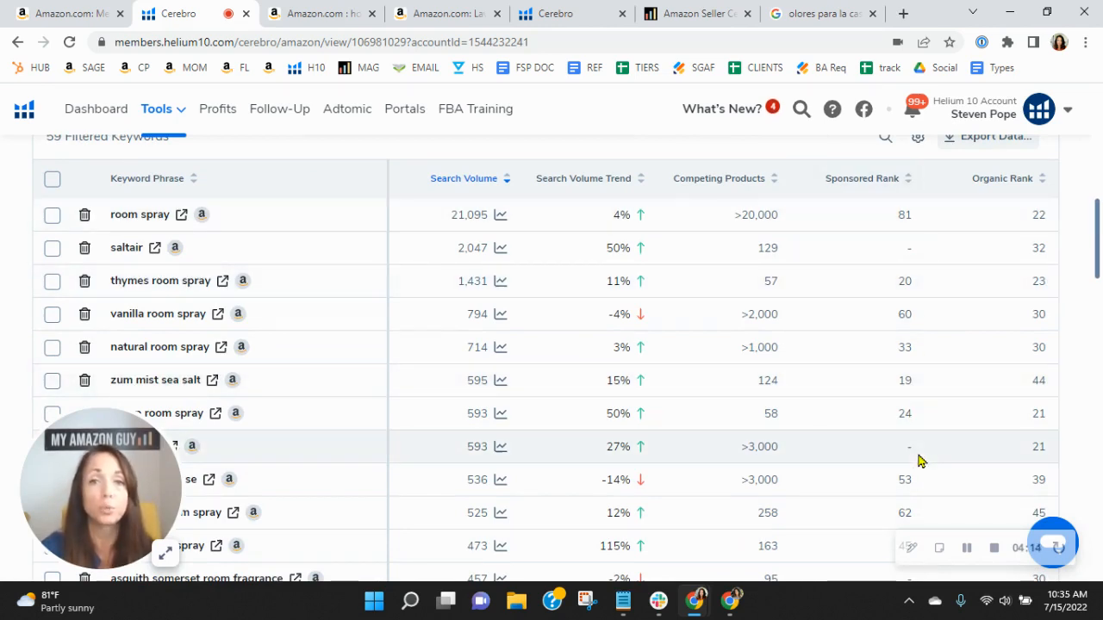
{"action": "mouse_move", "coordinate": [762, 444]}
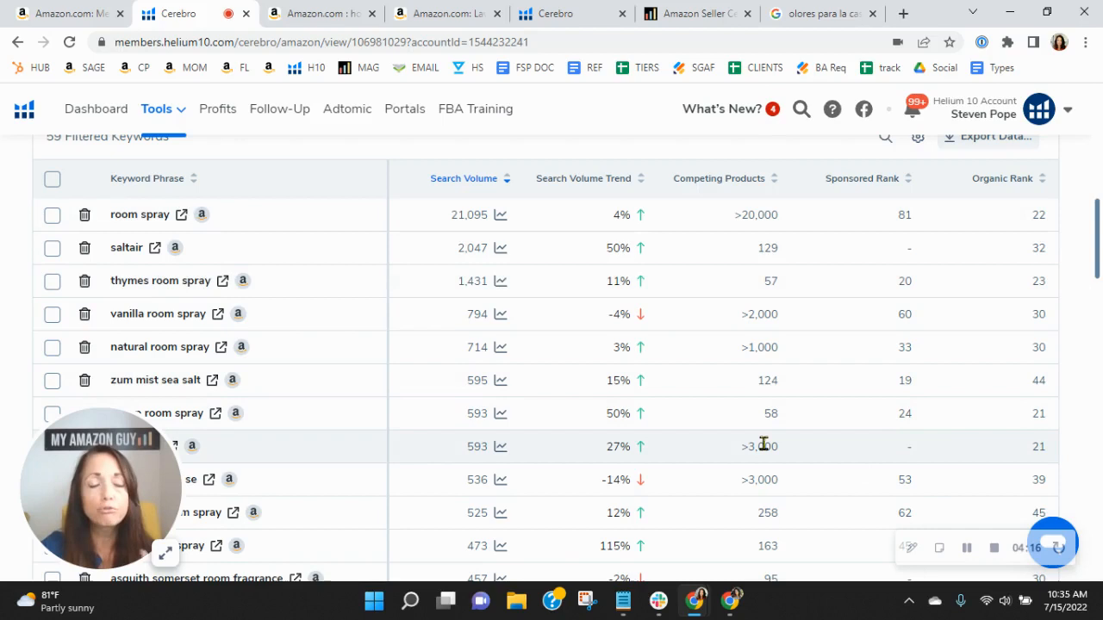
{"action": "mouse_move", "coordinate": [753, 414]}
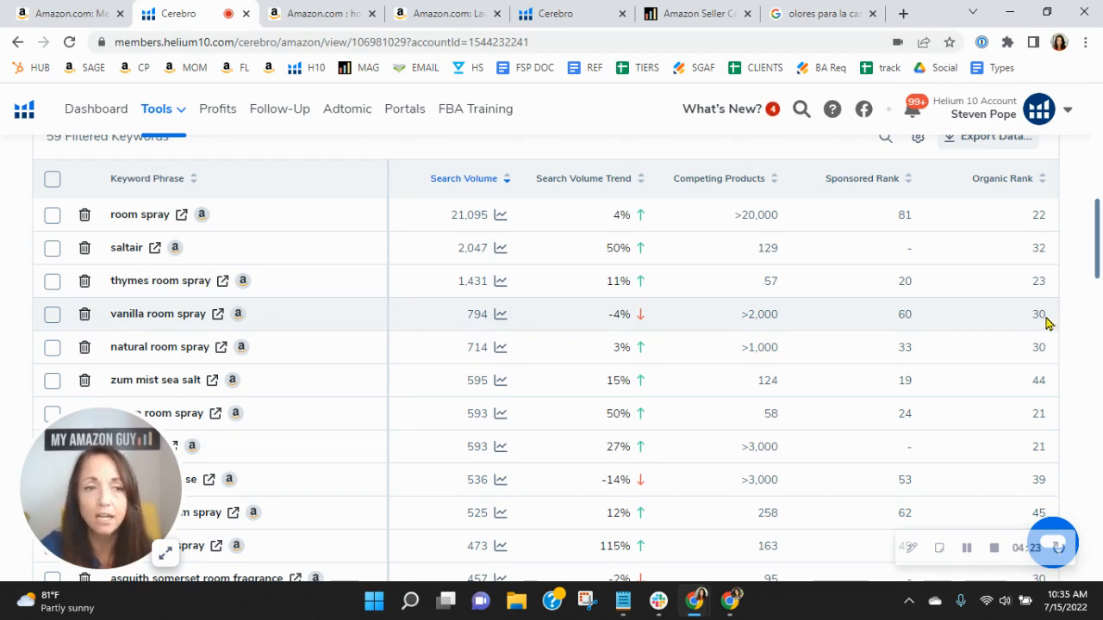
{"action": "mouse_move", "coordinate": [1027, 465]}
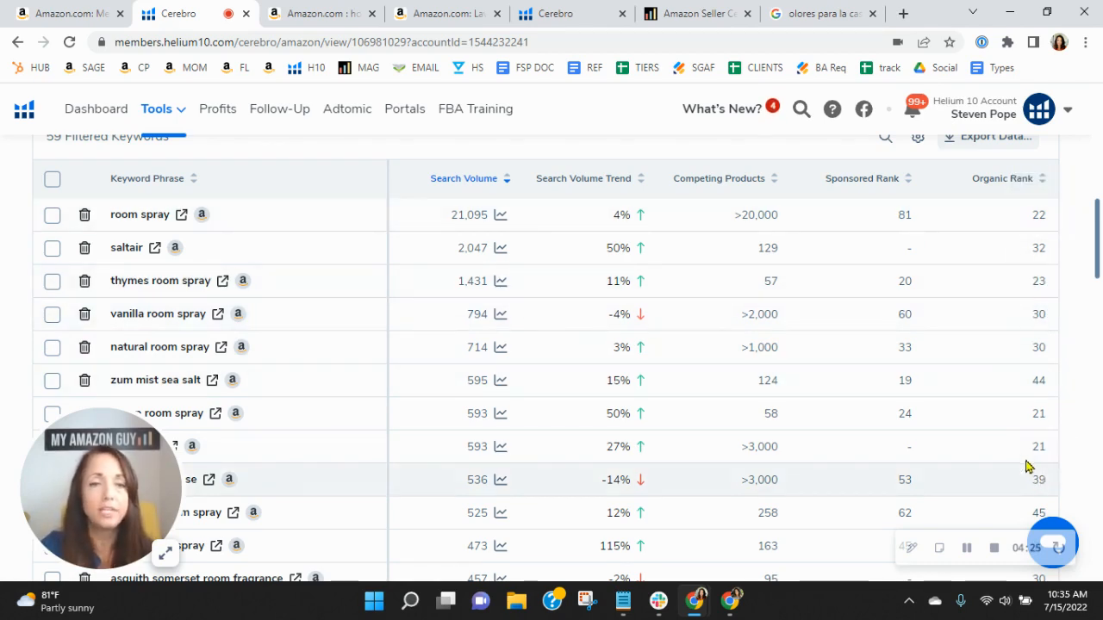
{"action": "scroll", "scroll_direction": "down", "scroll_amount": 3}
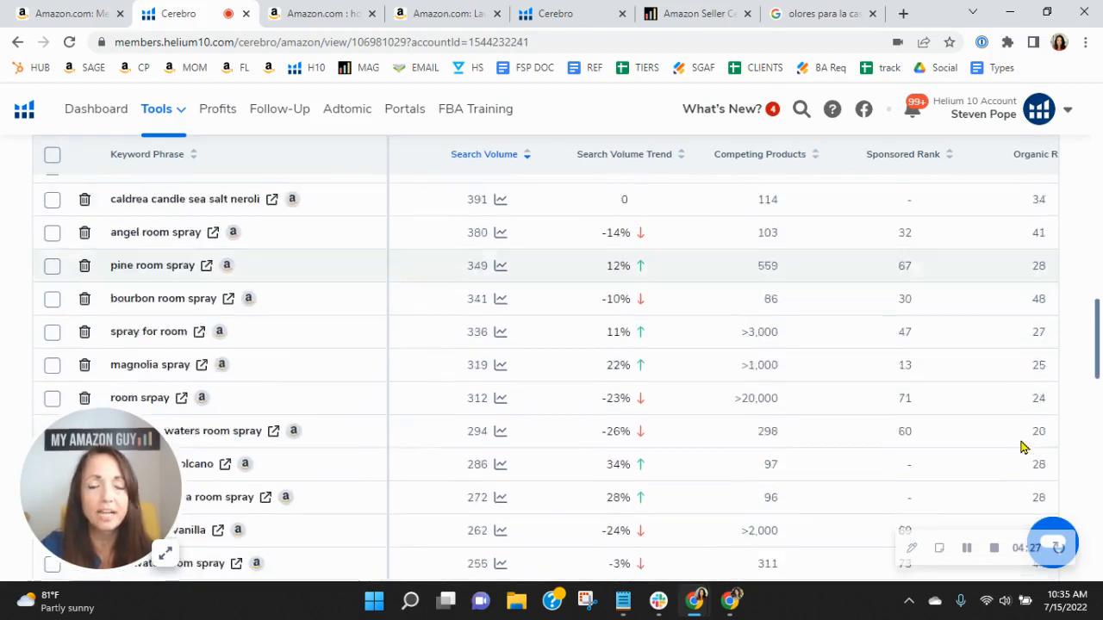
{"action": "scroll", "scroll_direction": "up", "scroll_amount": 3}
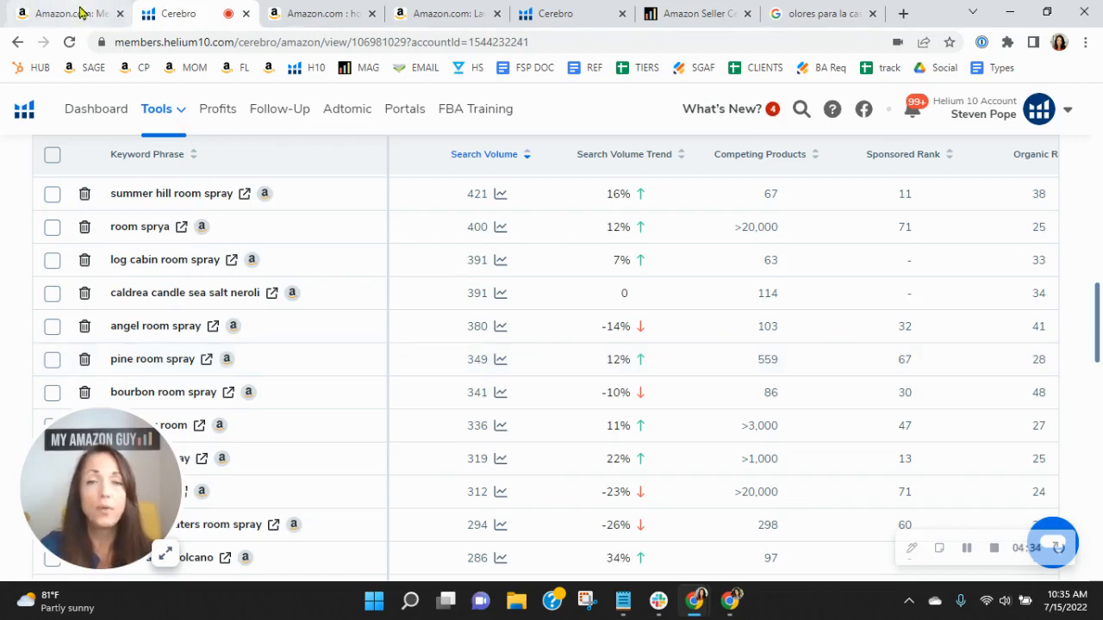
Switch to the Mer Sea Luxury Room Spray Coconut Sugar listing, $19.00 with 70 ratings
{"action": "left_click", "coordinate": [66, 13]}
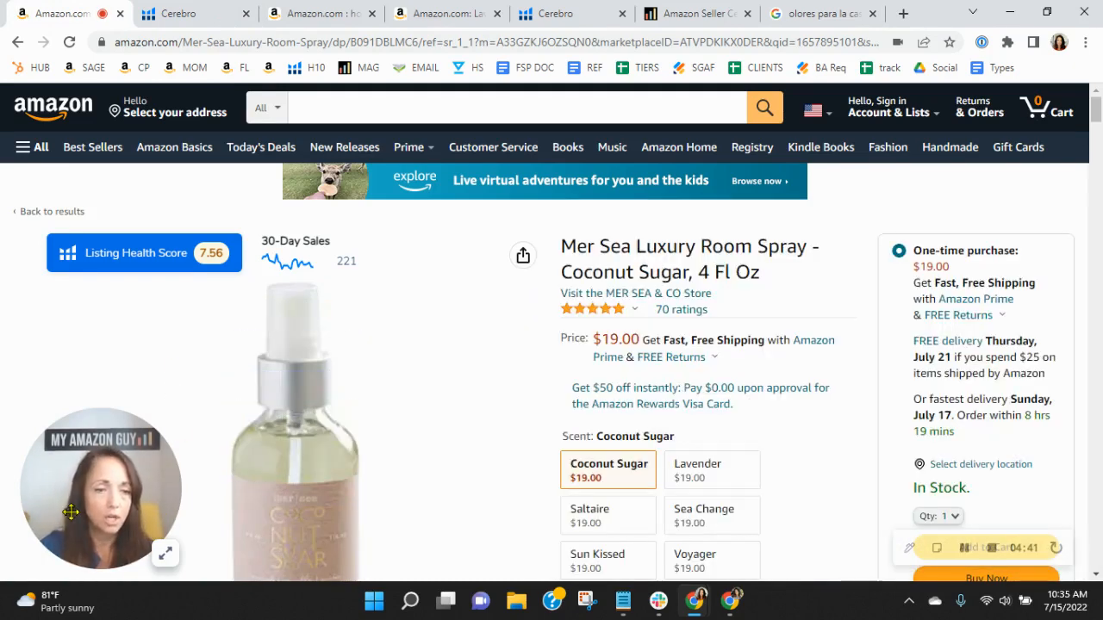
{"action": "left_click_drag", "start_coordinate": [100, 490], "coordinate": [962, 169]}
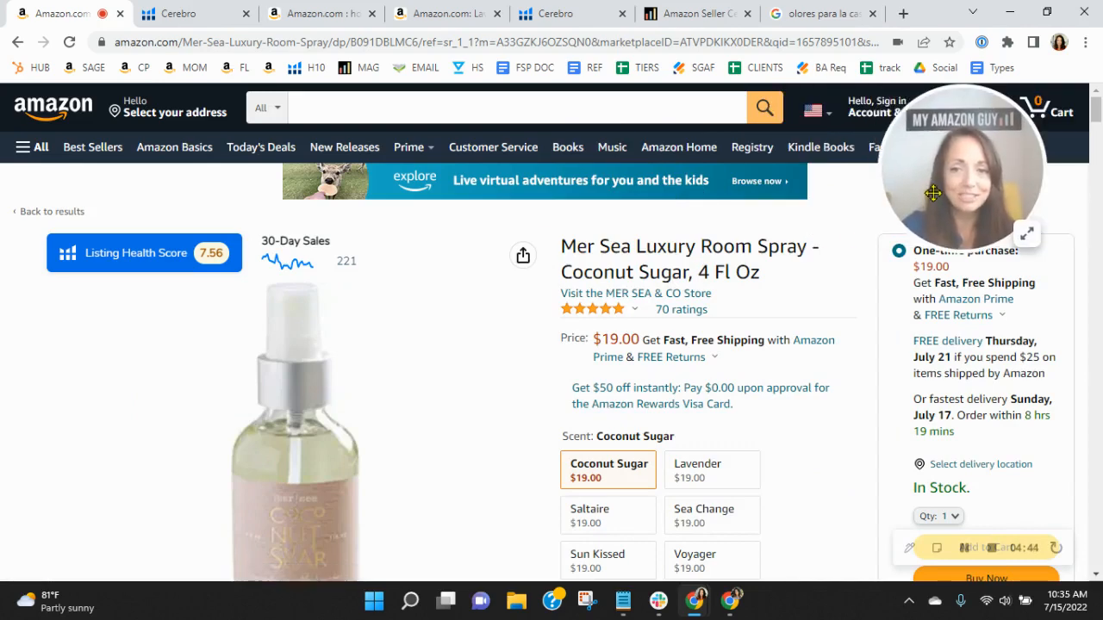
Step through the coconut, wooden bowl gift set and candle-and-pouch product photos
{"action": "scroll", "scroll_direction": "down", "scroll_amount": 3}
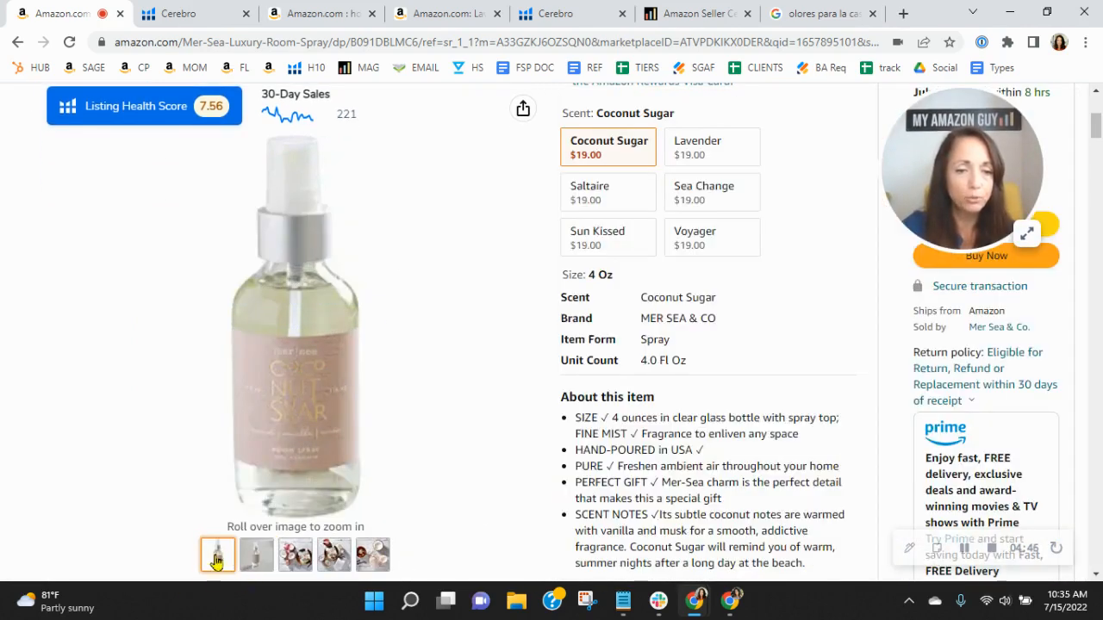
{"action": "left_click", "coordinate": [295, 555]}
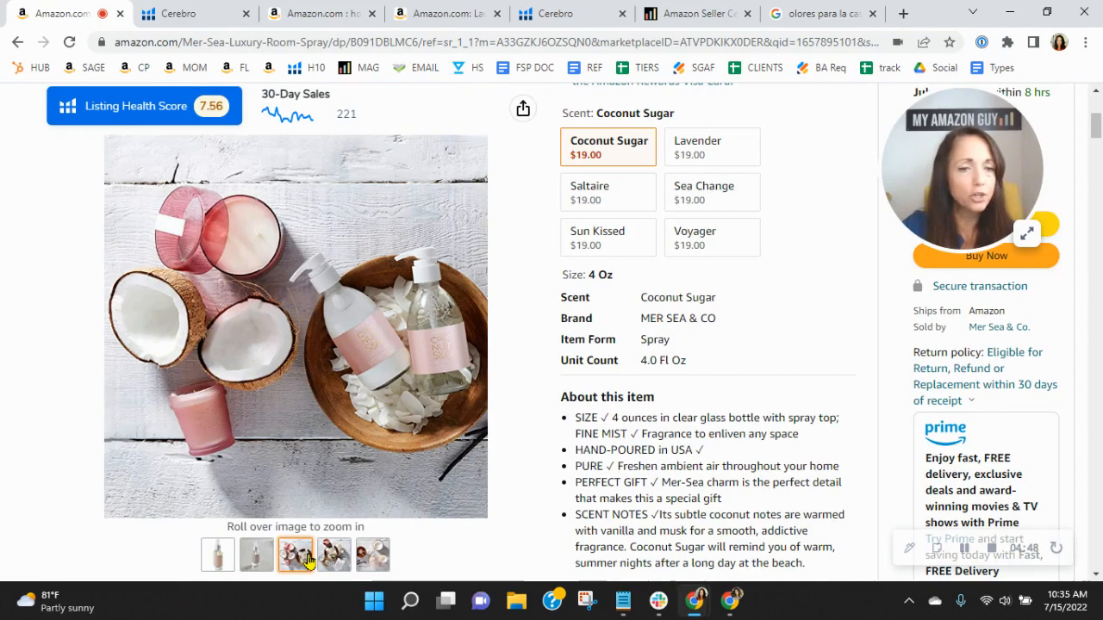
{"action": "left_click", "coordinate": [335, 555]}
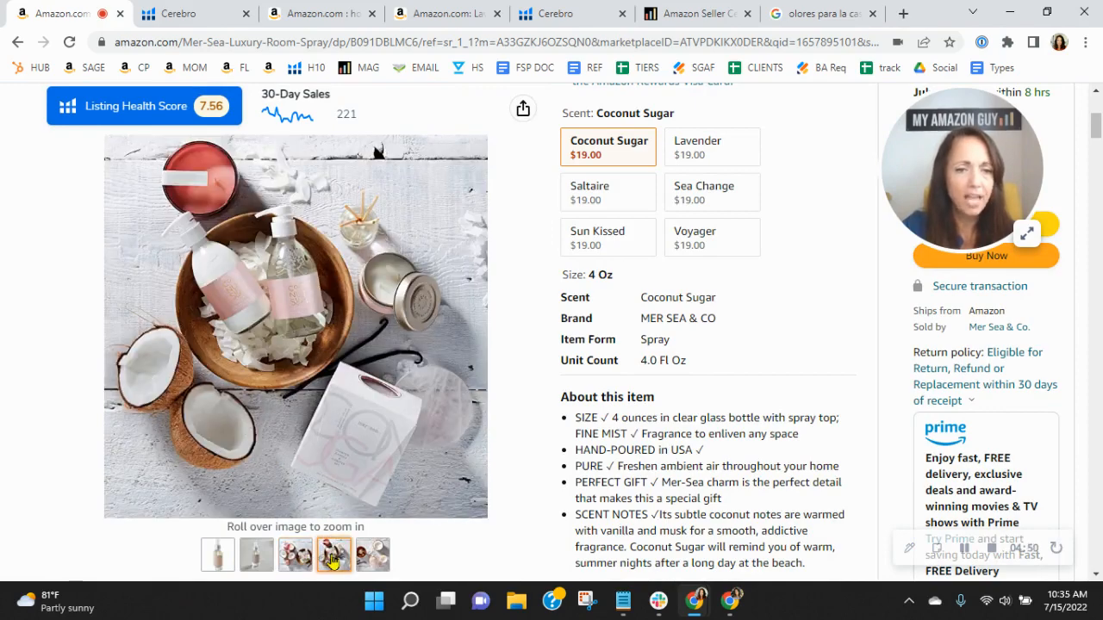
{"action": "mouse_move", "coordinate": [334, 555]}
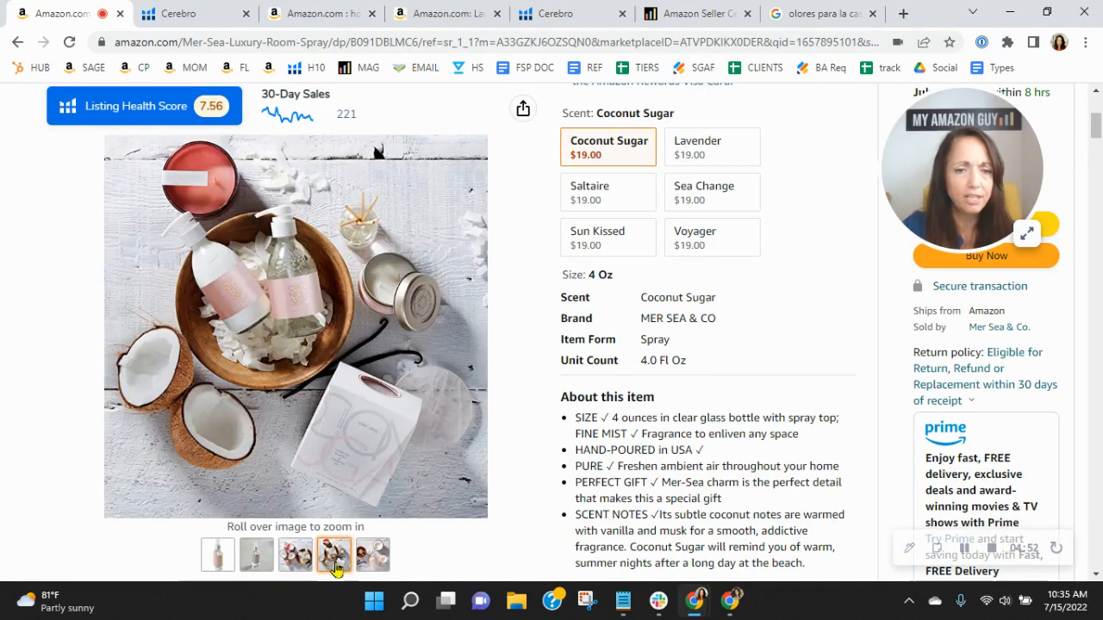
{"action": "left_click", "coordinate": [372, 555]}
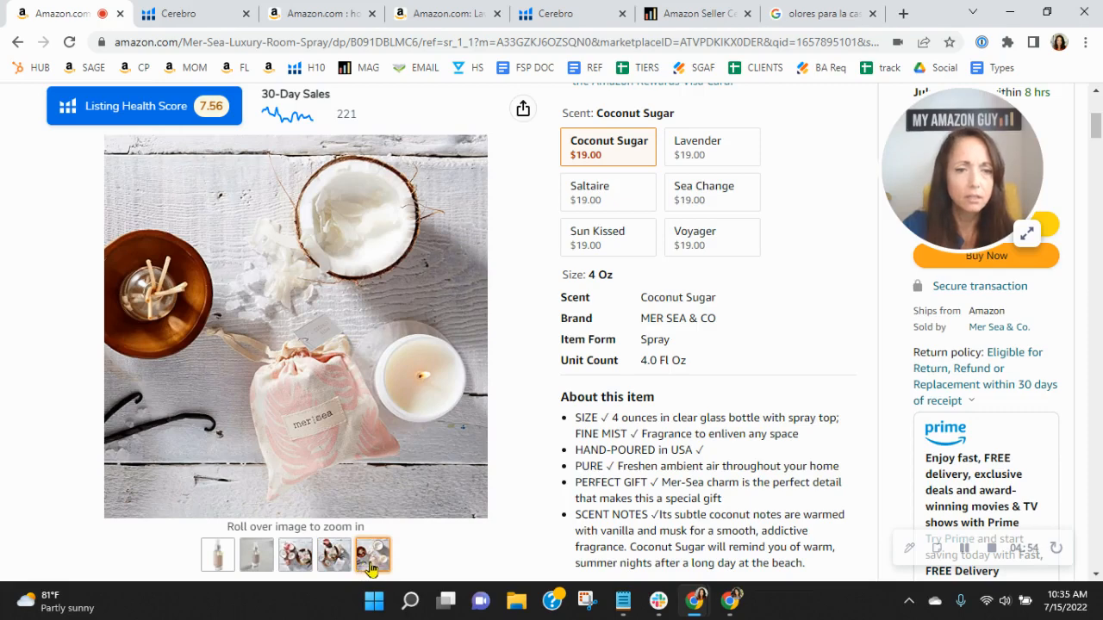
{"action": "left_click", "coordinate": [334, 555]}
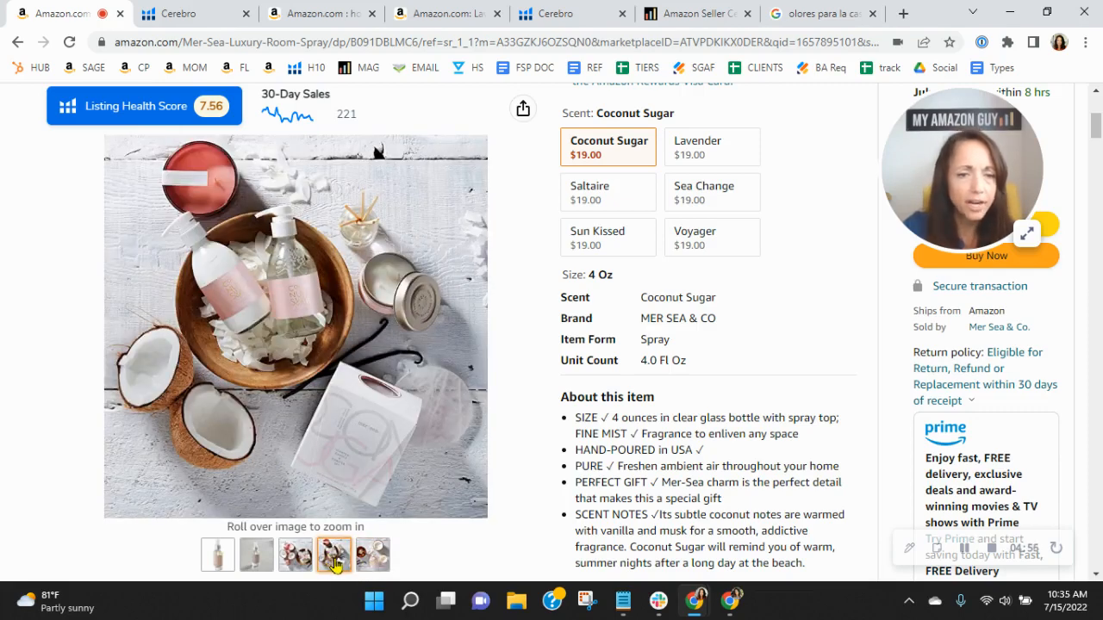
{"action": "left_click", "coordinate": [295, 555]}
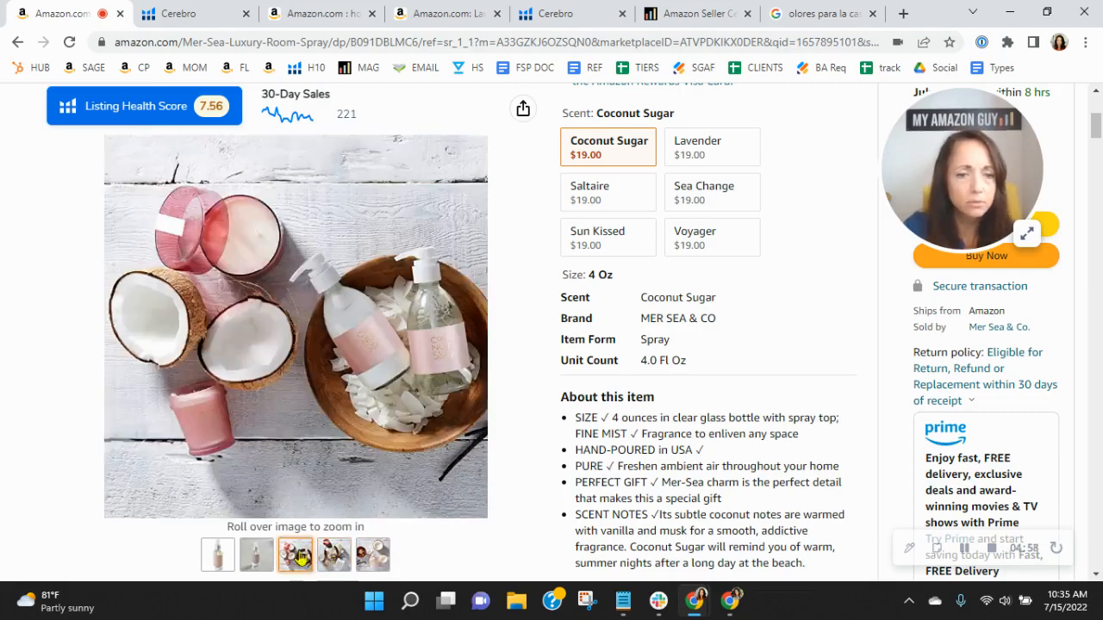
{"action": "left_click", "coordinate": [334, 555]}
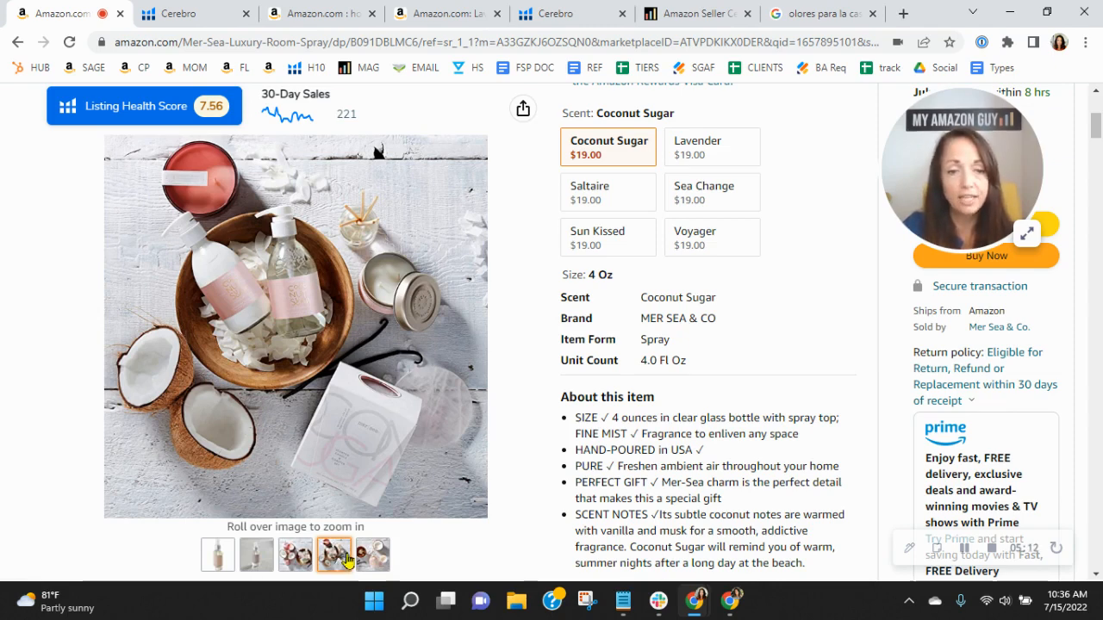
{"action": "left_click", "coordinate": [373, 555]}
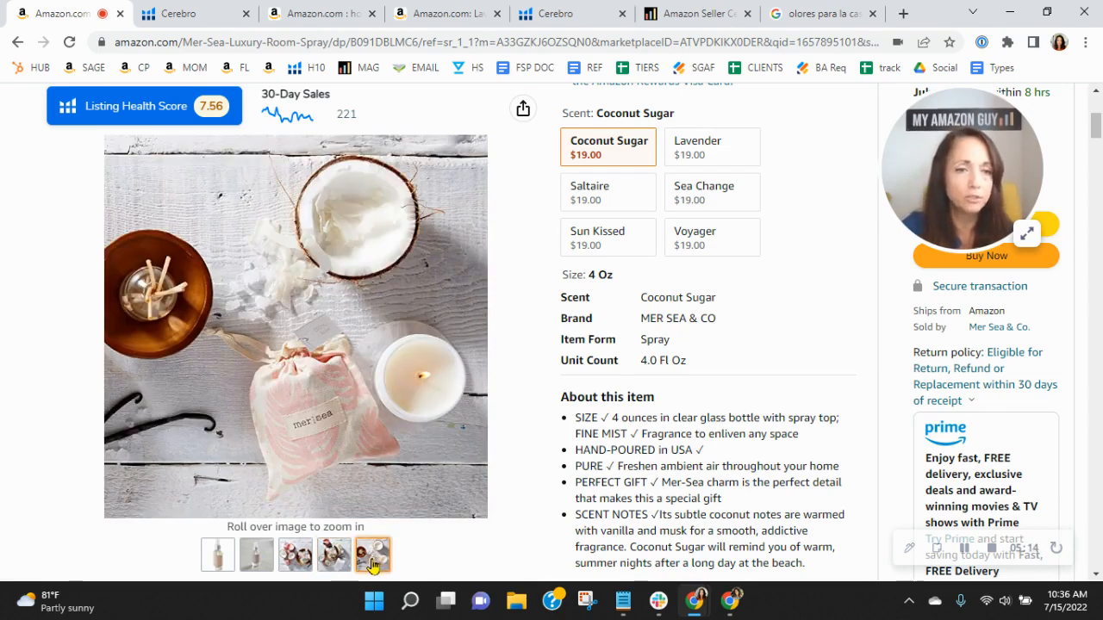
Compare the plain and labelled spray bottle photos, ending on the main labelled bottle image
{"action": "left_click", "coordinate": [256, 555]}
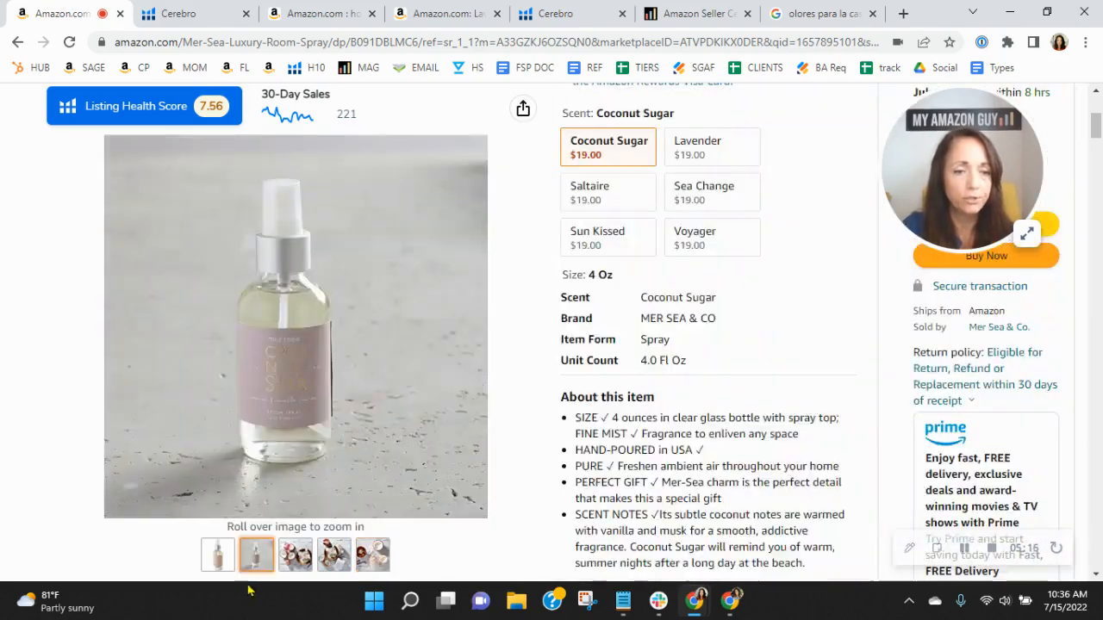
{"action": "left_click", "coordinate": [217, 555]}
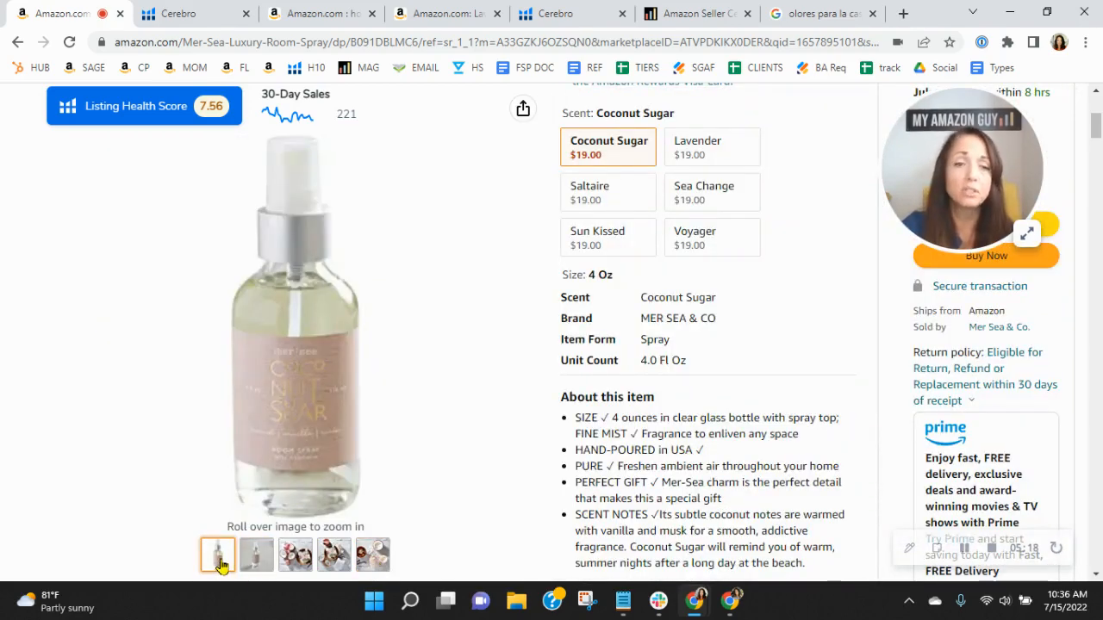
{"action": "left_click", "coordinate": [255, 555]}
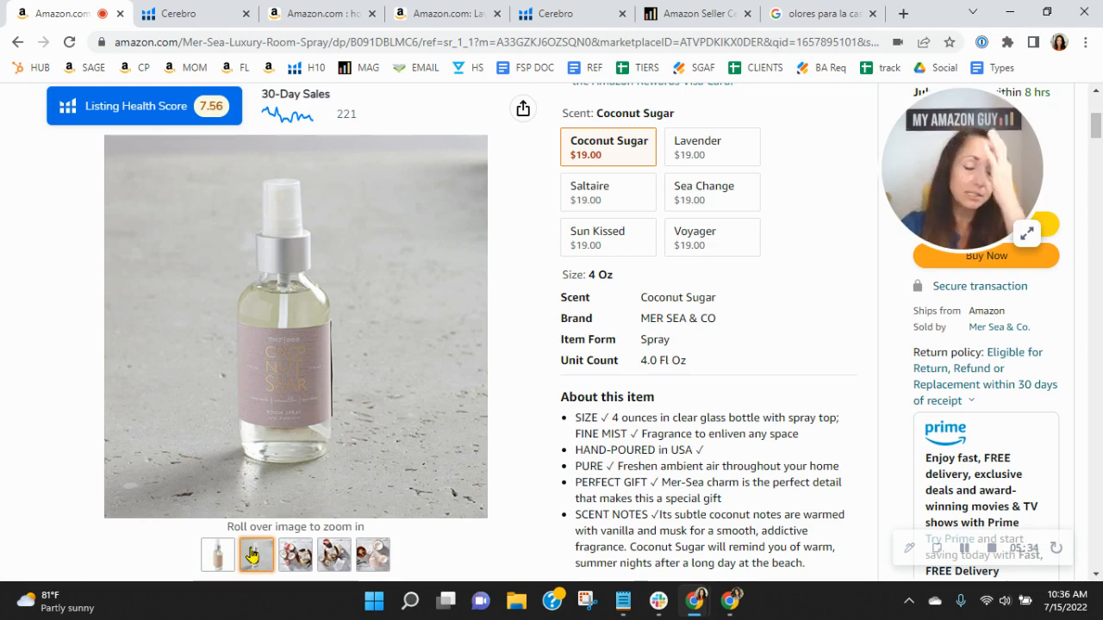
{"action": "left_click", "coordinate": [217, 555]}
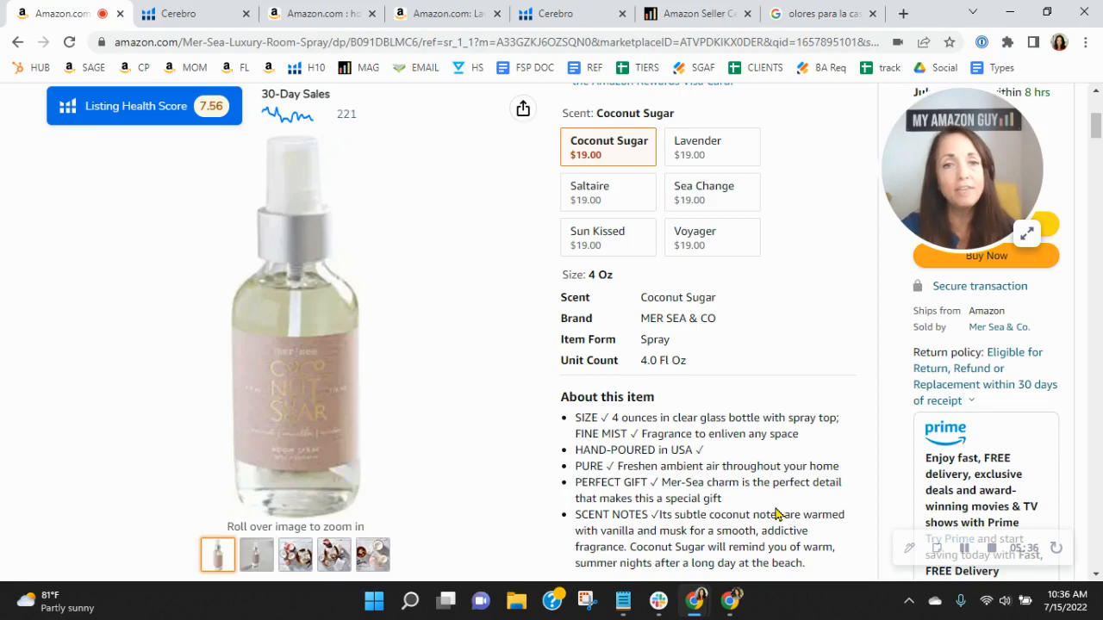
Scroll the Mer Sea Coconut Sugar page through its bullets, frequently bought together and similar sprays
{"action": "scroll", "scroll_direction": "up", "scroll_amount": 3}
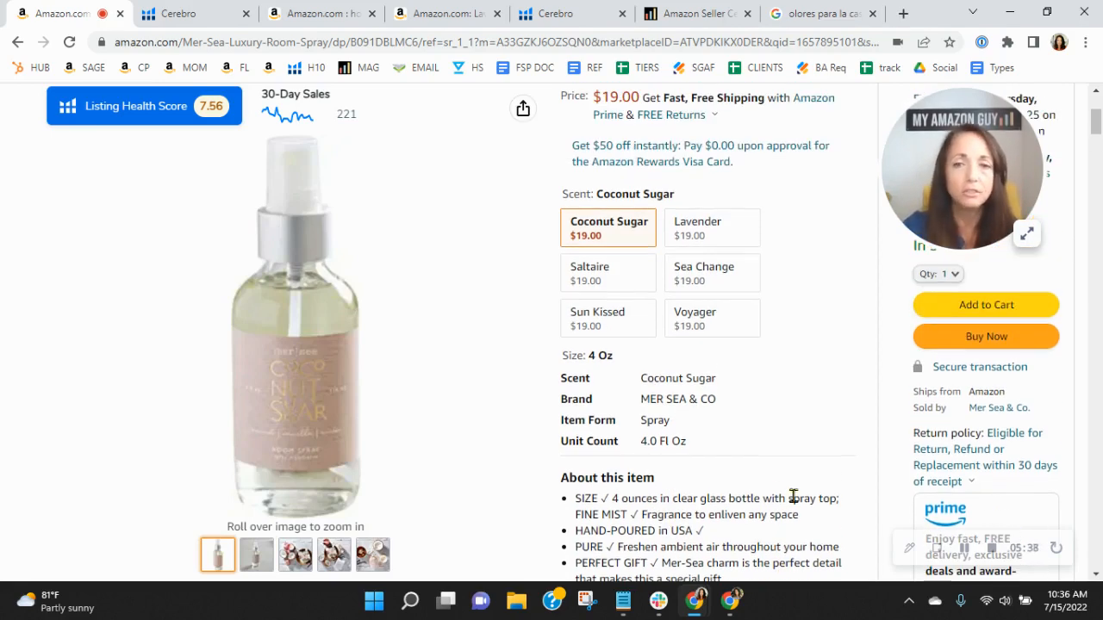
{"action": "scroll", "scroll_direction": "up", "scroll_amount": 3}
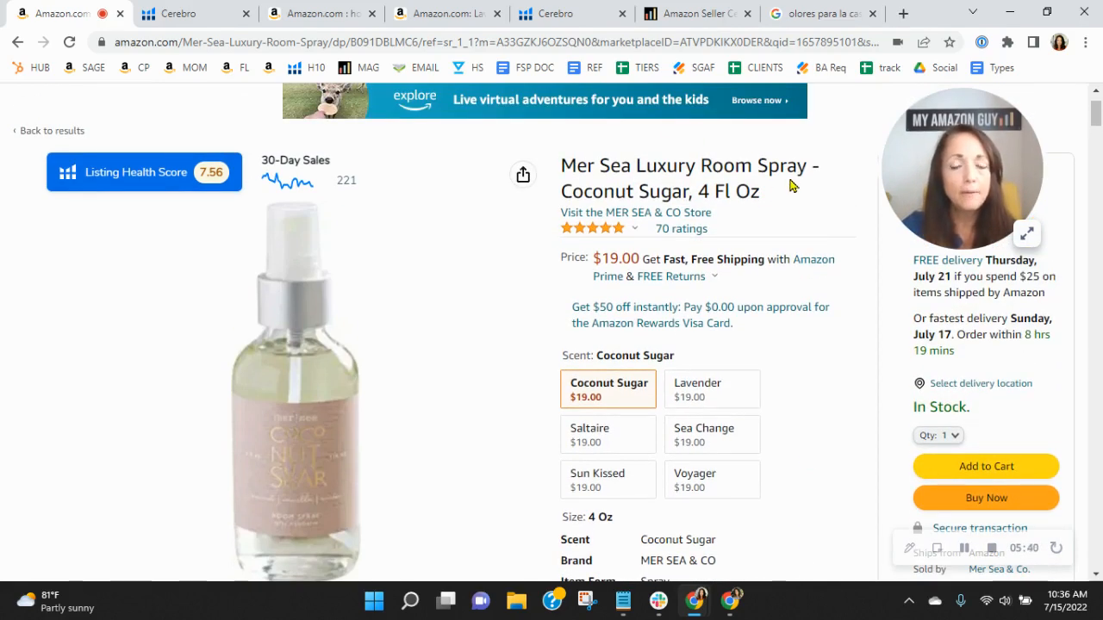
{"action": "scroll", "scroll_direction": "down", "scroll_amount": 3}
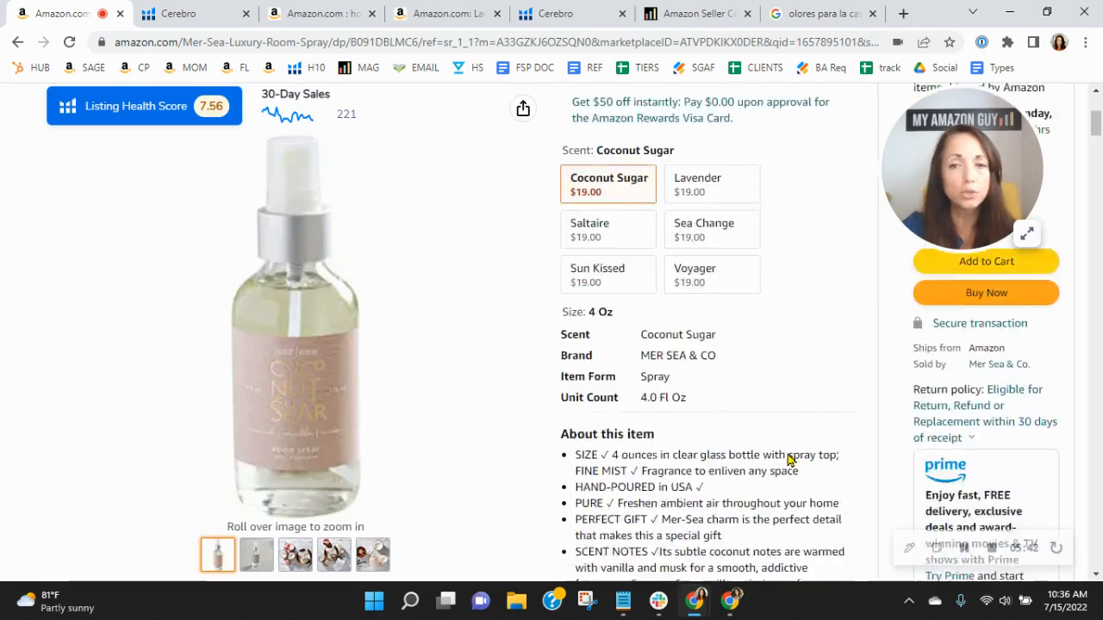
{"action": "scroll", "scroll_direction": "up", "scroll_amount": 3}
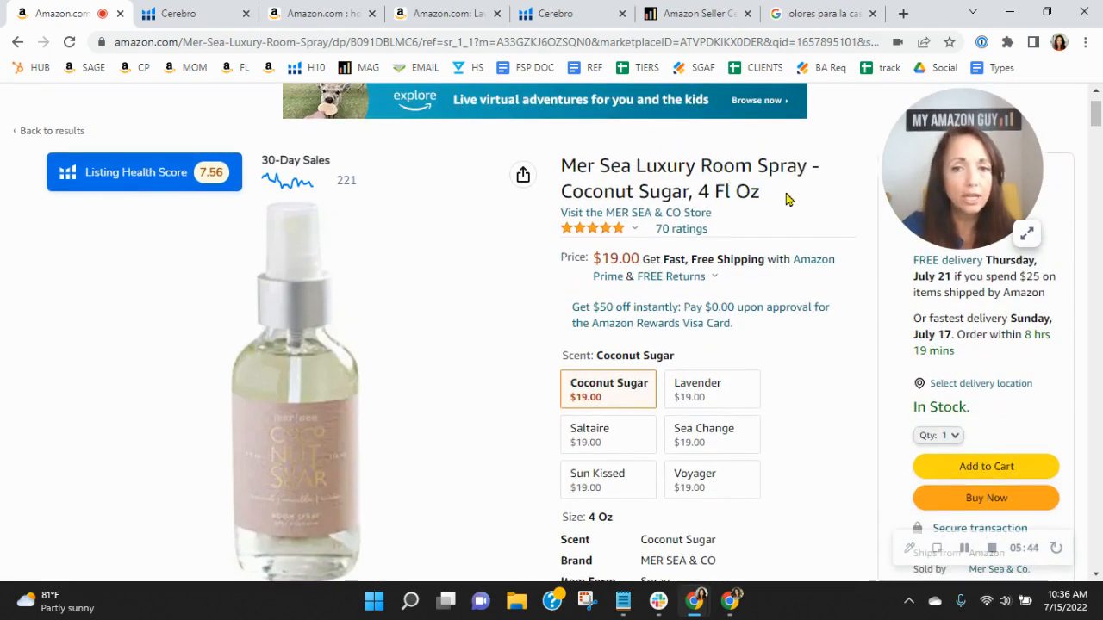
{"action": "scroll", "scroll_direction": "down", "scroll_amount": 3}
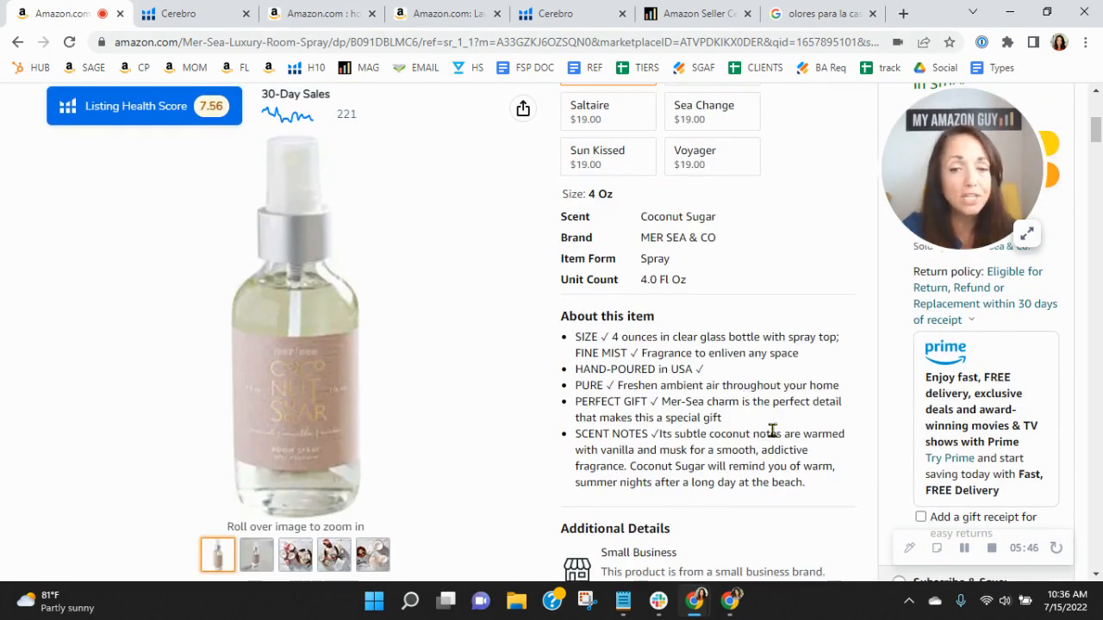
{"action": "mouse_move", "coordinate": [732, 371]}
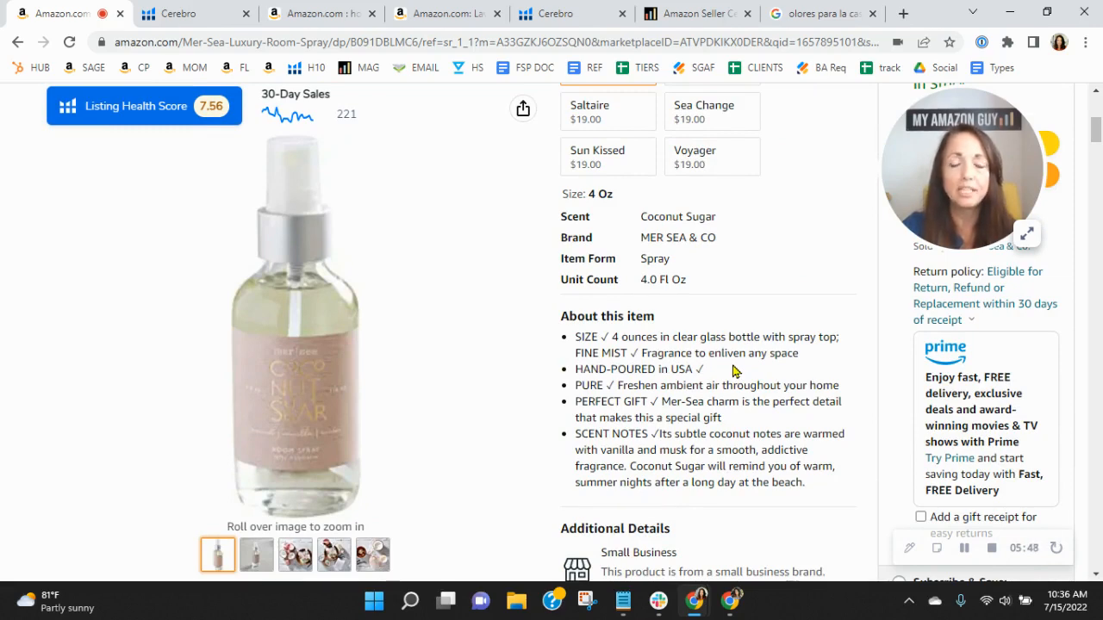
{"action": "mouse_move", "coordinate": [774, 405]}
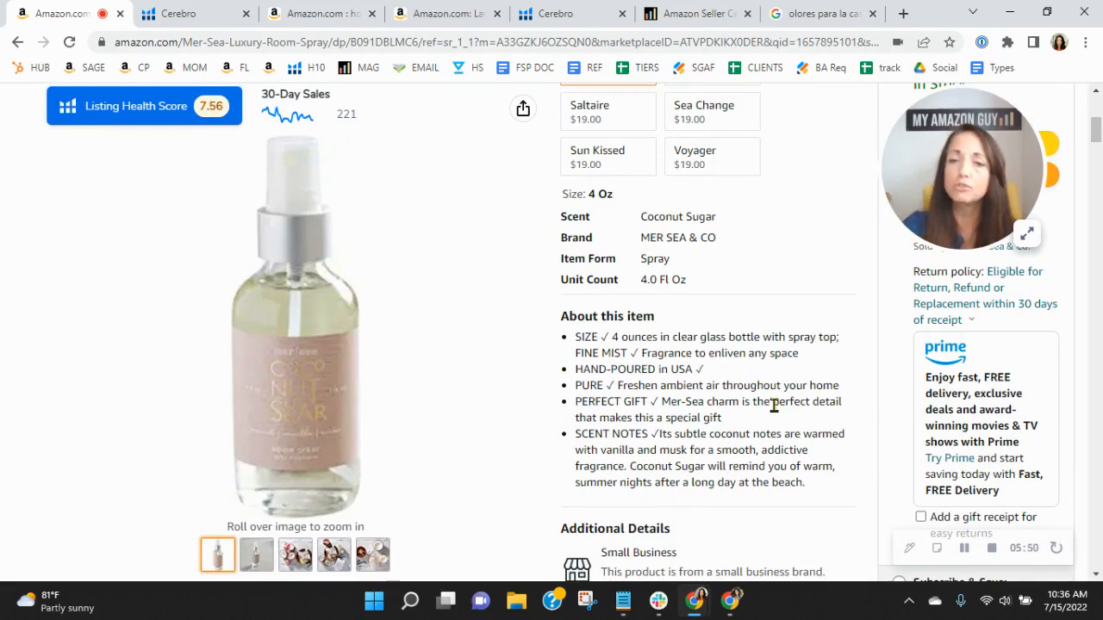
{"action": "scroll", "scroll_direction": "up", "scroll_amount": 3}
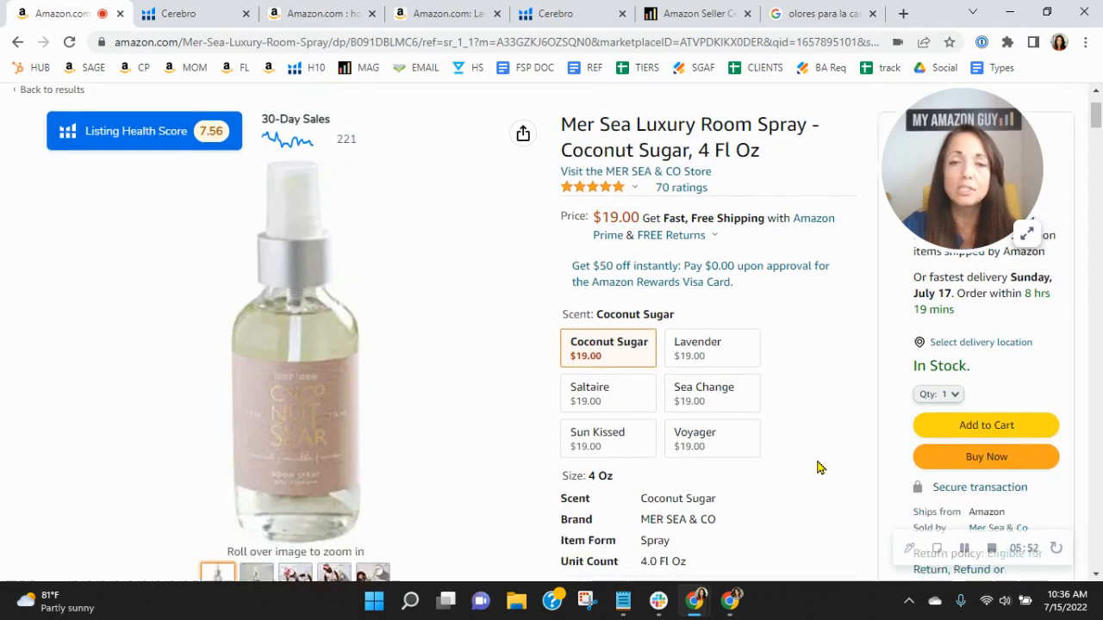
{"action": "scroll", "scroll_direction": "down", "scroll_amount": 3}
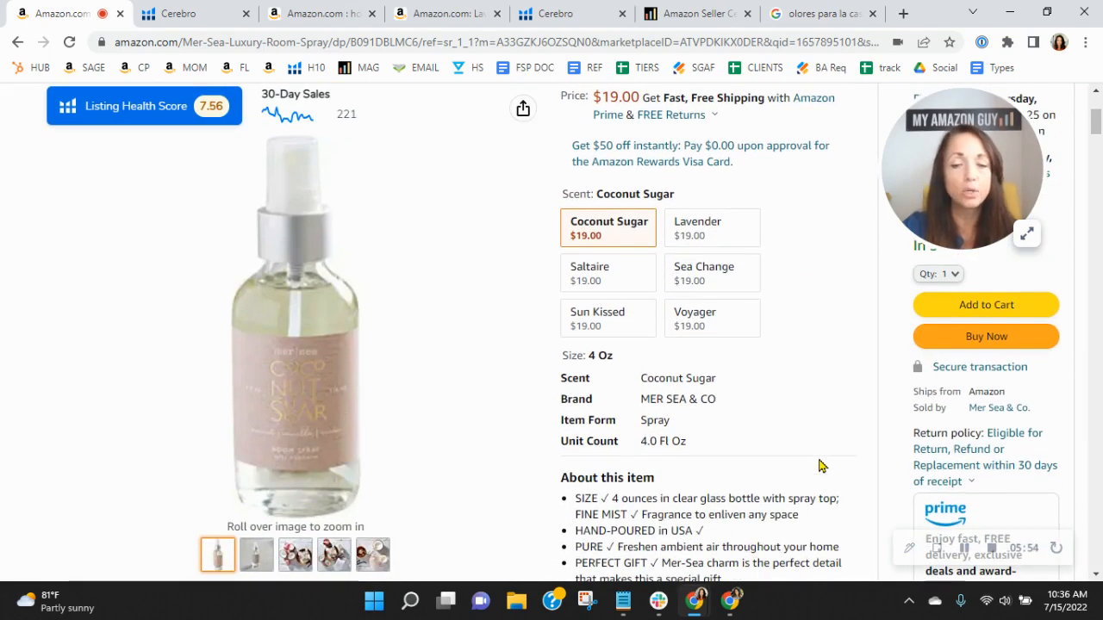
{"action": "mouse_move", "coordinate": [774, 538]}
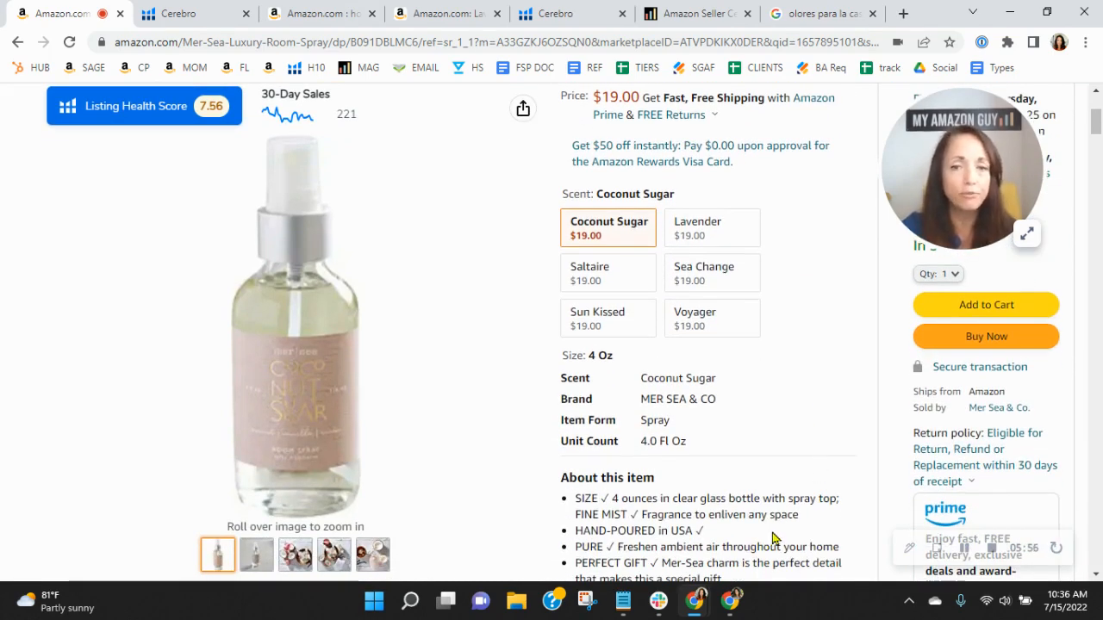
{"action": "scroll", "scroll_direction": "down", "scroll_amount": 3}
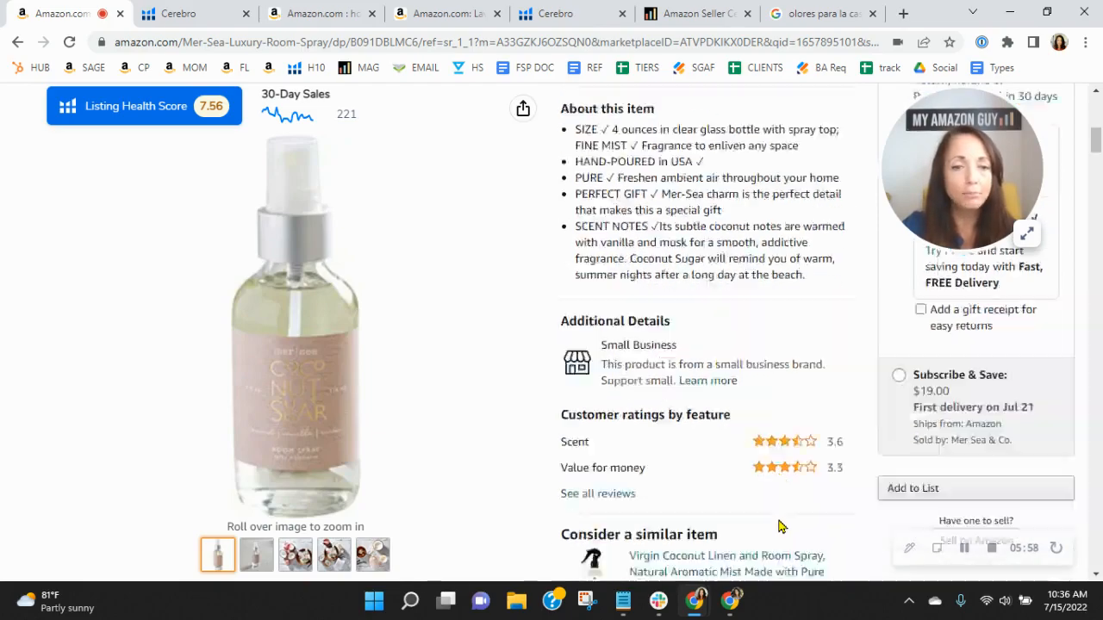
{"action": "scroll", "scroll_direction": "down", "scroll_amount": 3}
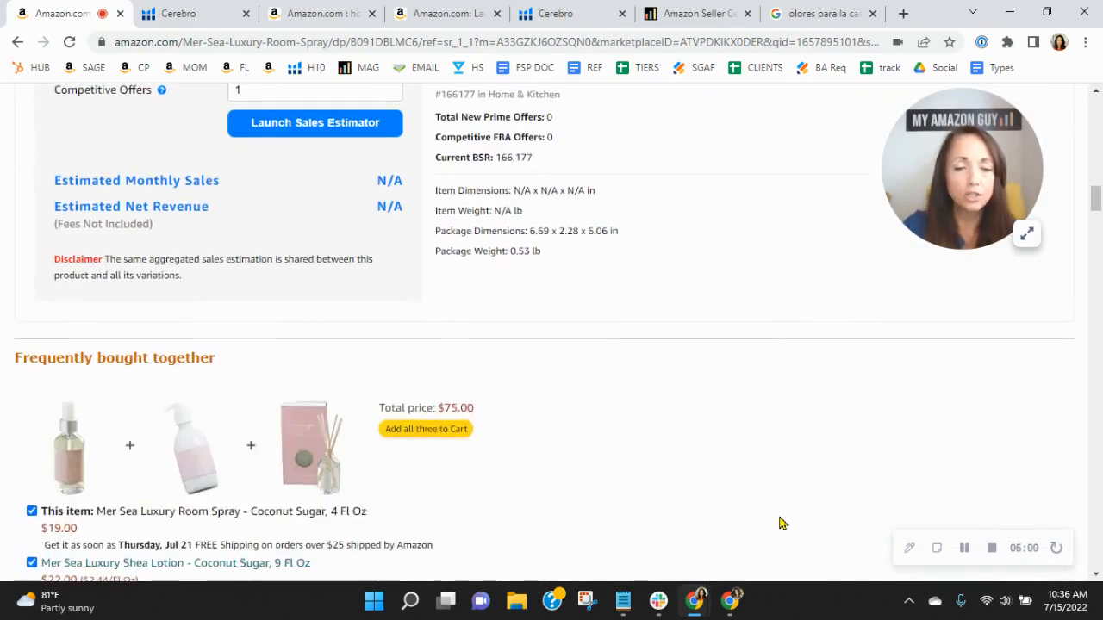
{"action": "scroll", "scroll_direction": "down", "scroll_amount": 3}
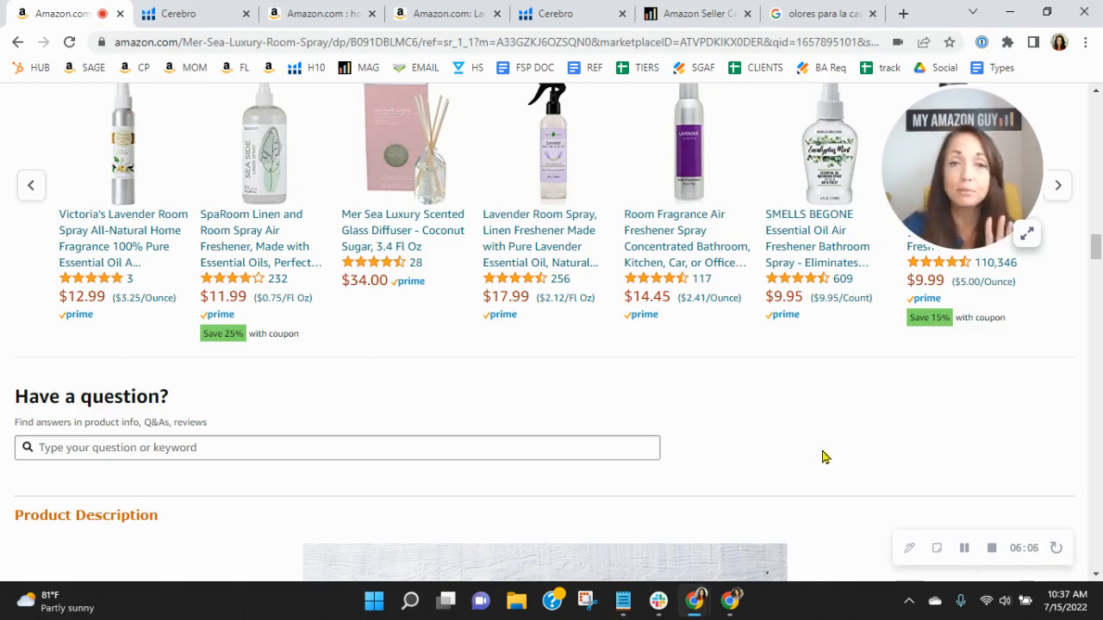
{"action": "mouse_move", "coordinate": [72, 510]}
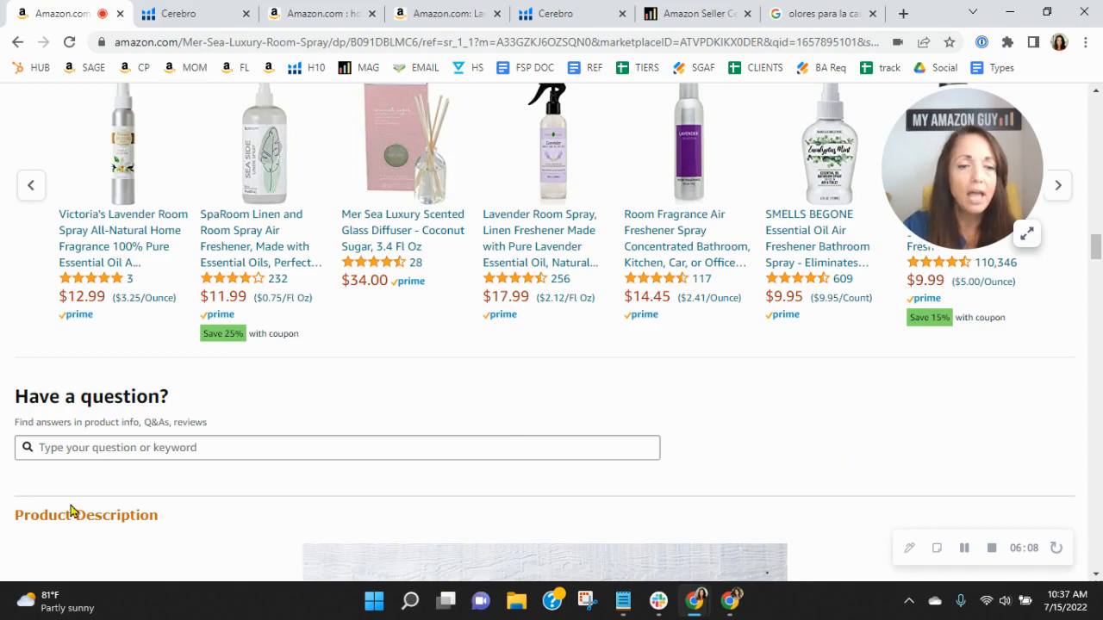
{"action": "mouse_move", "coordinate": [924, 414]}
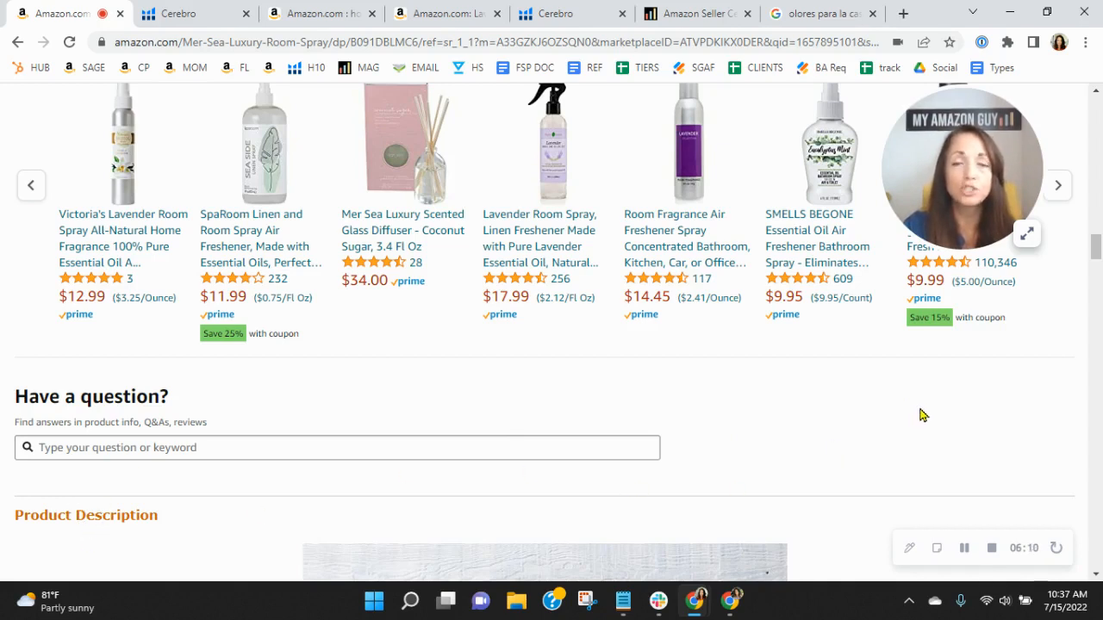
{"action": "mouse_move", "coordinate": [929, 419]}
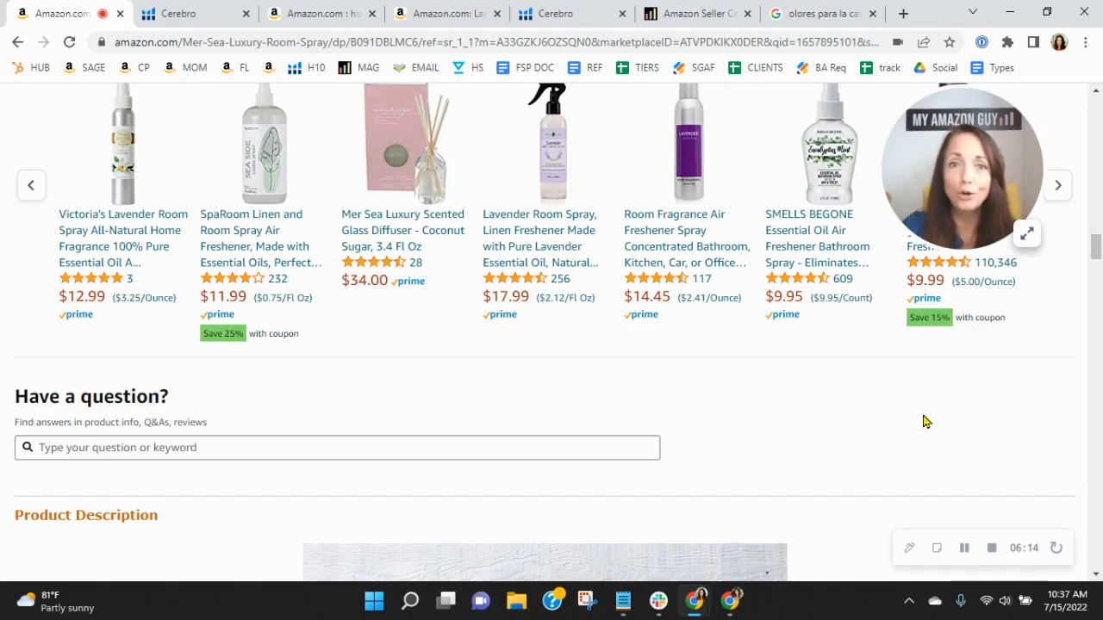
{"action": "mouse_move", "coordinate": [710, 442]}
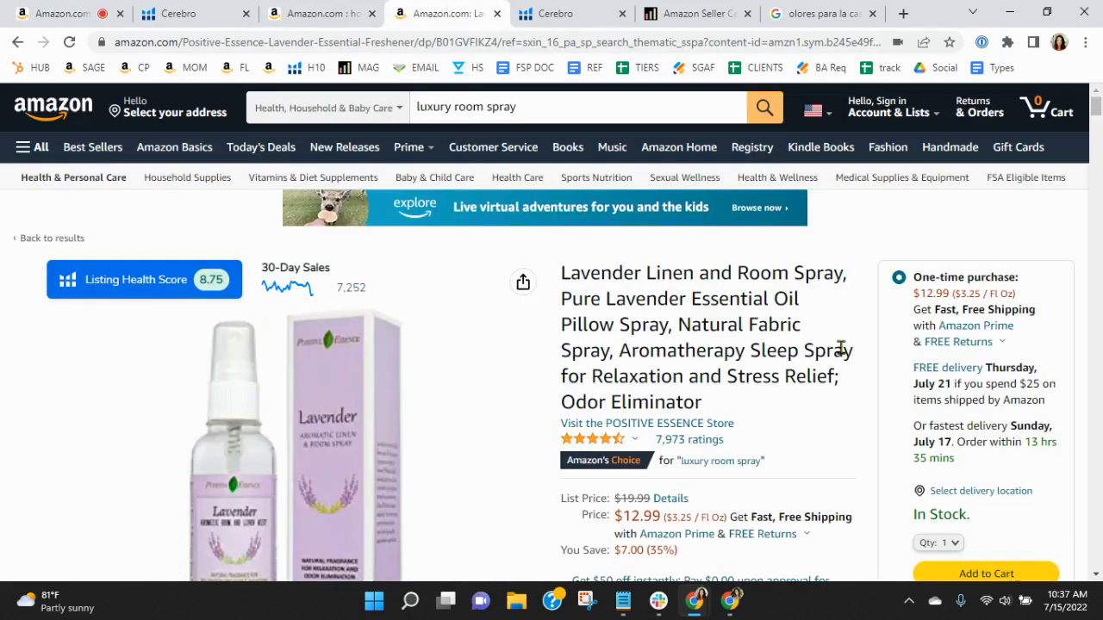
Review the Age of Sage soap listing's From the brand story, then return to the Mer Sea listing
{"action": "scroll", "scroll_direction": "down", "scroll_amount": 3}
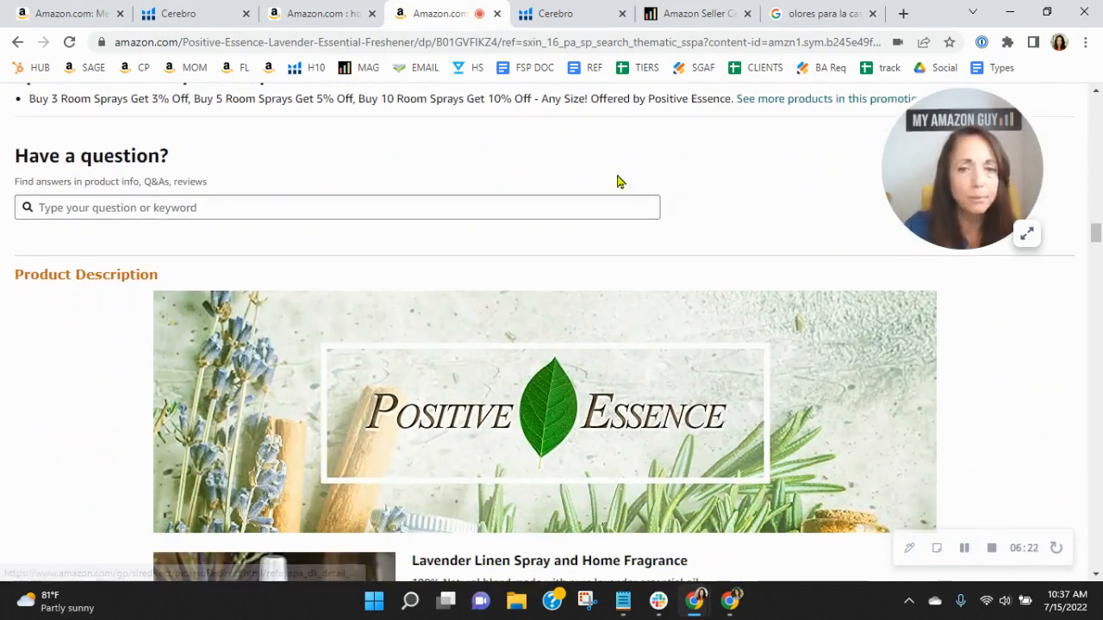
{"action": "left_click", "coordinate": [818, 13]}
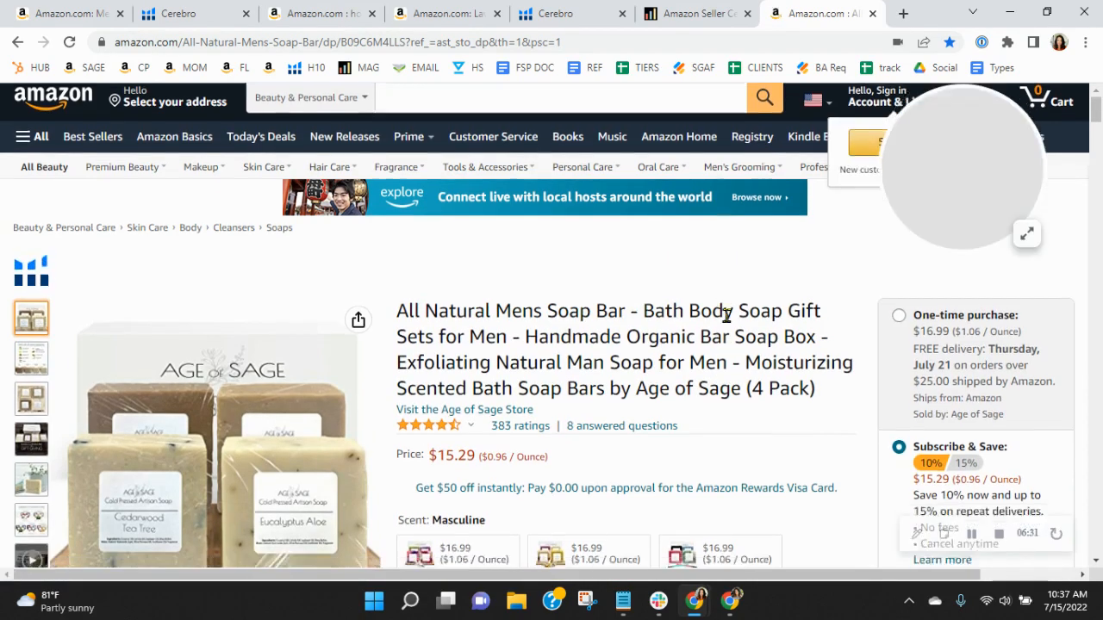
{"action": "scroll", "scroll_direction": "down", "scroll_amount": 3}
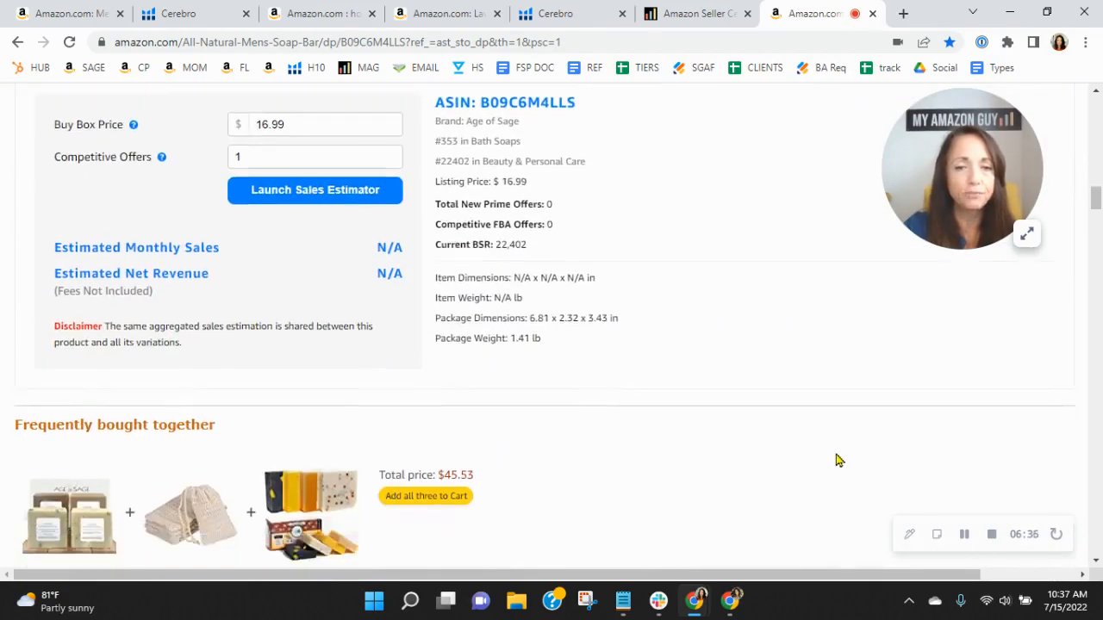
{"action": "scroll", "scroll_direction": "down", "scroll_amount": 3}
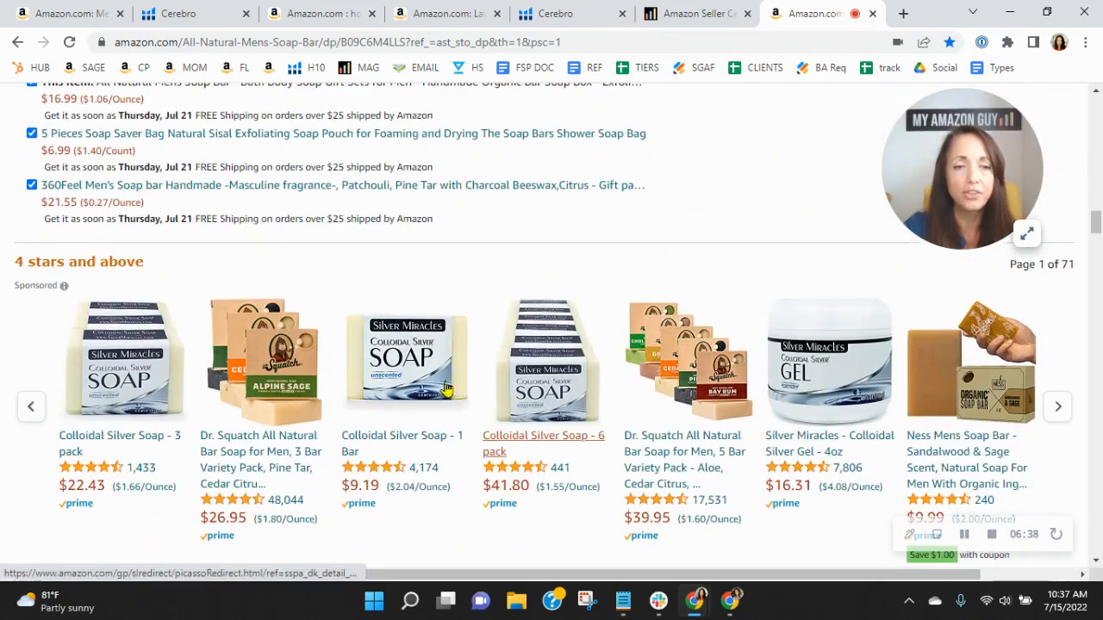
{"action": "scroll", "scroll_direction": "down", "scroll_amount": 3}
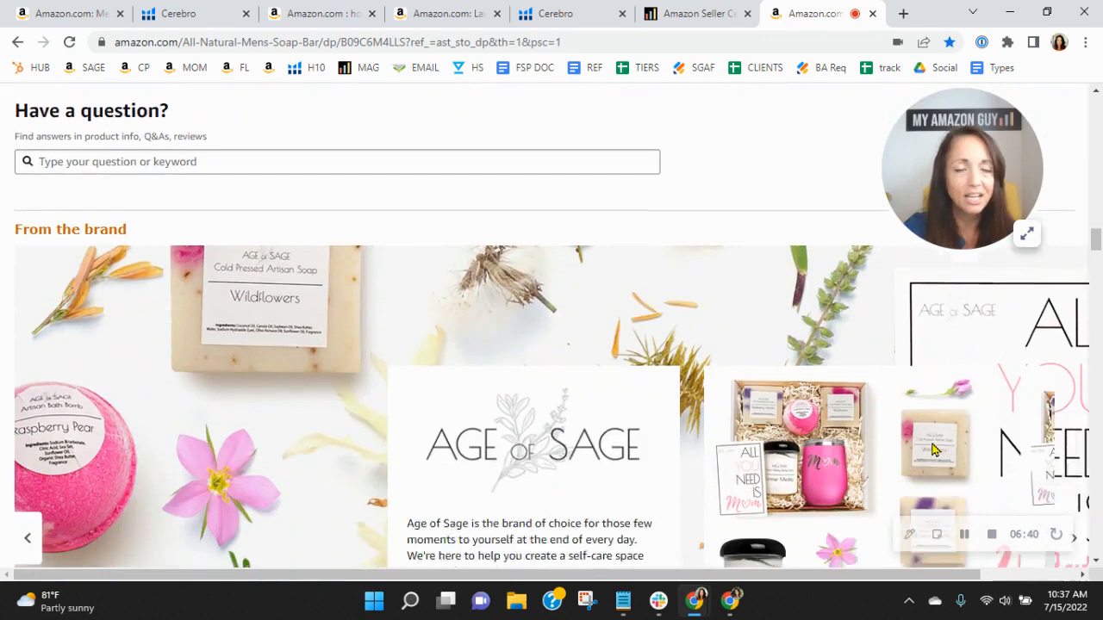
{"action": "scroll", "scroll_direction": "down", "scroll_amount": 3}
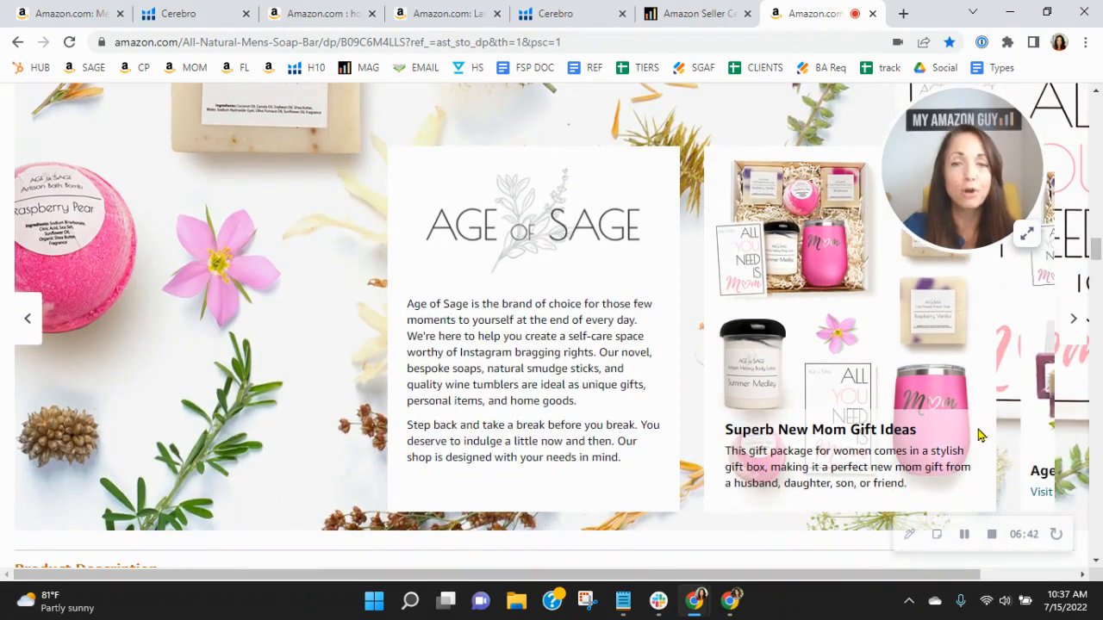
{"action": "mouse_move", "coordinate": [986, 424]}
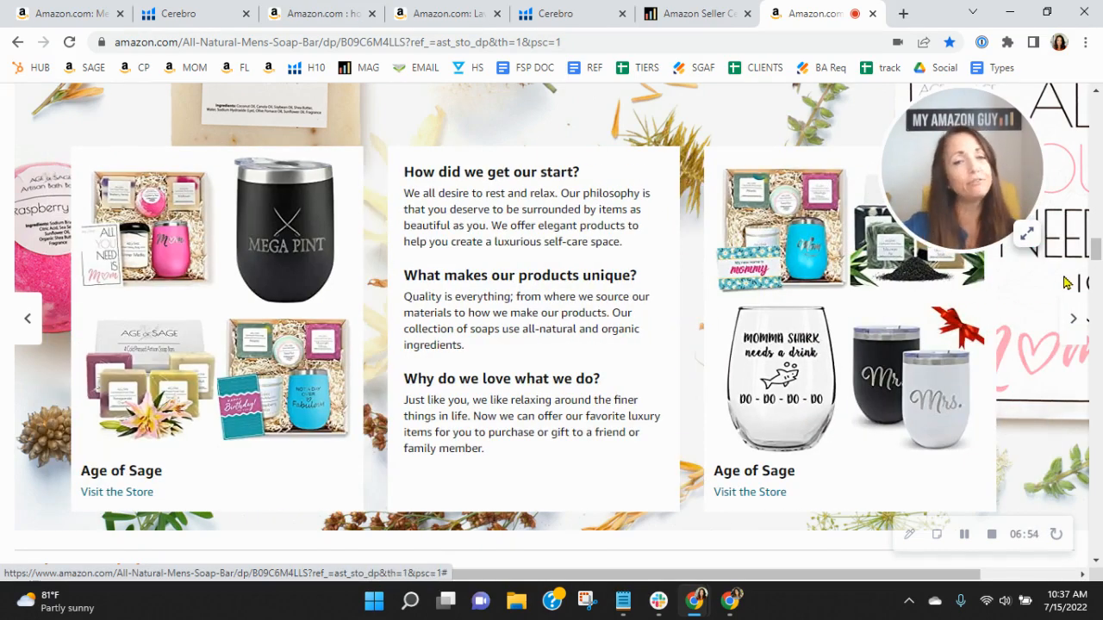
{"action": "mouse_move", "coordinate": [1012, 405]}
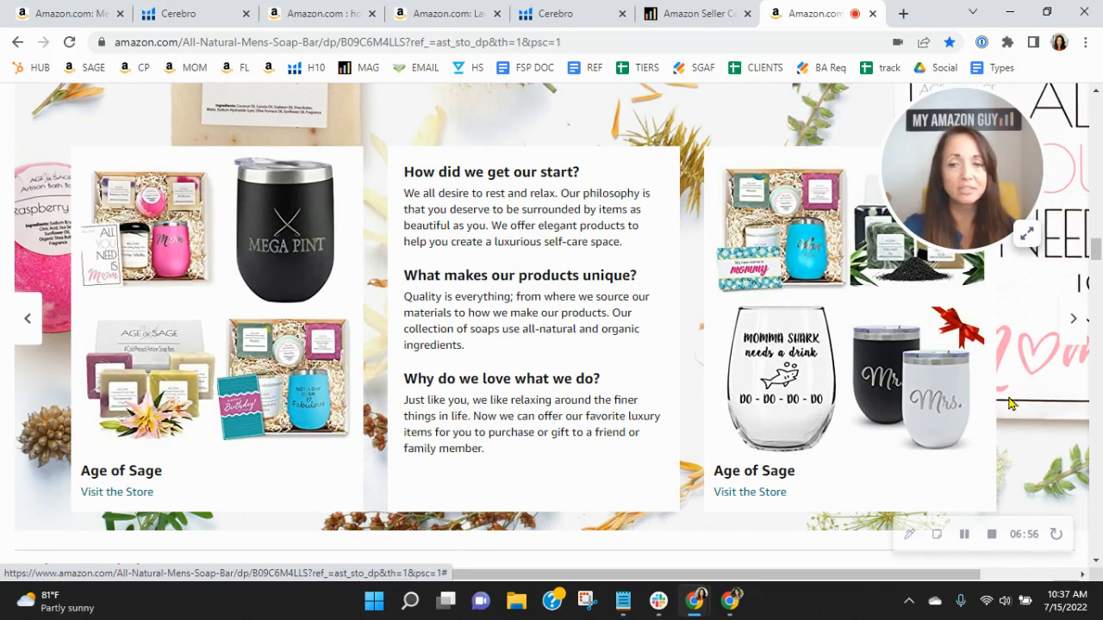
{"action": "mouse_move", "coordinate": [1059, 459]}
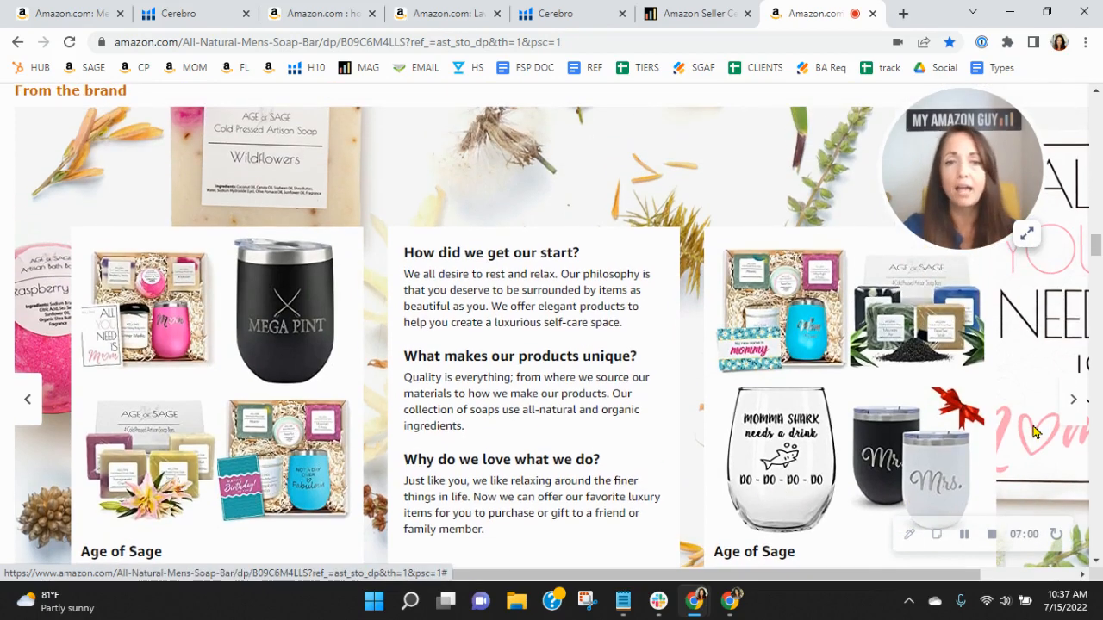
{"action": "left_click", "coordinate": [65, 13]}
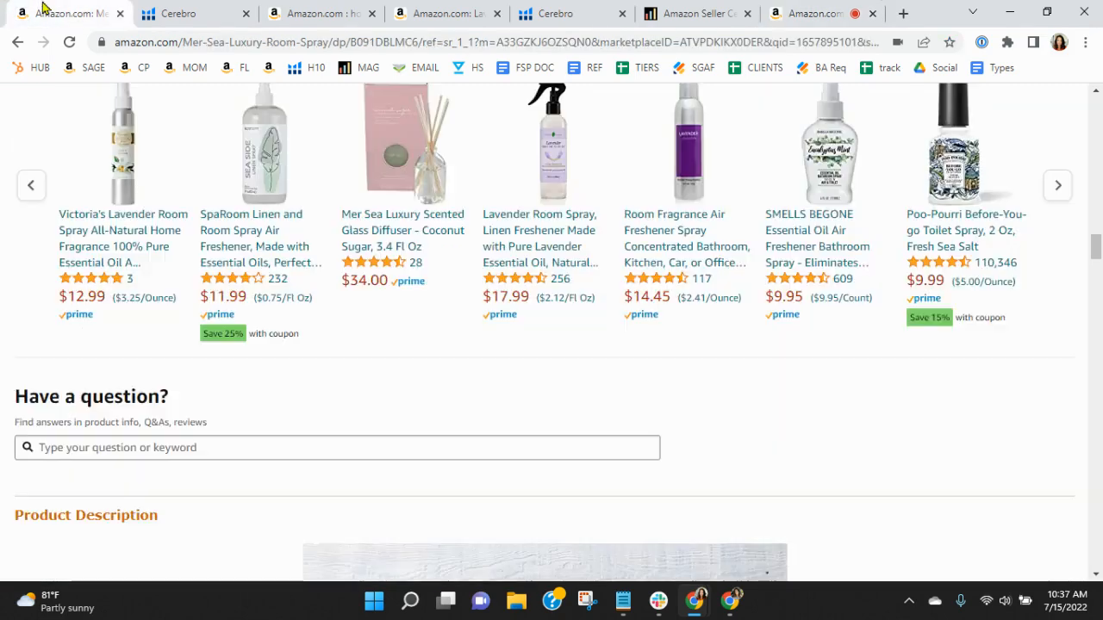
Overlay alt text such as 'MerSeaHeaderII' and 'sanitizerhand' on the Mer Sea description images with Image Alt Text Viewer
{"action": "scroll", "scroll_direction": "down", "scroll_amount": 3}
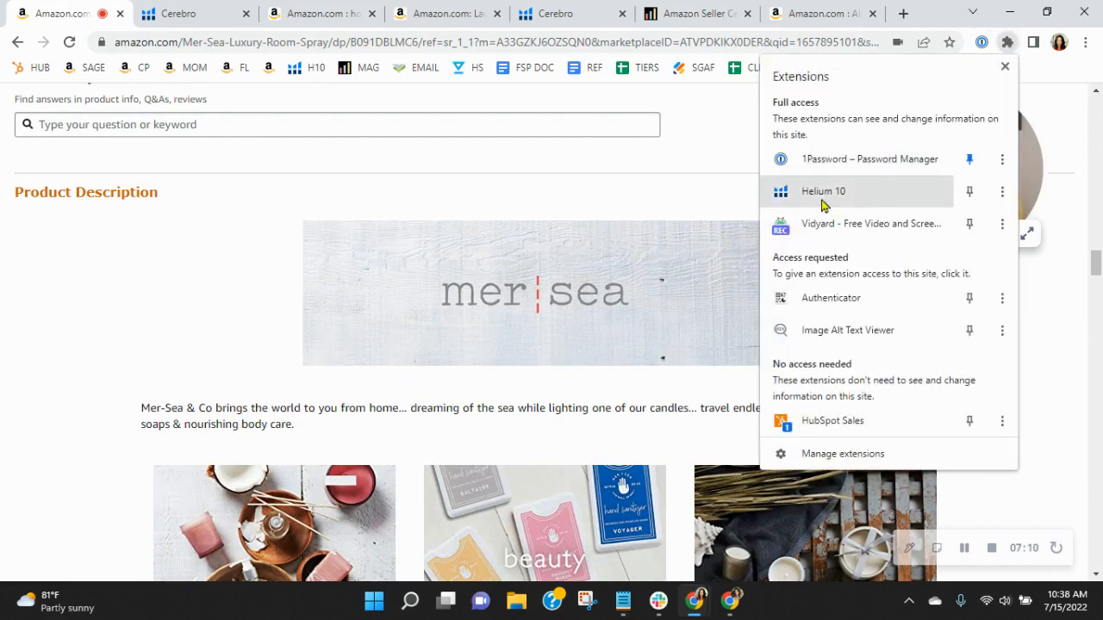
{"action": "mouse_move", "coordinate": [859, 331]}
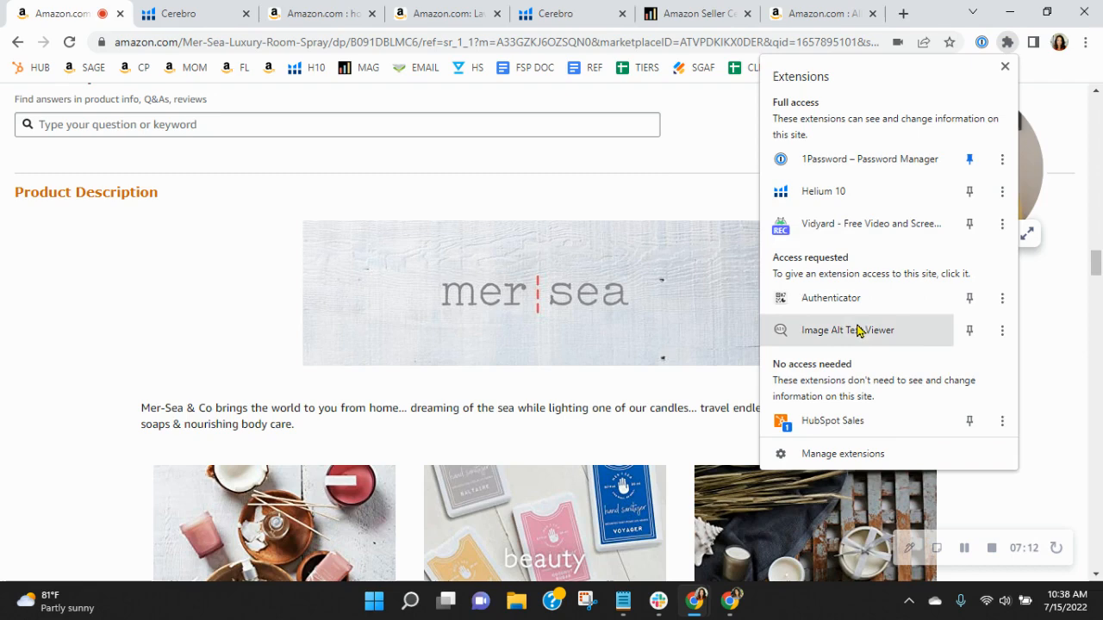
{"action": "left_click", "coordinate": [848, 331]}
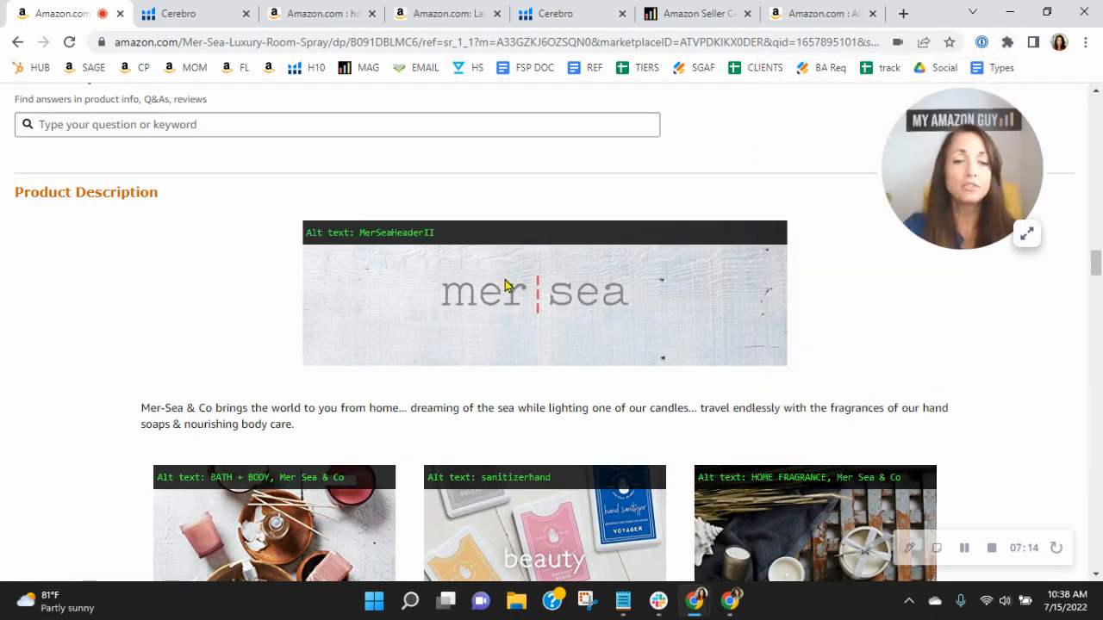
{"action": "mouse_move", "coordinate": [503, 287]}
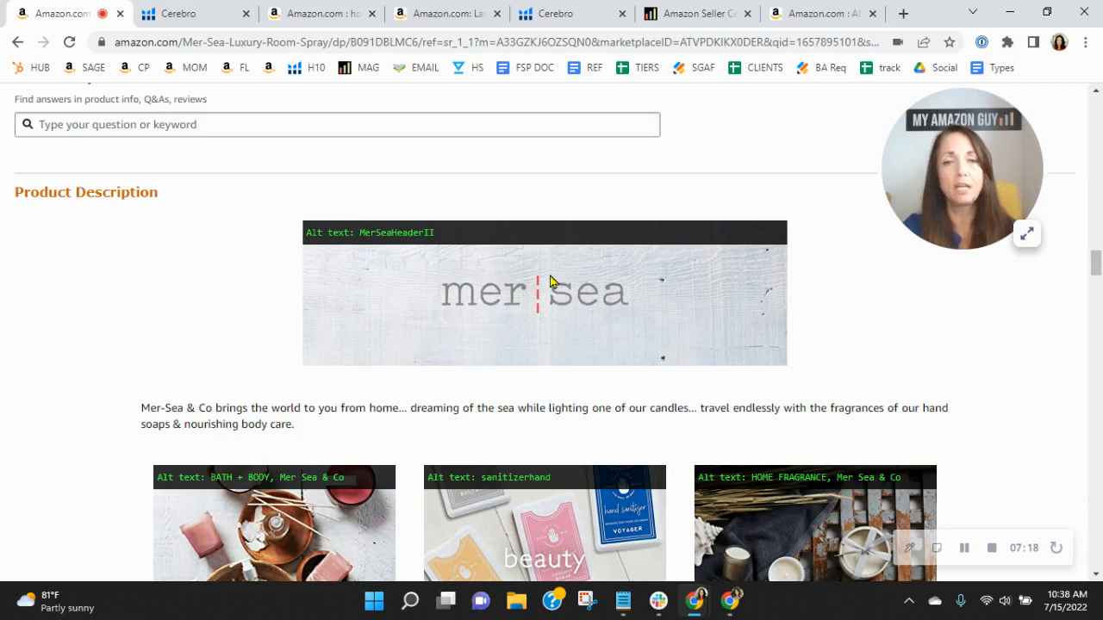
{"action": "mouse_move", "coordinate": [446, 269]}
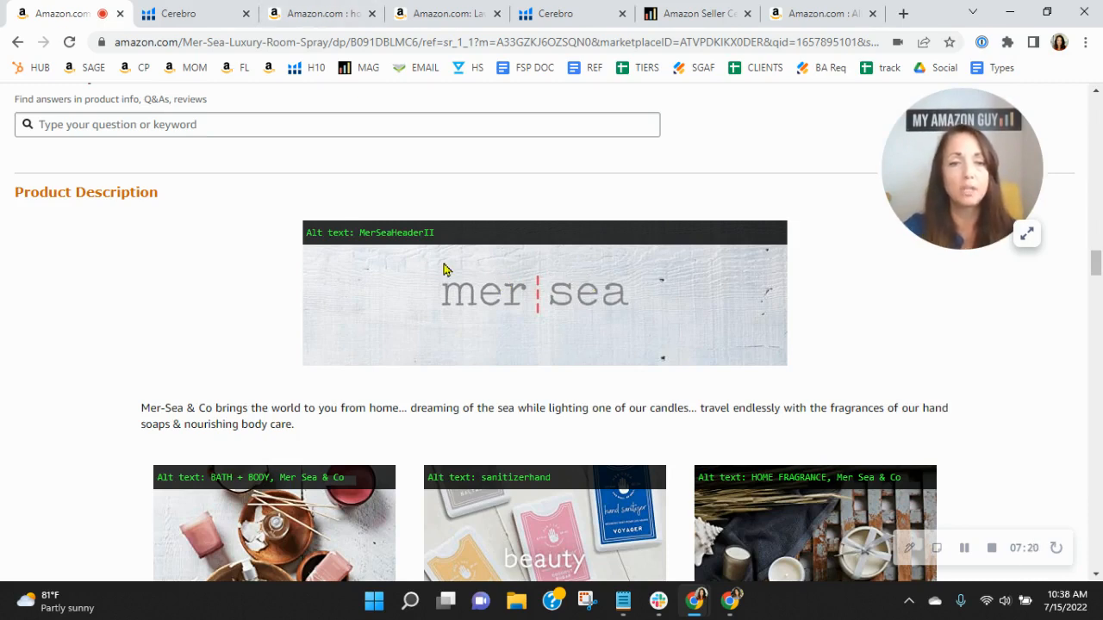
{"action": "mouse_move", "coordinate": [371, 241]}
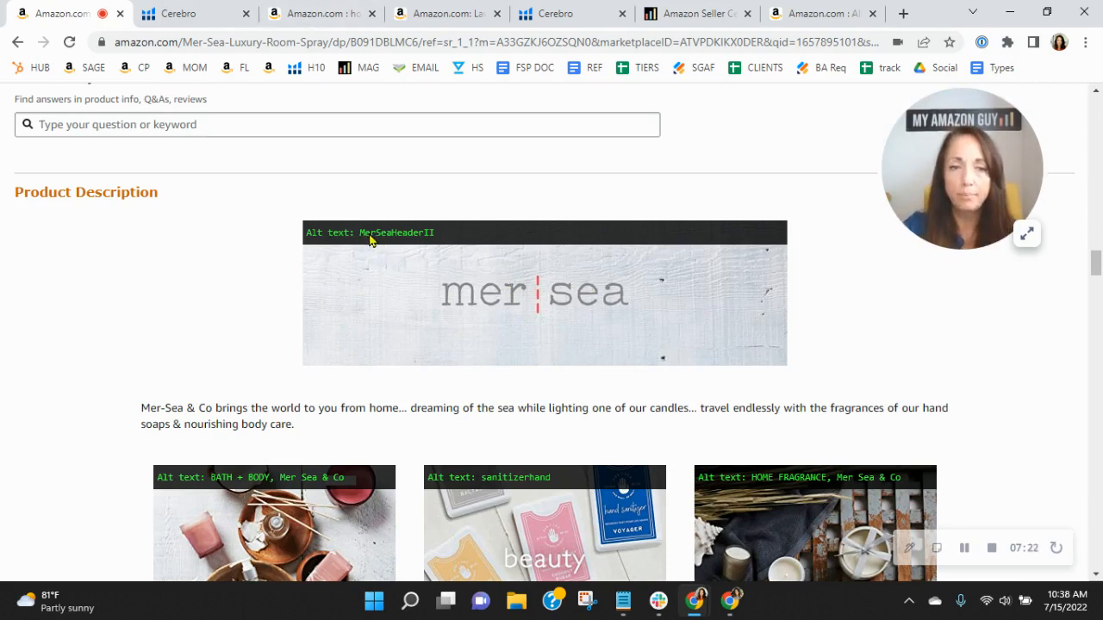
{"action": "mouse_move", "coordinate": [517, 239]}
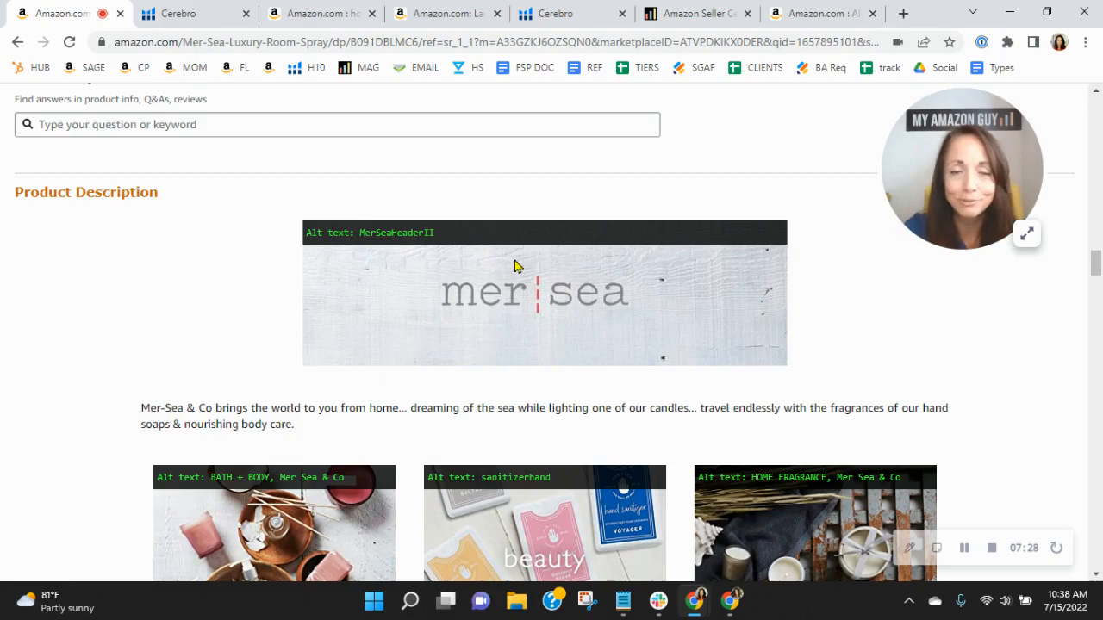
{"action": "scroll", "scroll_direction": "down", "scroll_amount": 3}
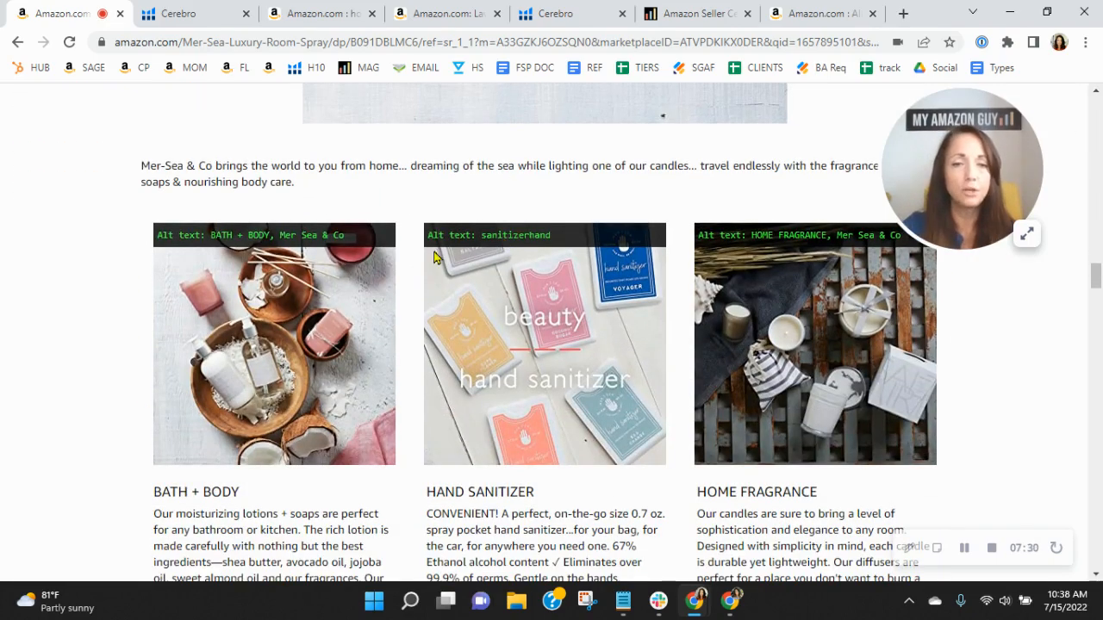
{"action": "scroll", "scroll_direction": "down", "scroll_amount": 3}
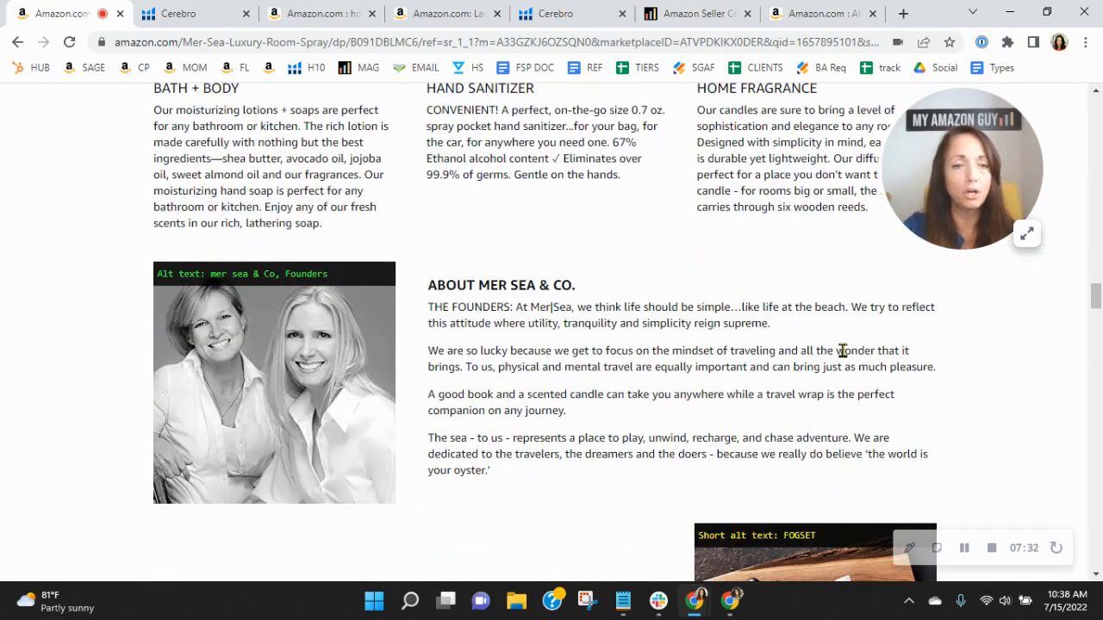
{"action": "scroll", "scroll_direction": "down", "scroll_amount": 3}
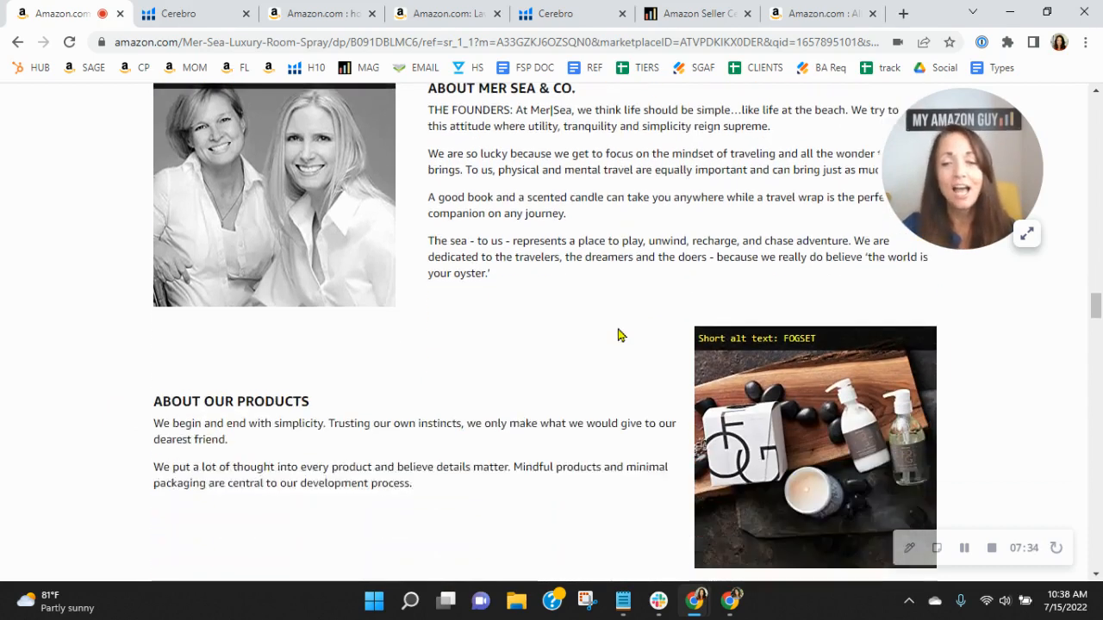
{"action": "scroll", "scroll_direction": "down", "scroll_amount": 3}
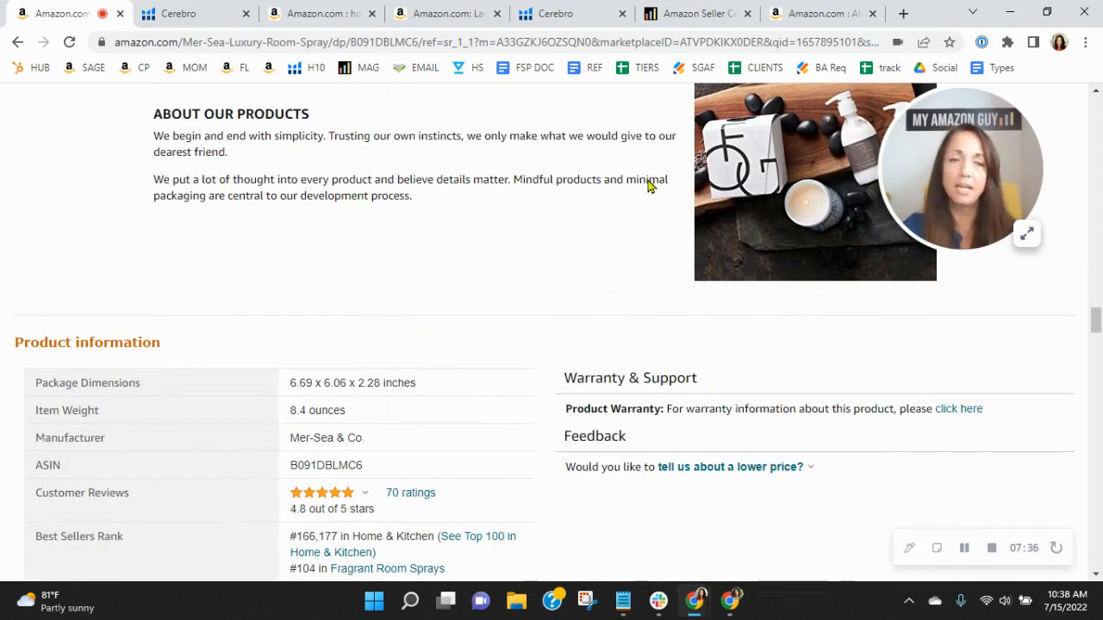
{"action": "mouse_move", "coordinate": [882, 241]}
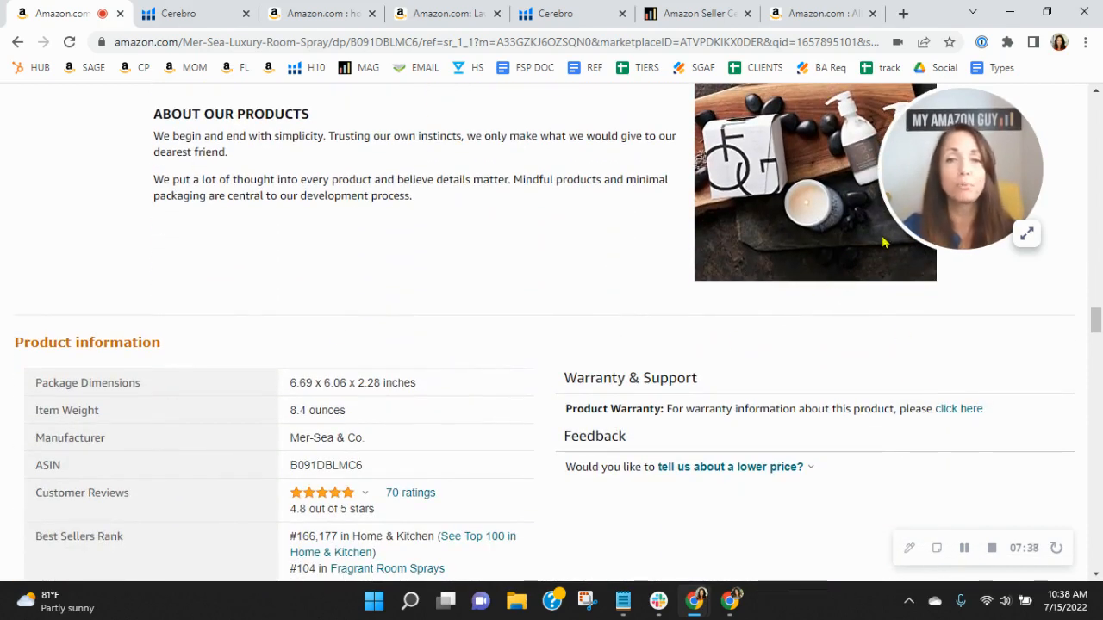
{"action": "mouse_move", "coordinate": [444, 274]}
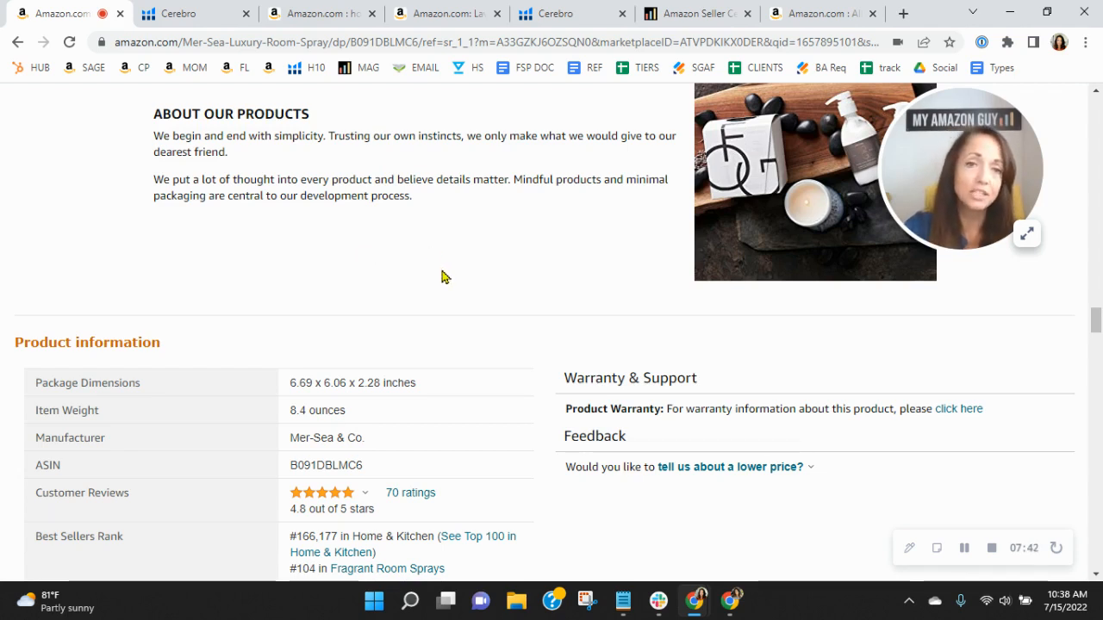
{"action": "scroll", "scroll_direction": "up", "scroll_amount": 3}
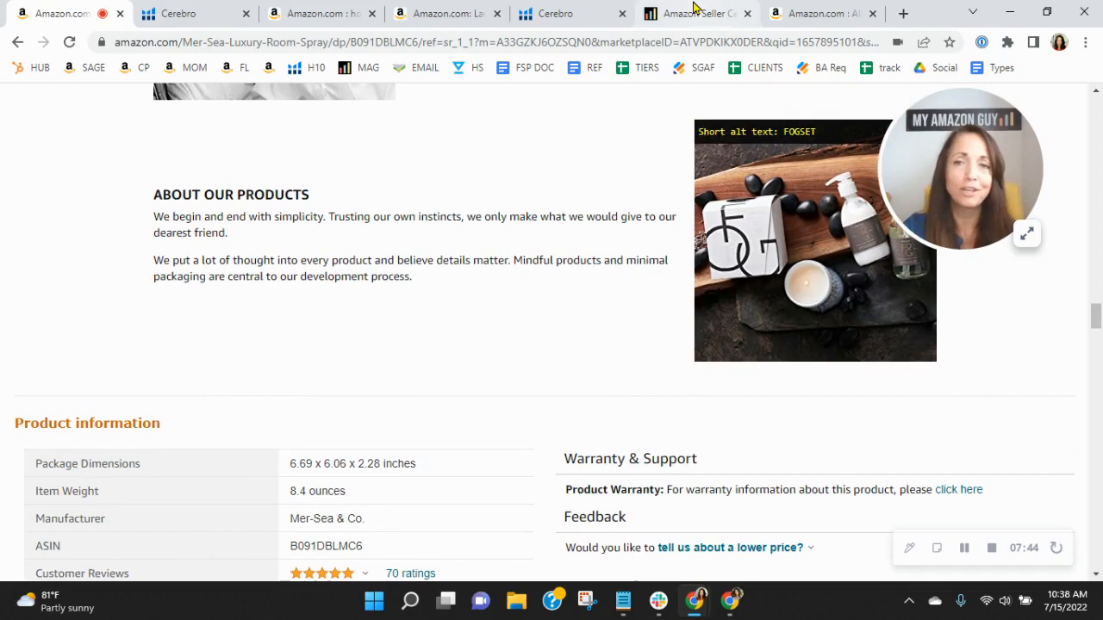